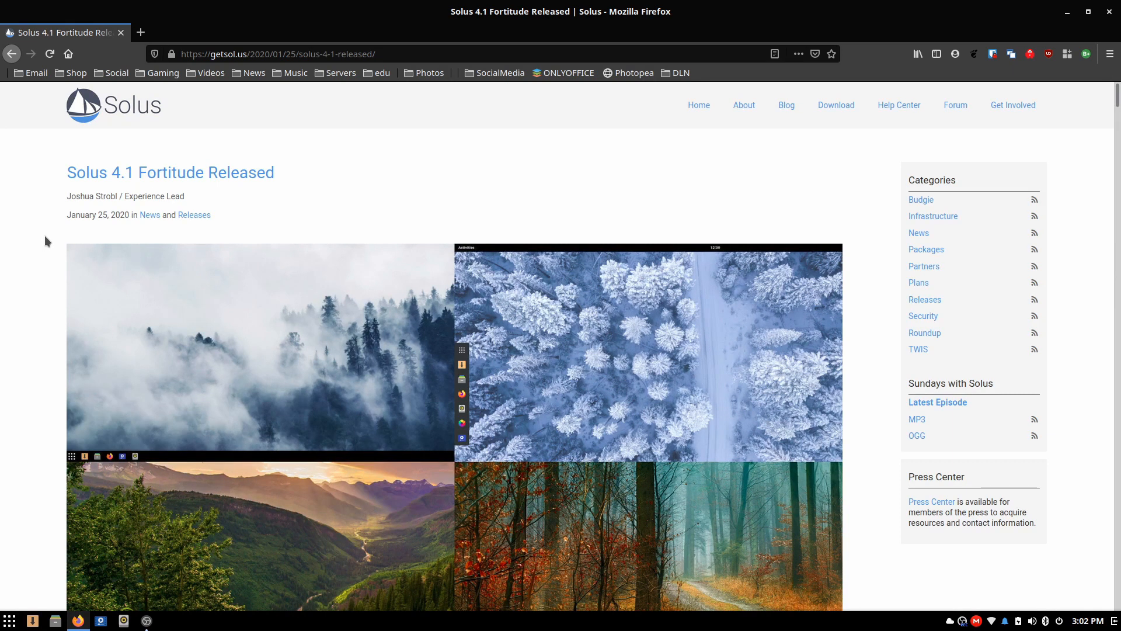
- Scroll through the release post's default applications and select the newly supported hardware list
scroll("down", 3)
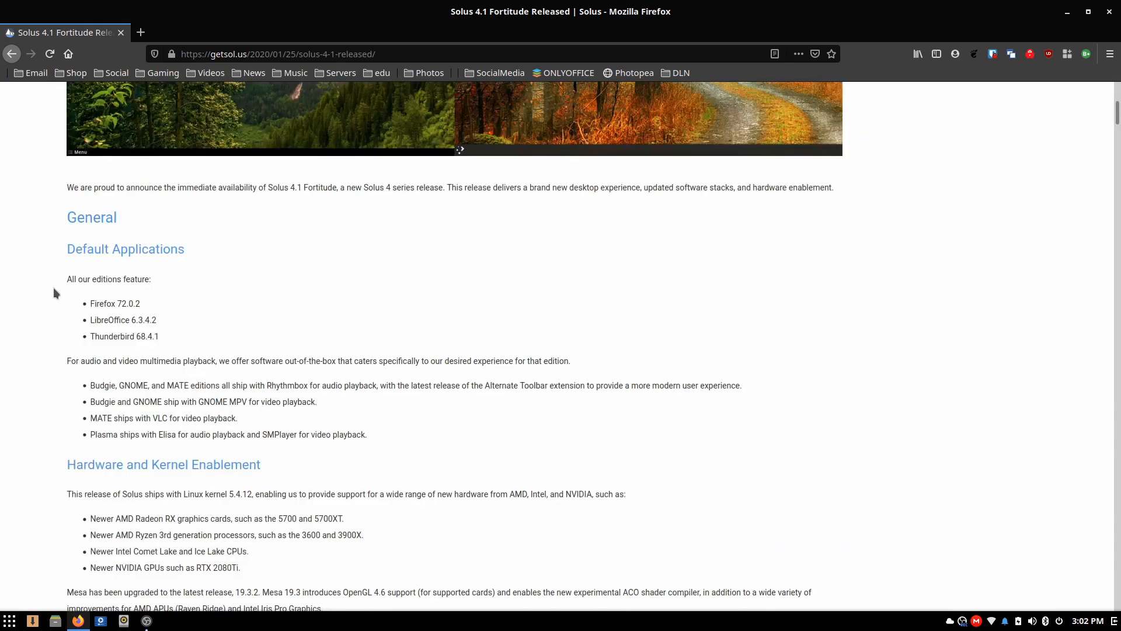
scroll("down", 3)
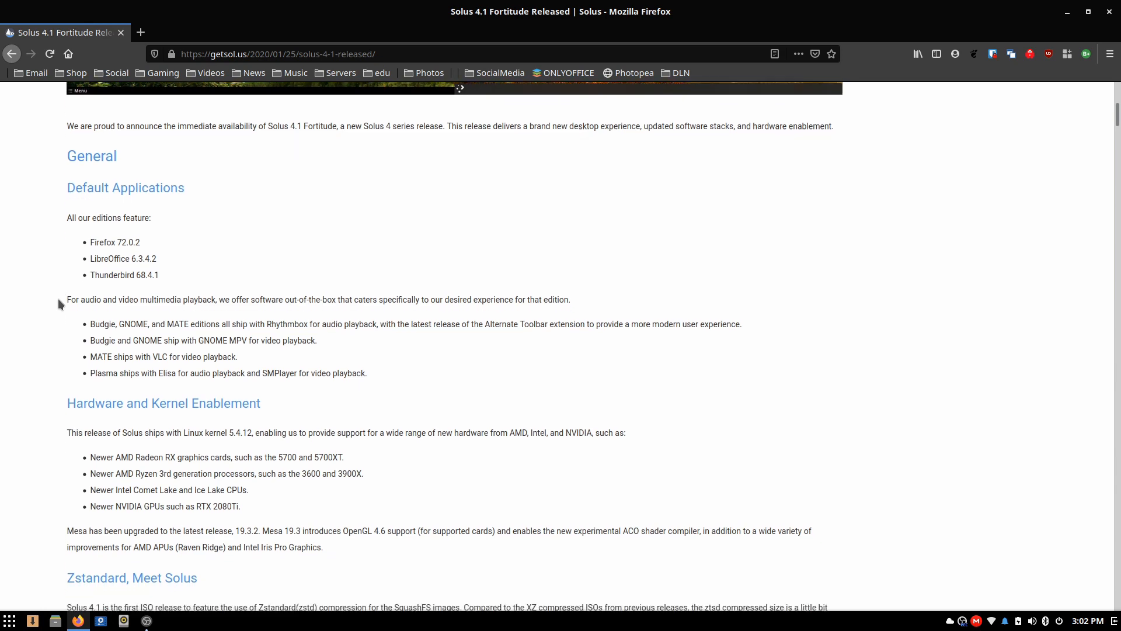
scroll("down", 3)
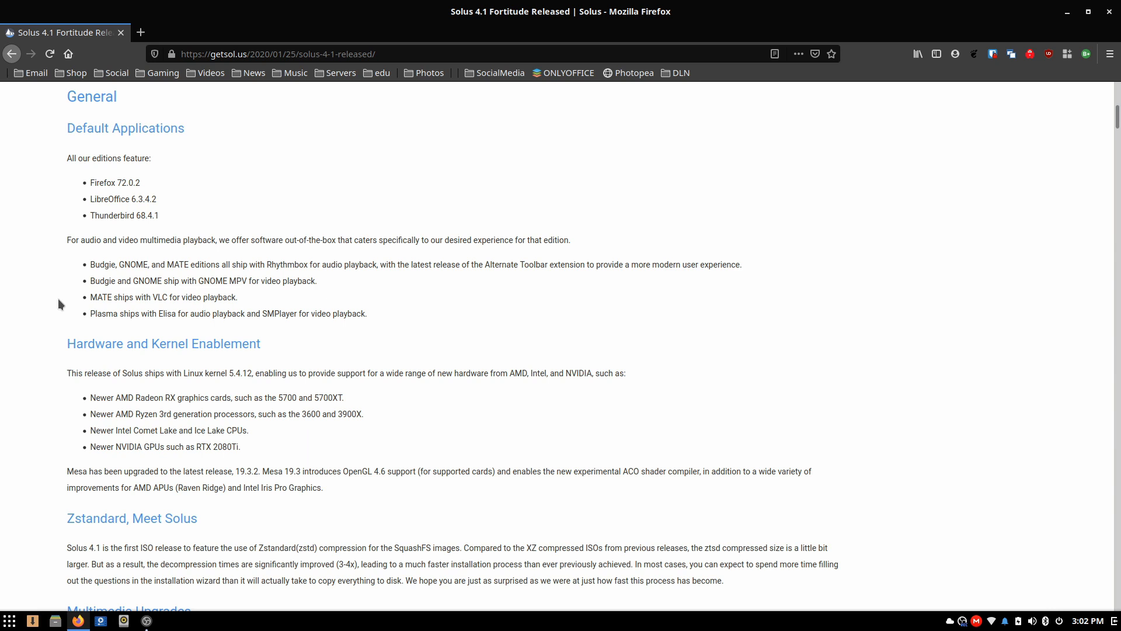
scroll("down", 3)
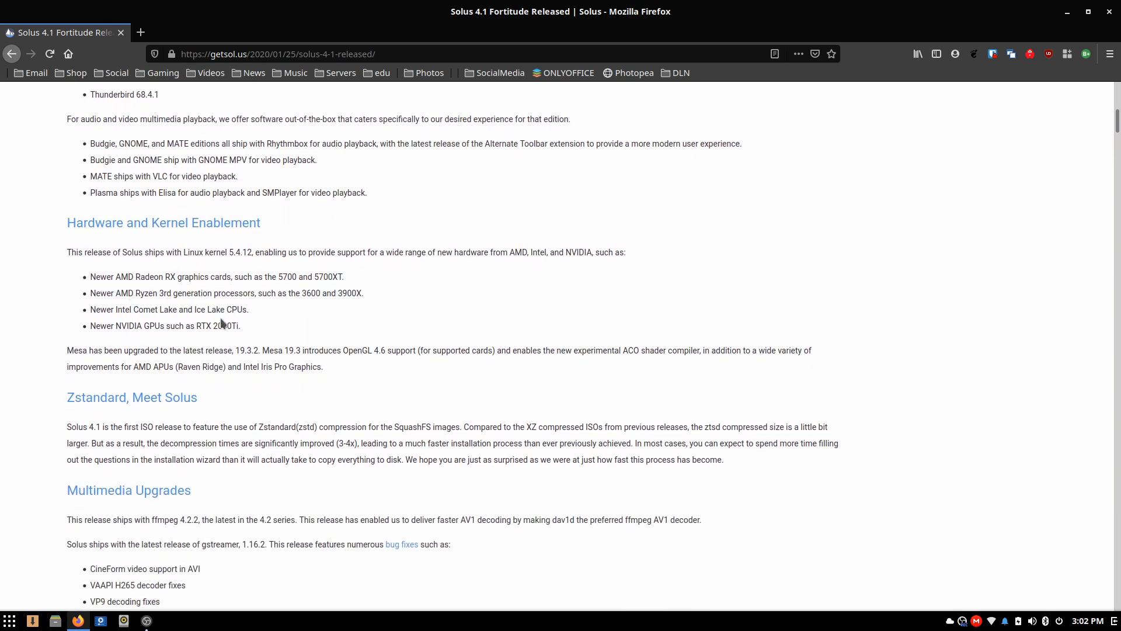
left_click_drag(90, 277, 240, 326)
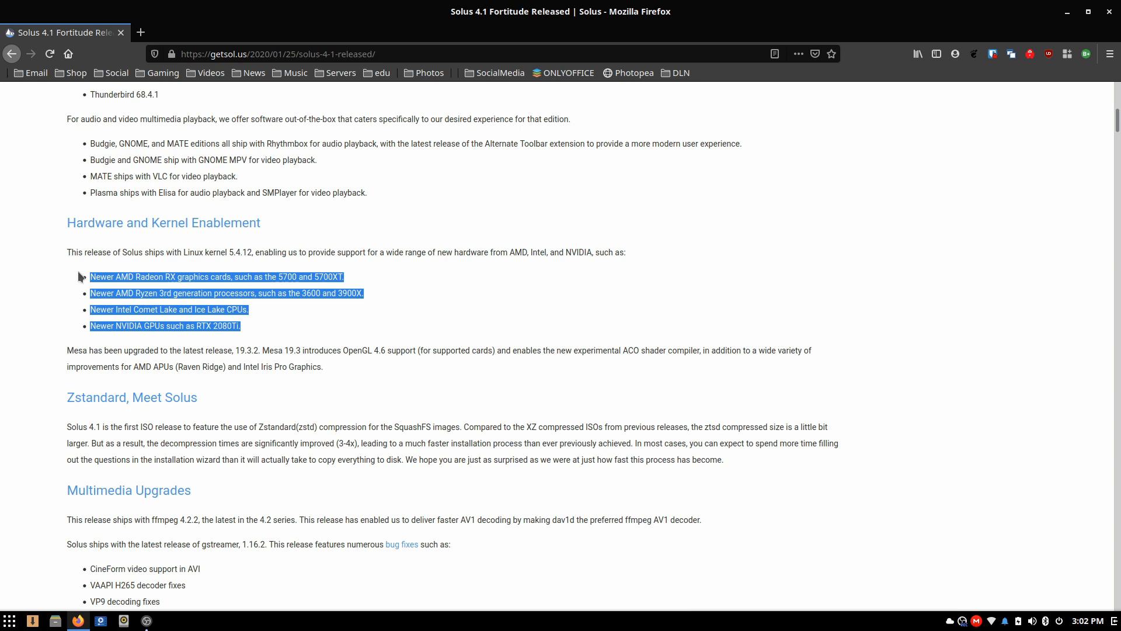
mouse_move(32, 286)
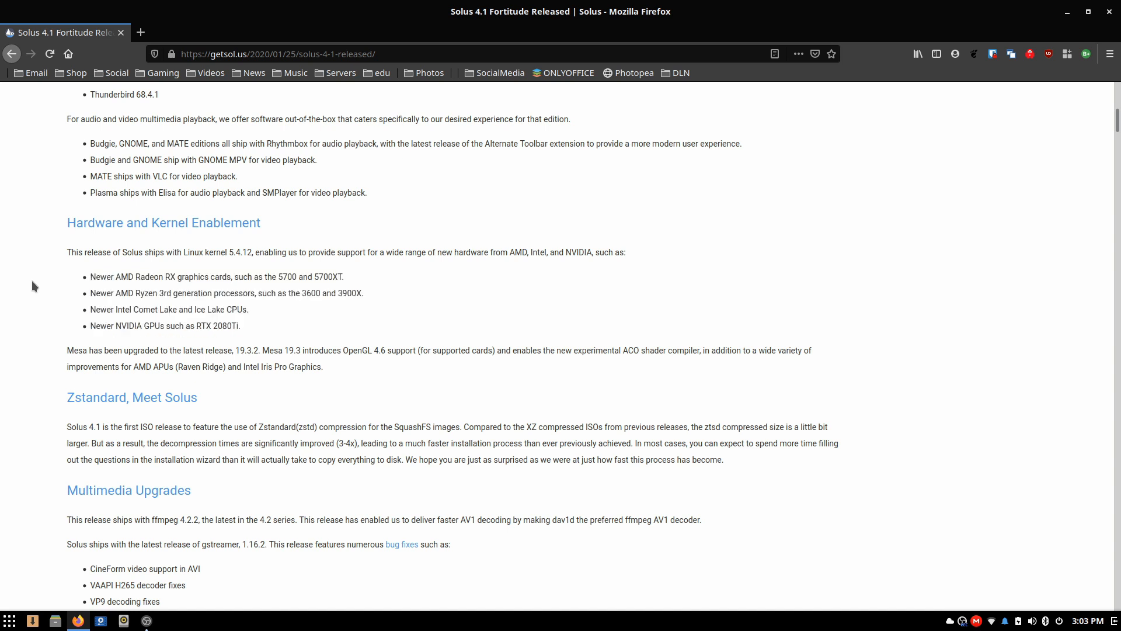
mouse_move(57, 309)
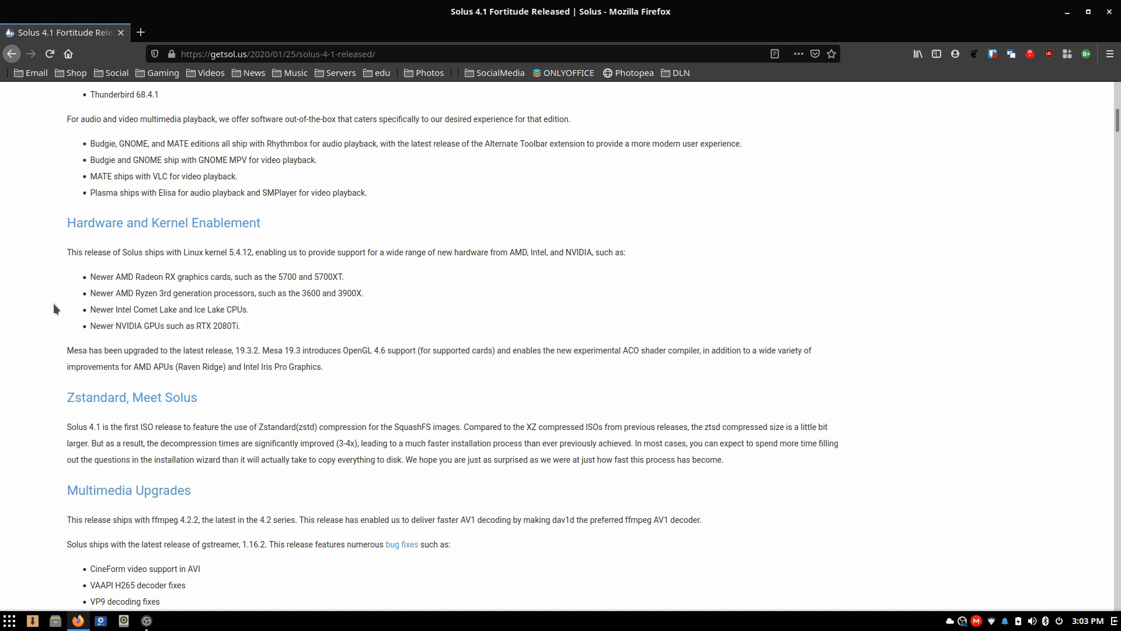
mouse_move(226, 363)
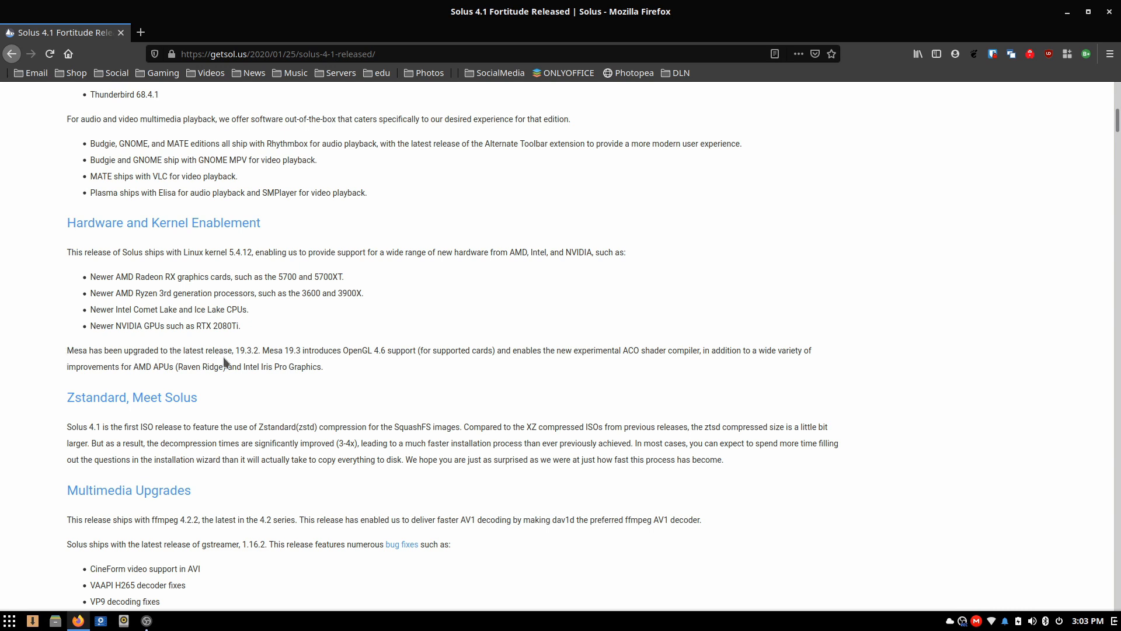
mouse_move(355, 363)
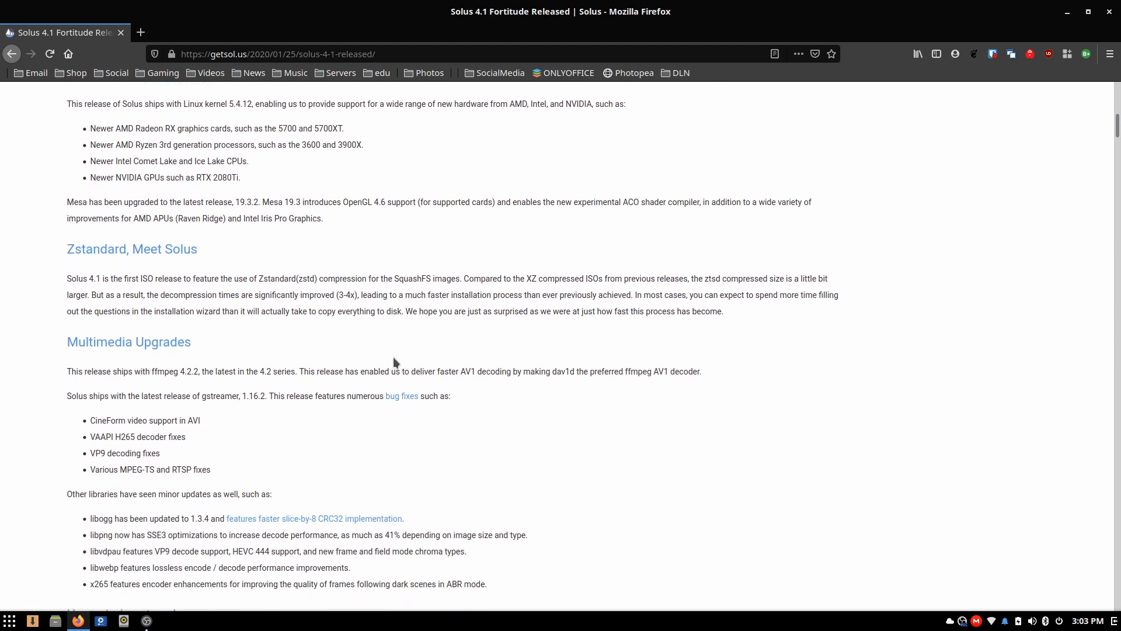
- Scroll past systemd, Other Improvements and NetworkManager down to the Budgie heading and screenshot
scroll("down", 3)
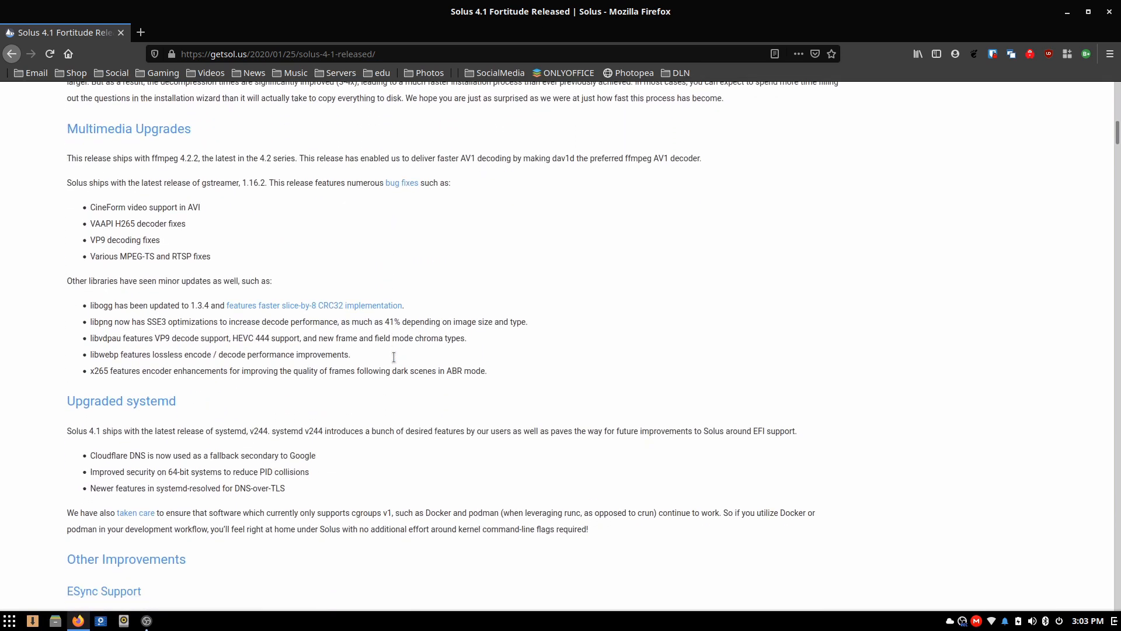
scroll("down", 3)
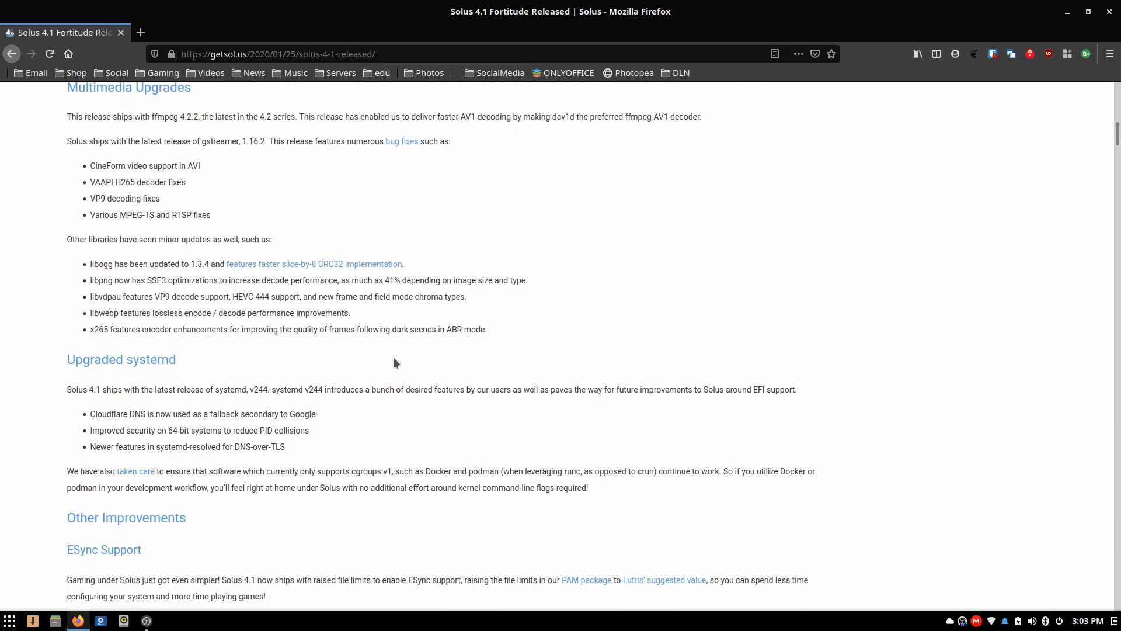
scroll("down", 3)
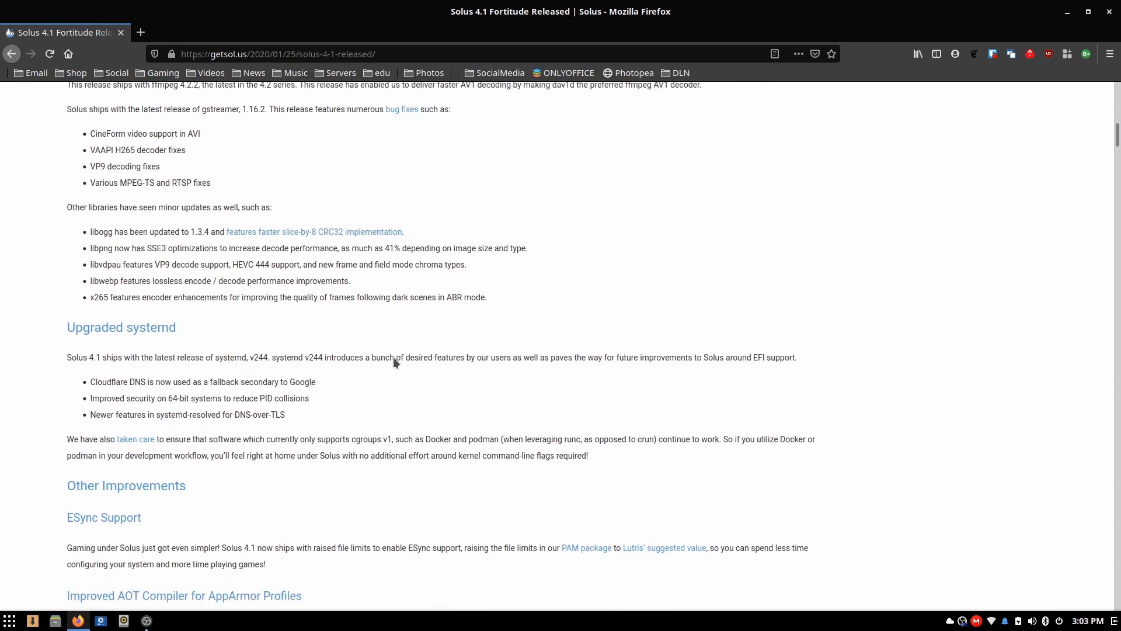
scroll("down", 3)
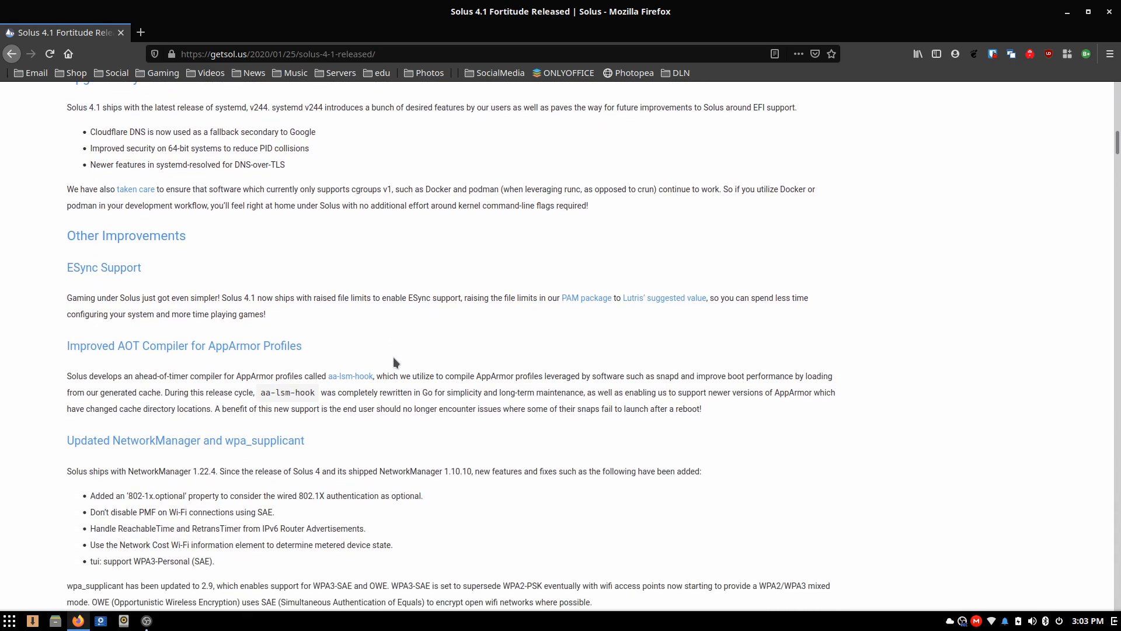
mouse_move(376, 316)
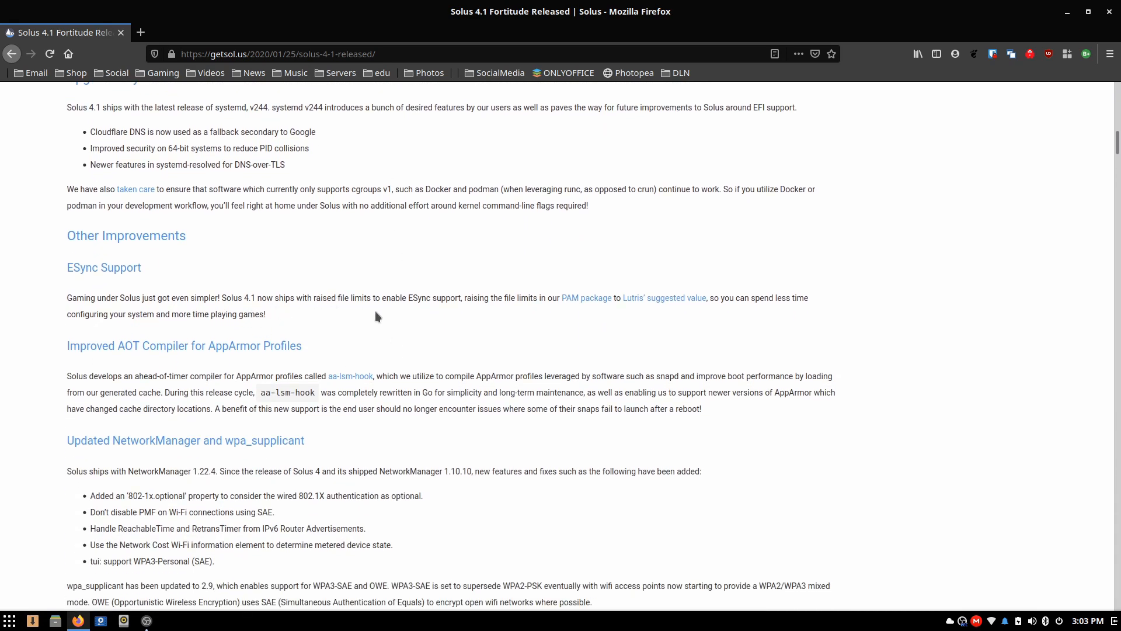
mouse_move(414, 312)
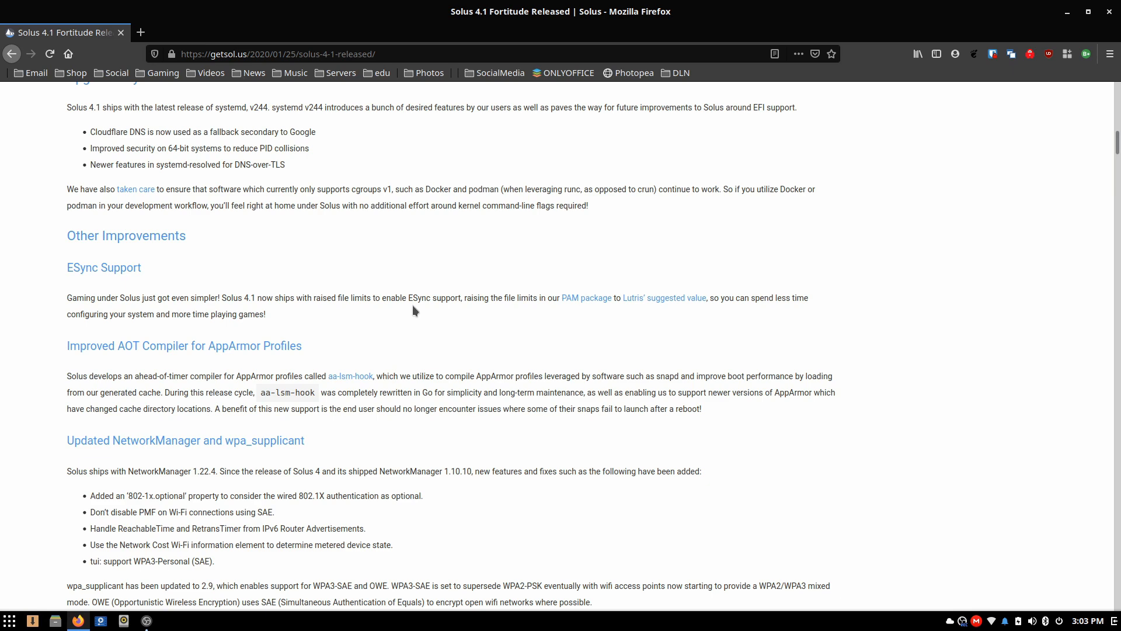
scroll("down", 3)
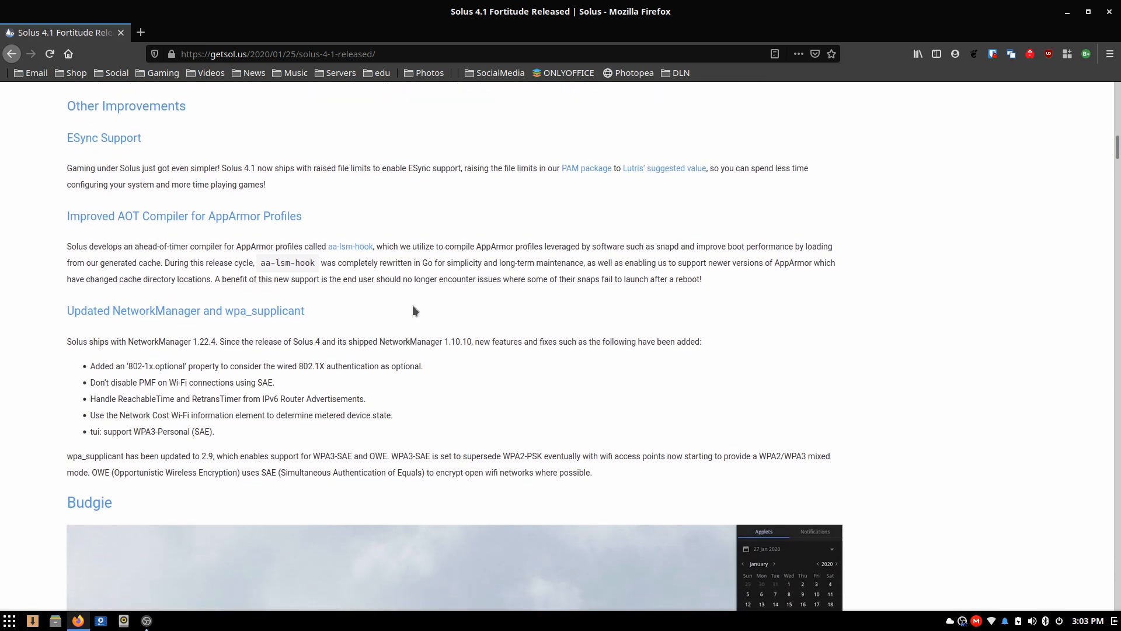
scroll("down", 3)
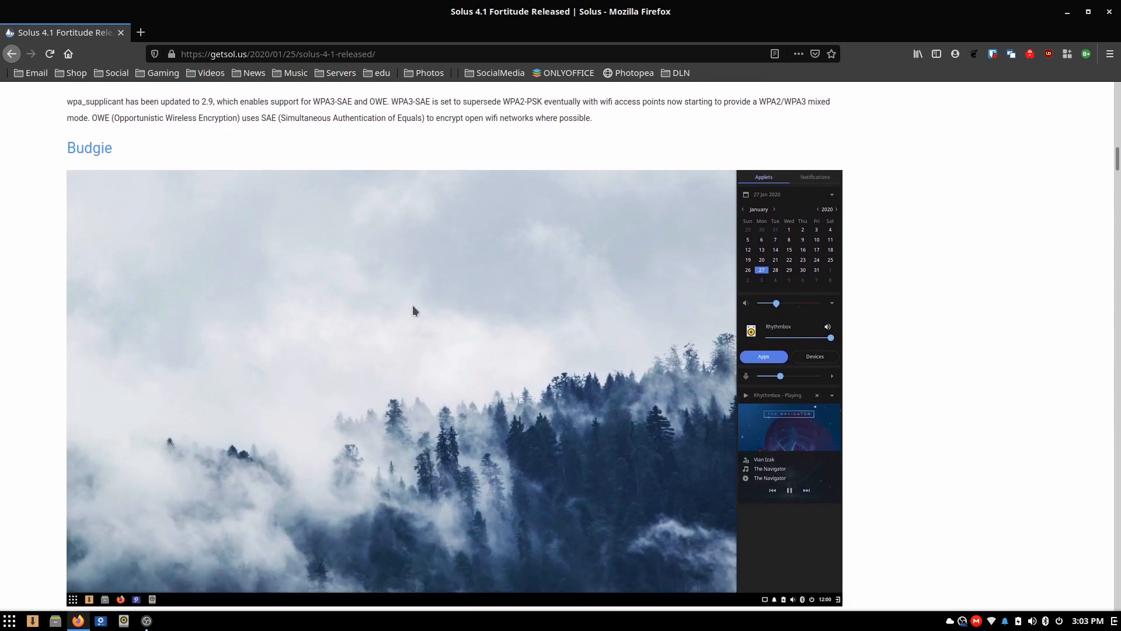
scroll("down", 3)
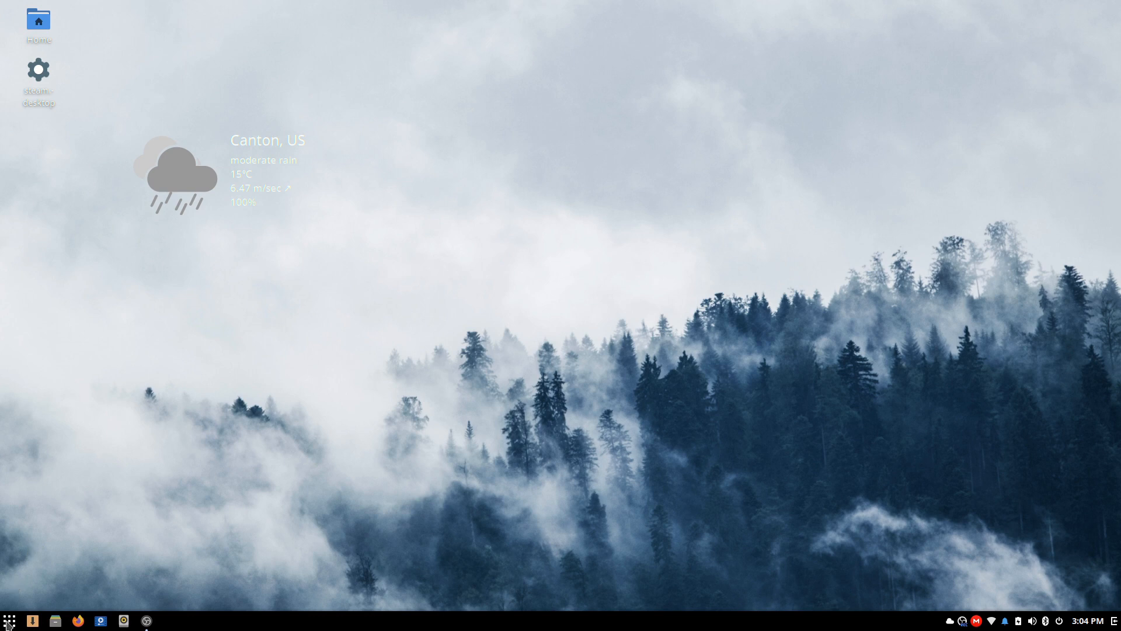
- Show the Budgie menu's full application list with the search field focused
left_click(10, 620)
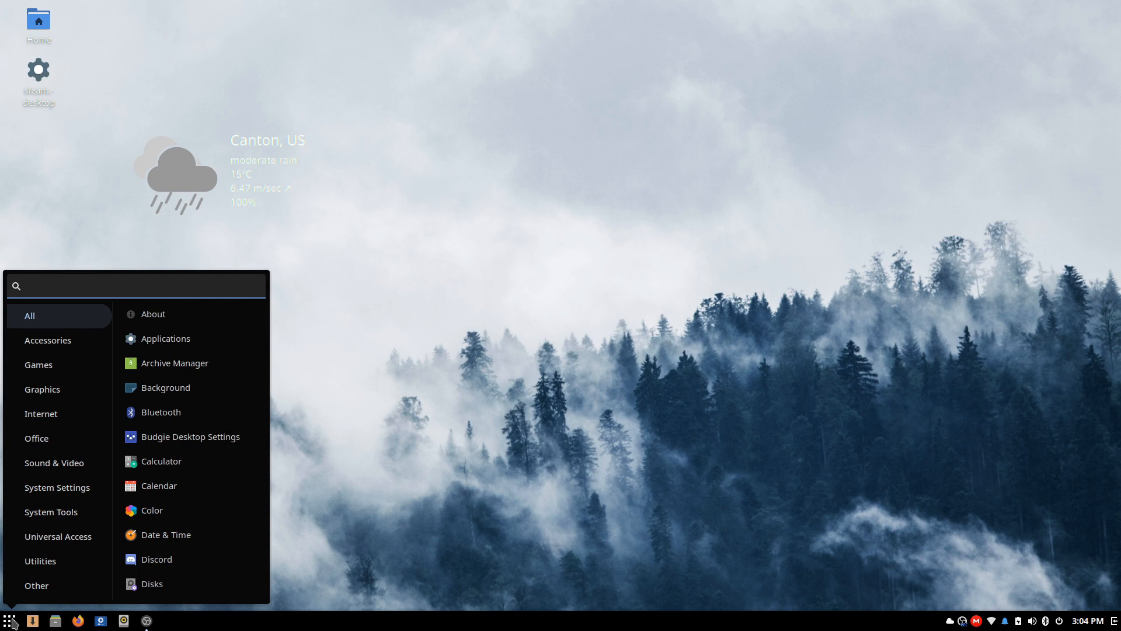
left_click(136, 286)
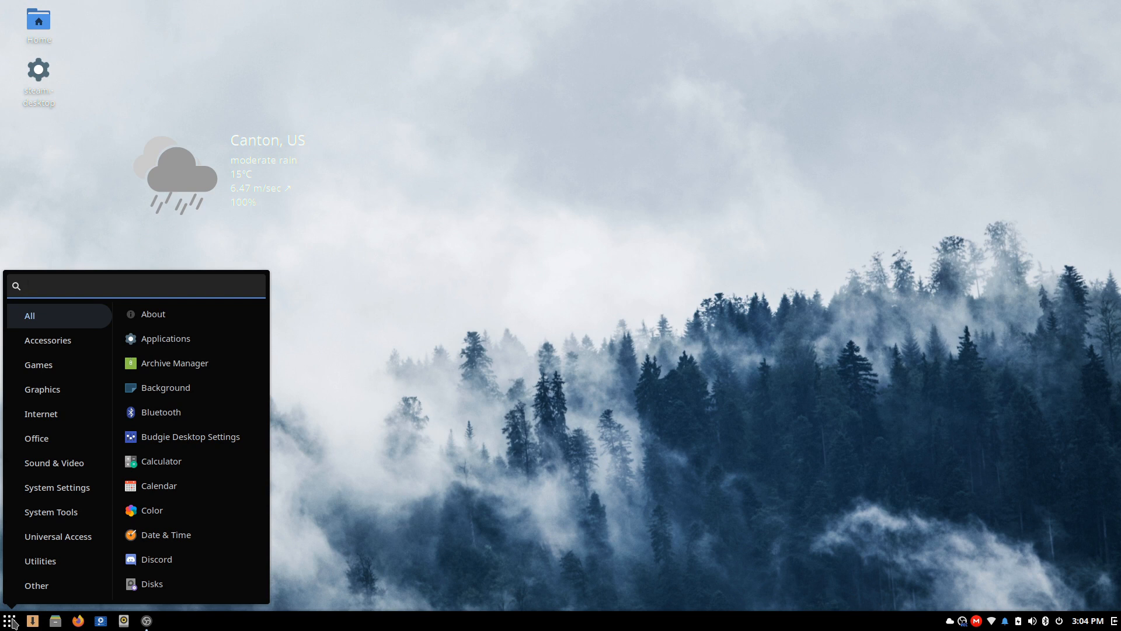
left_click(136, 286)
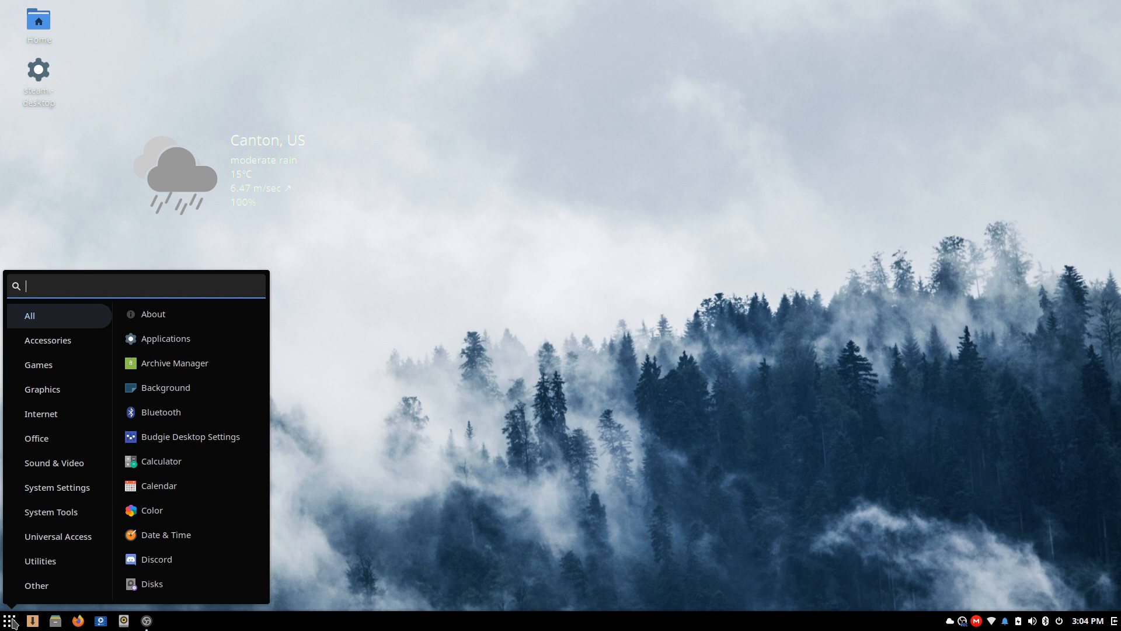
mouse_move(160, 461)
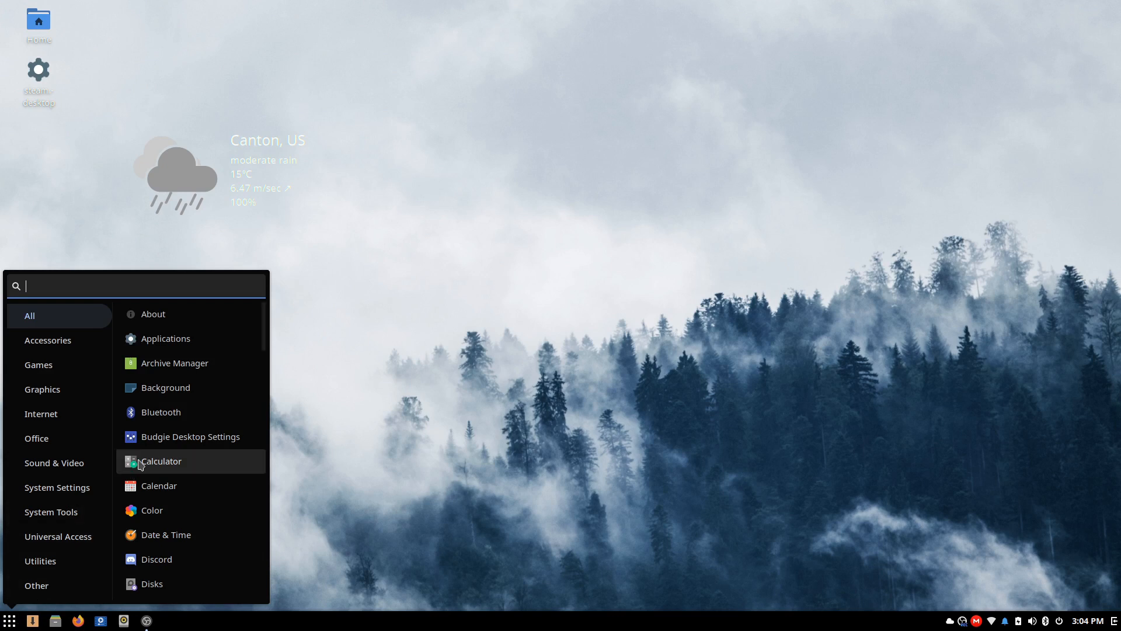
- Launch Budgie Desktop Settings and browse its Fonts, Raven and Windows pages
left_click(191, 436)
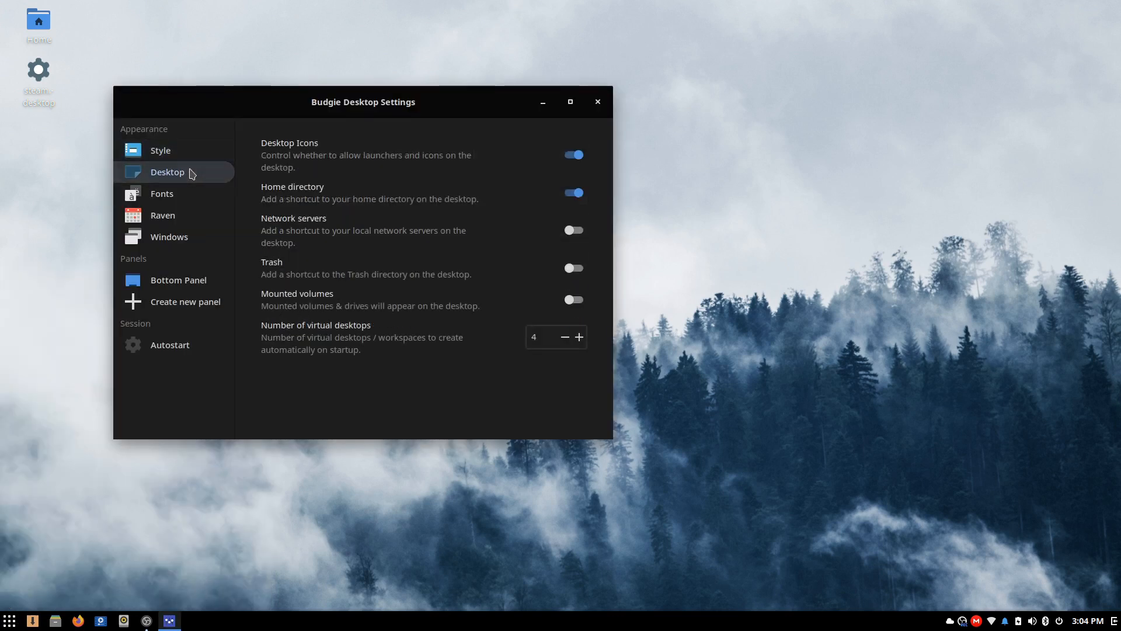
mouse_move(325, 220)
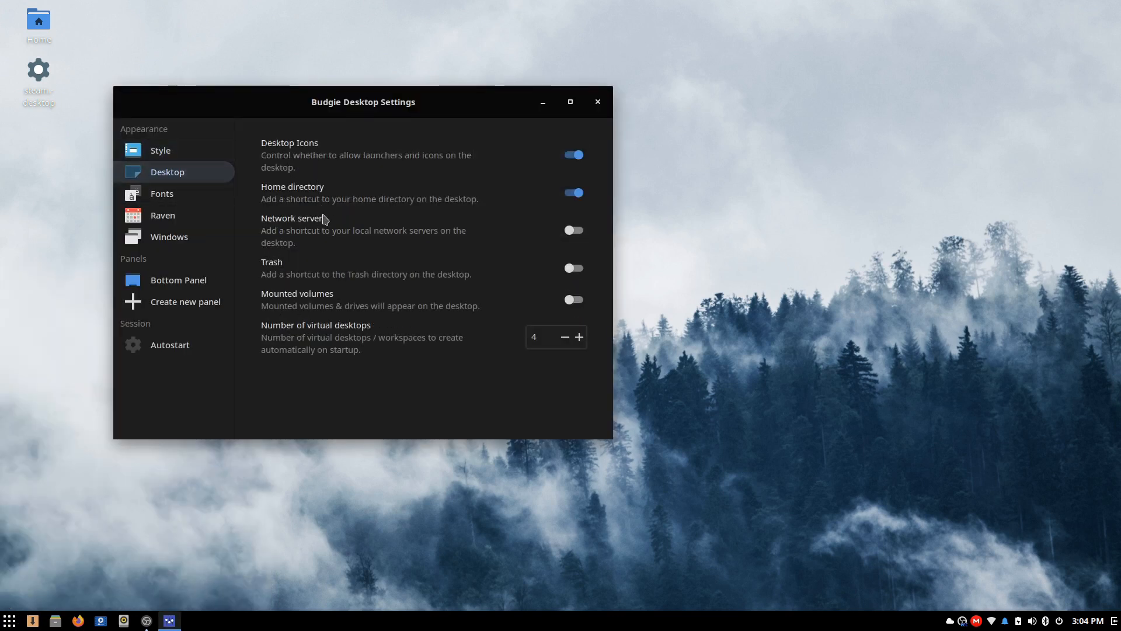
mouse_move(329, 331)
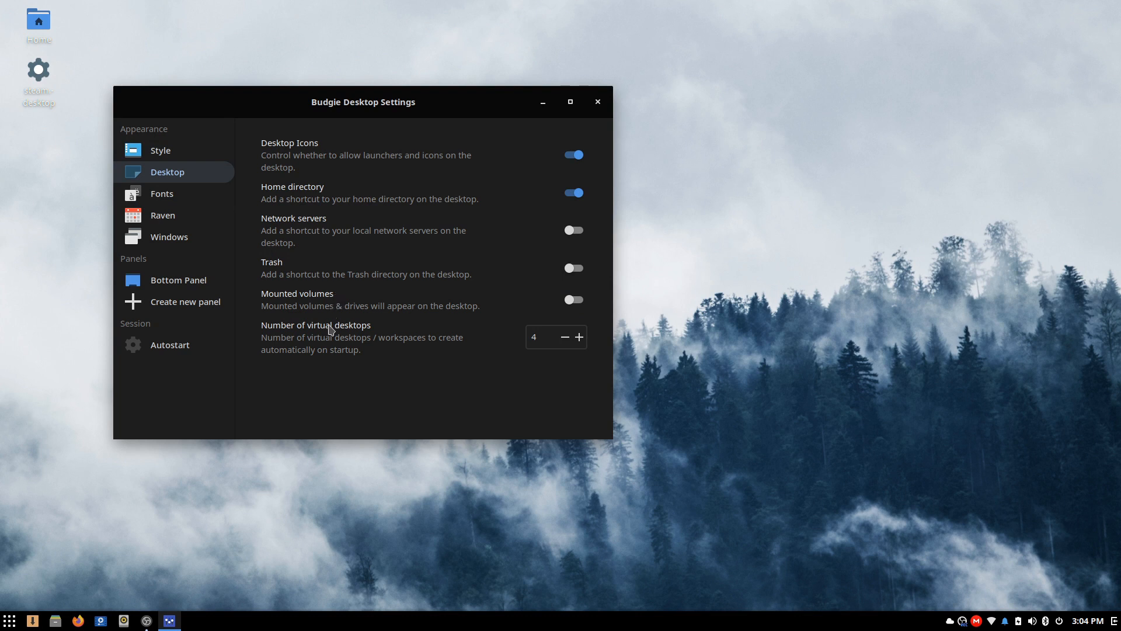
mouse_move(162, 194)
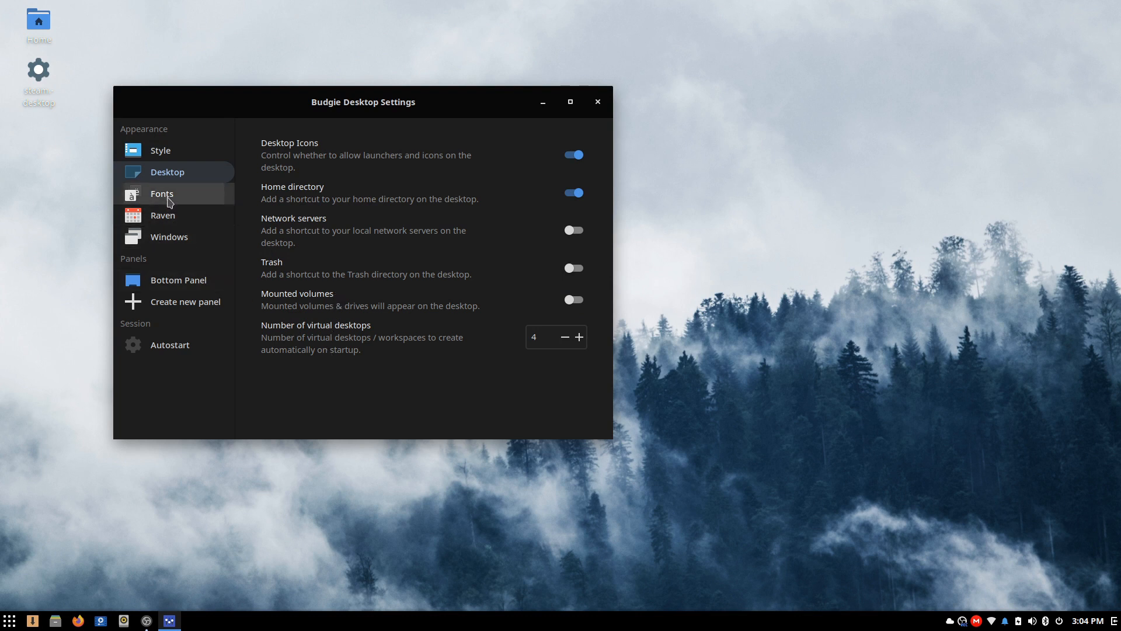
left_click(162, 193)
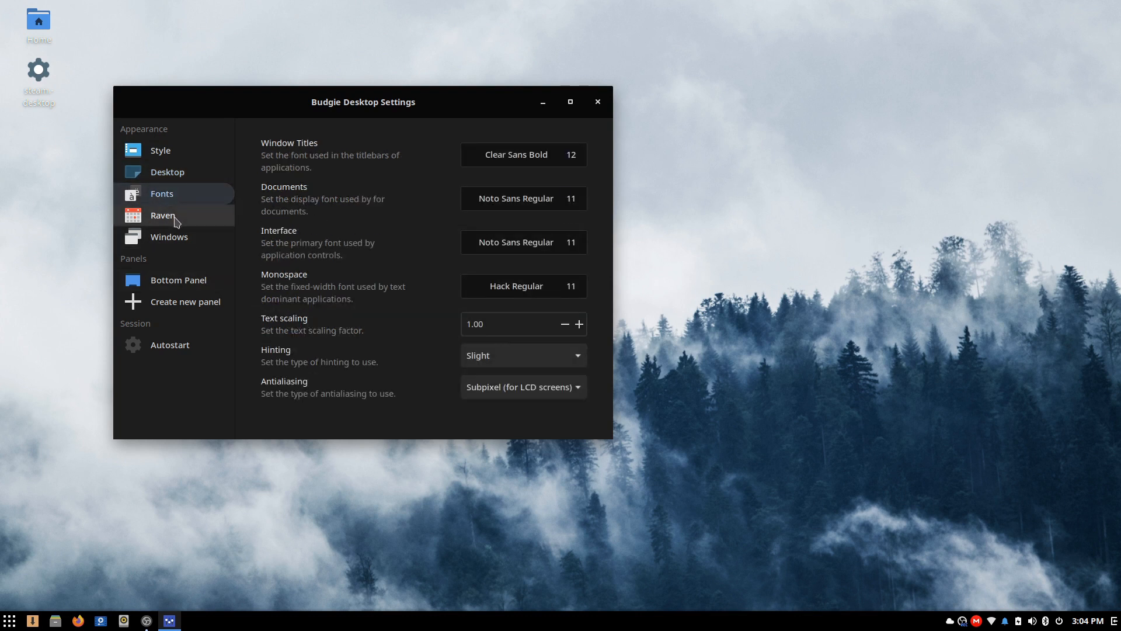
mouse_move(444, 141)
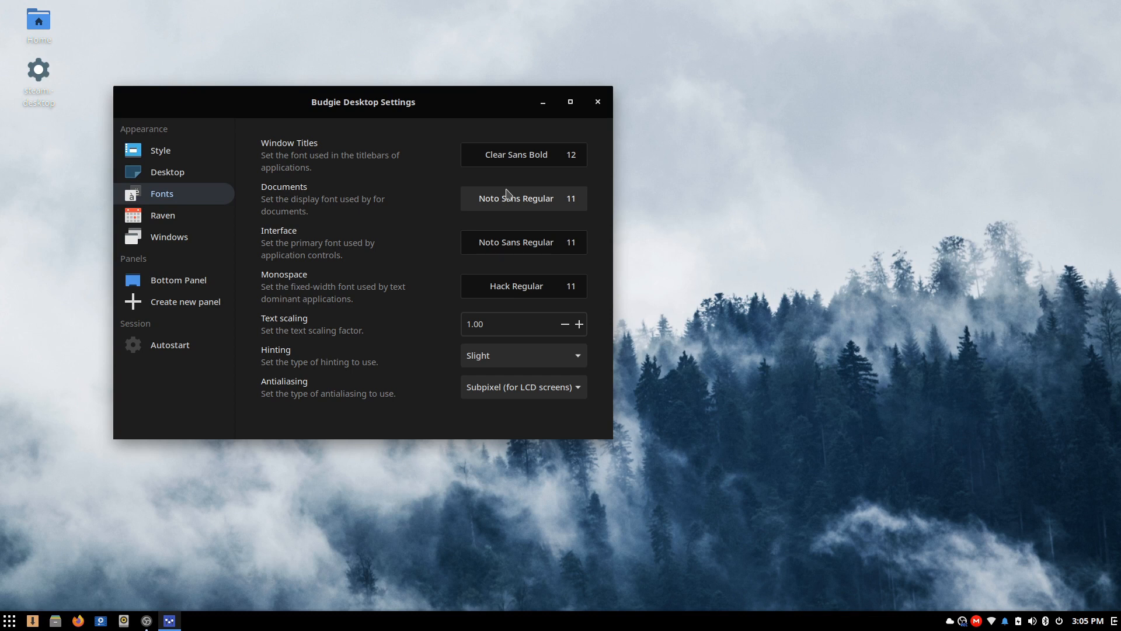
left_click(163, 215)
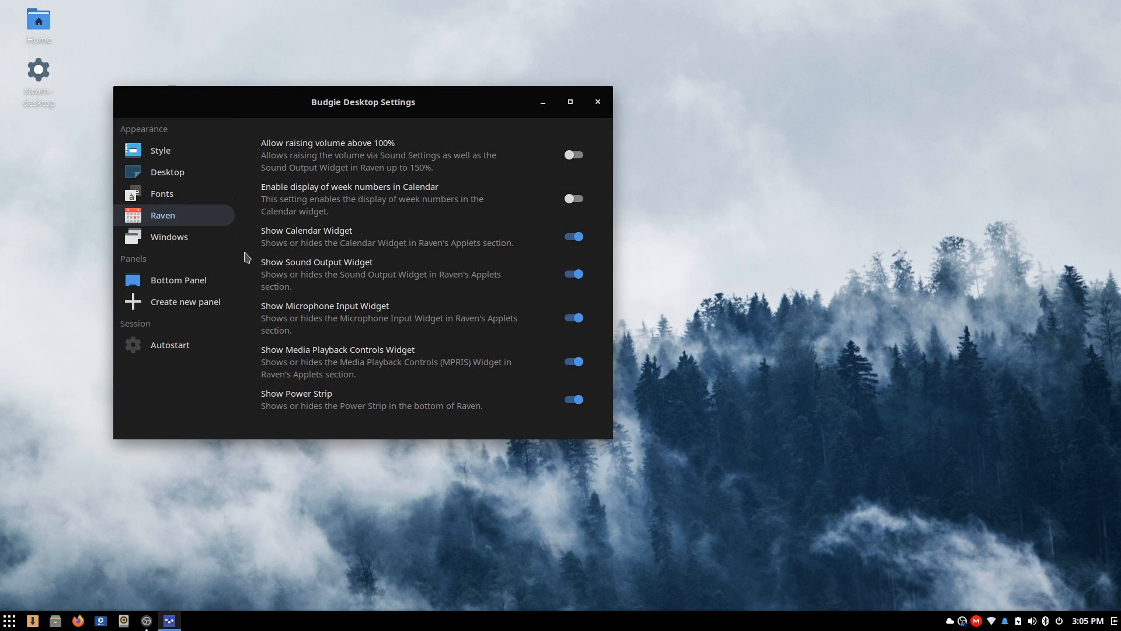
left_click(169, 236)
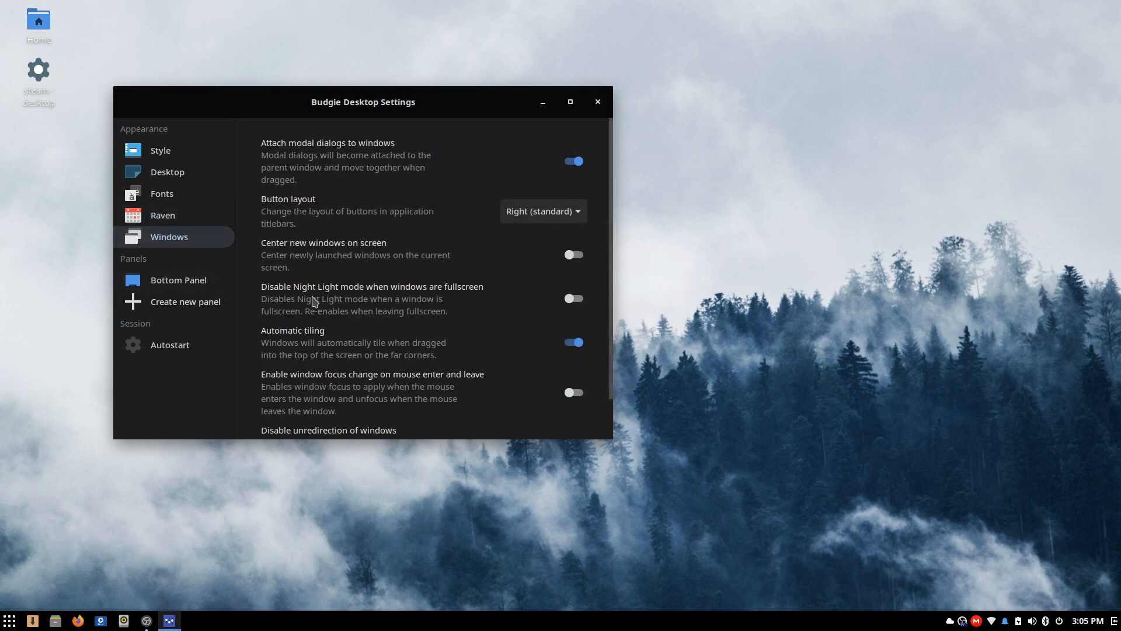
- Browse the bottom panel's applet chooser without adding any, then view Autostart and Style
left_click(178, 280)
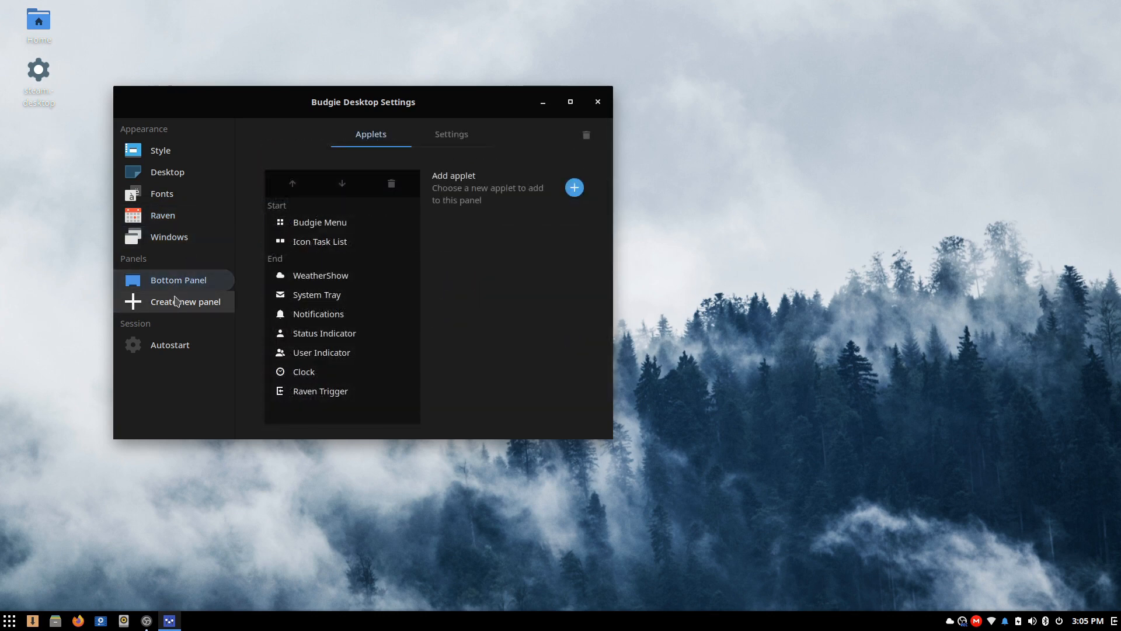
mouse_move(597, 207)
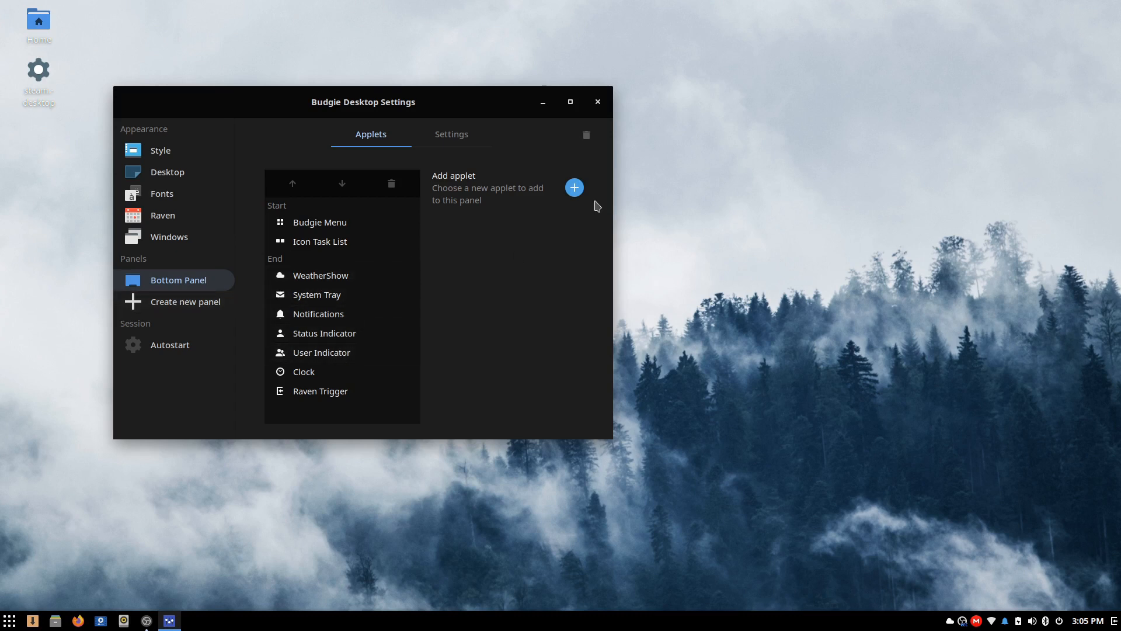
left_click(573, 187)
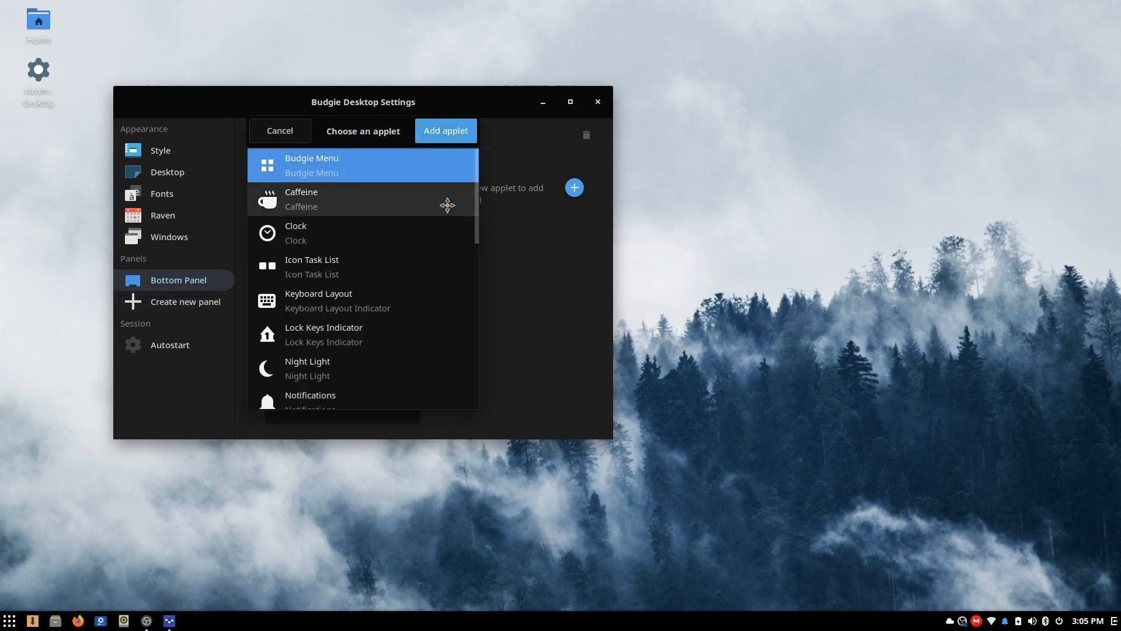
scroll("down", 3)
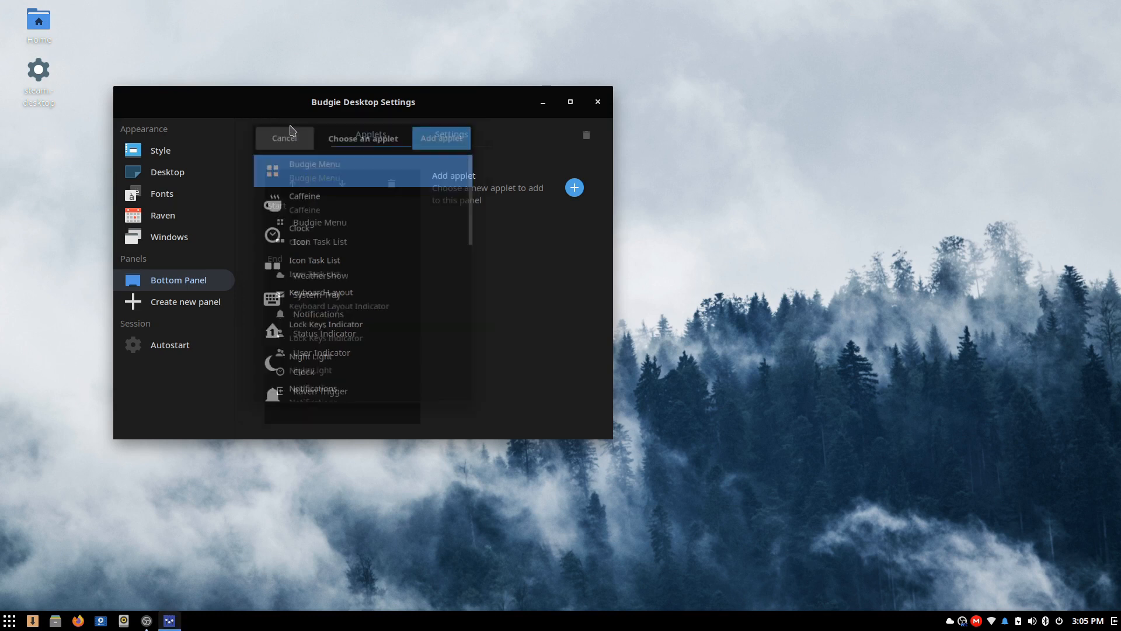
left_click(284, 137)
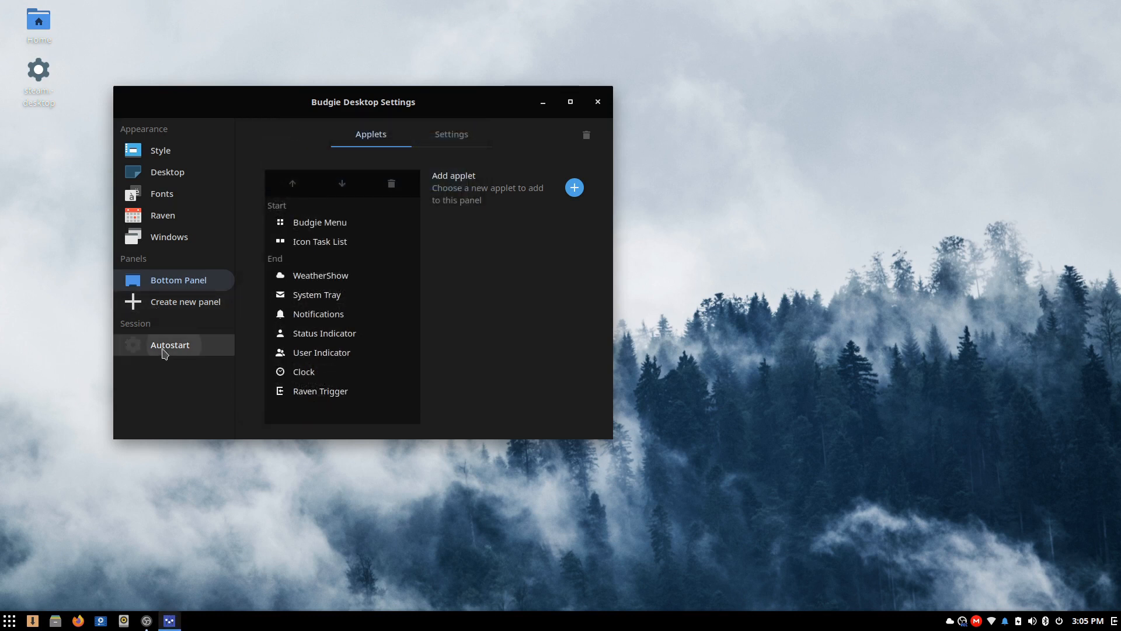
left_click(169, 345)
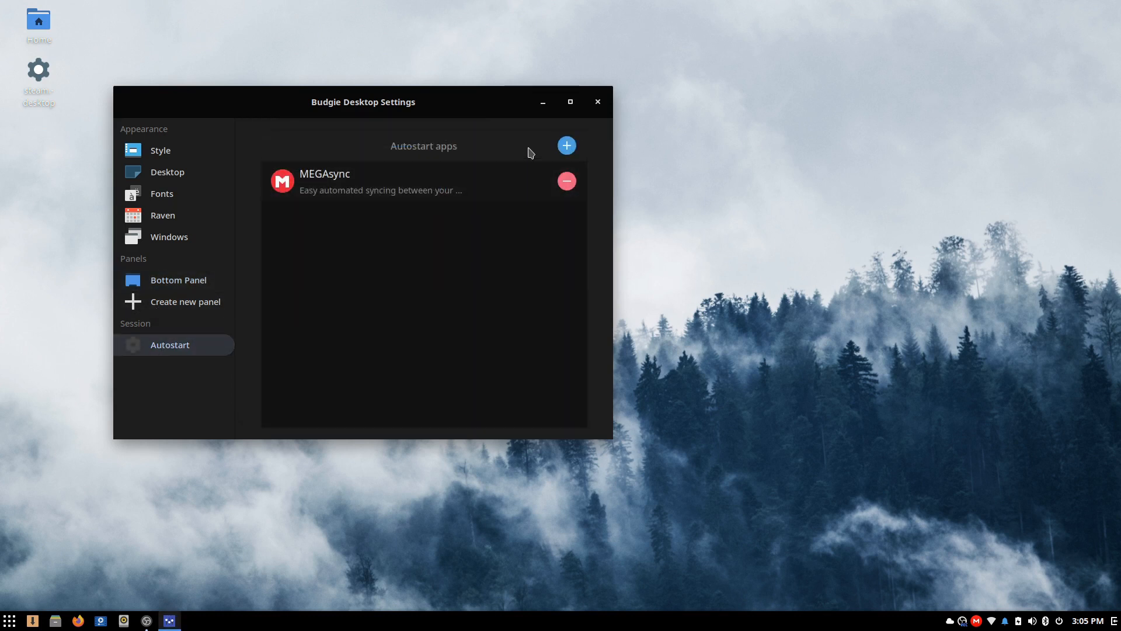
left_click(160, 150)
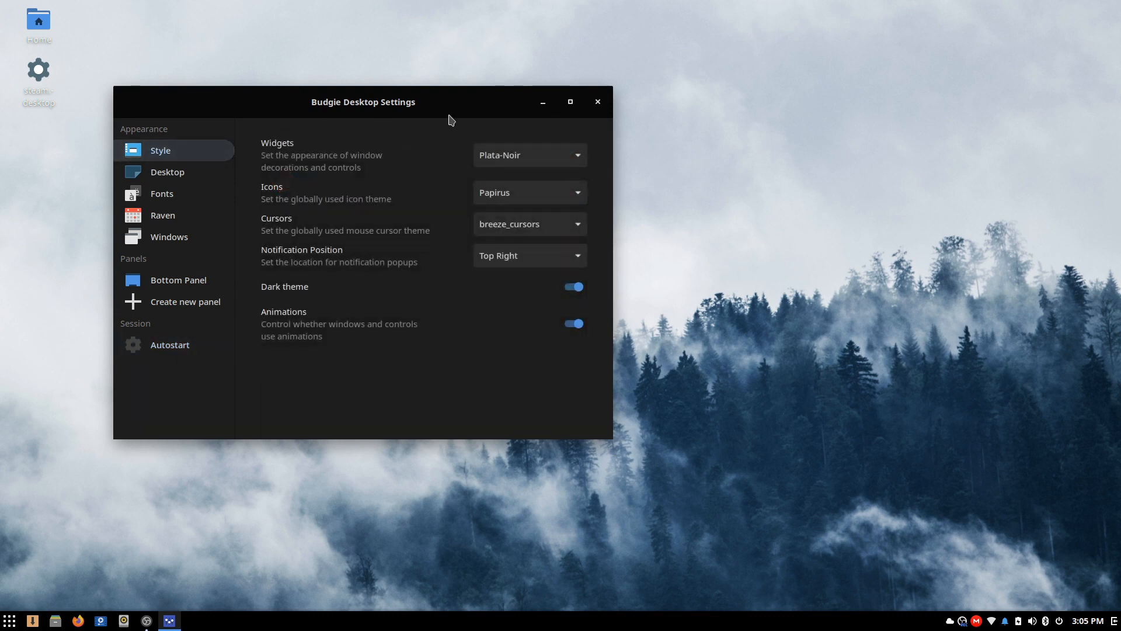
- Open Displays settings via 'displ', try a 200 % scale and revert to the previous configuration
left_click(597, 101)
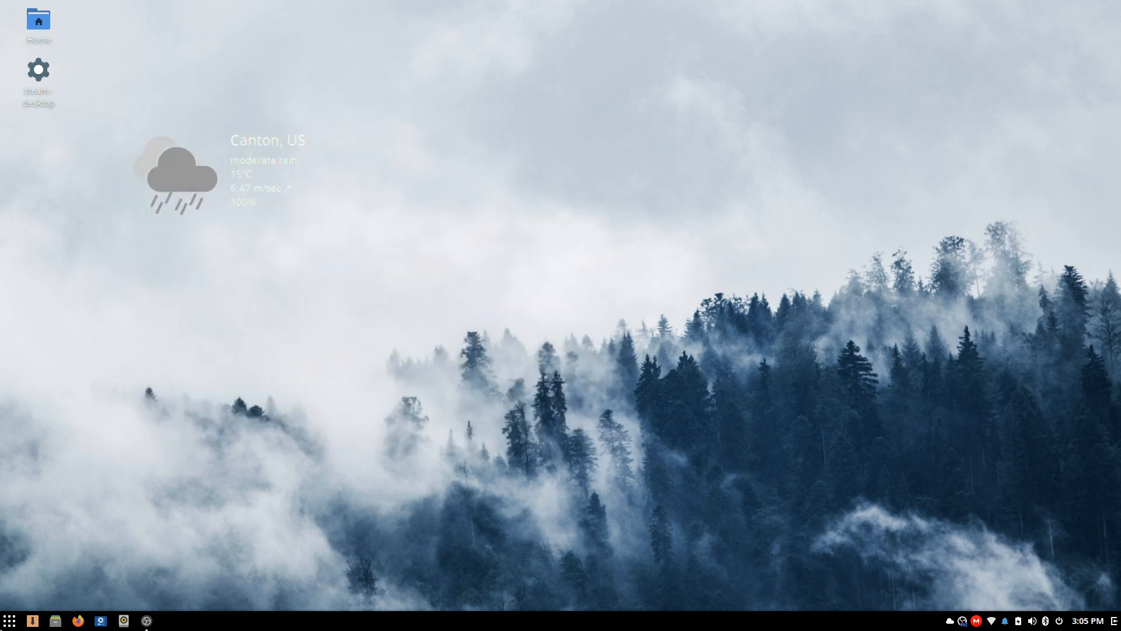
left_click(10, 620)
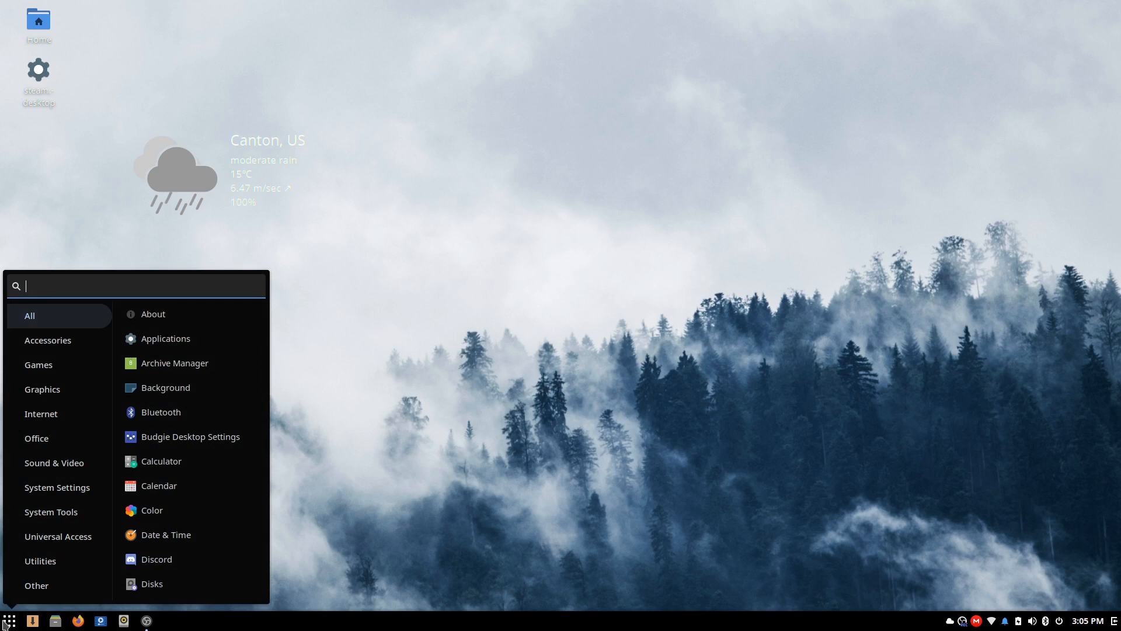
type("displ")
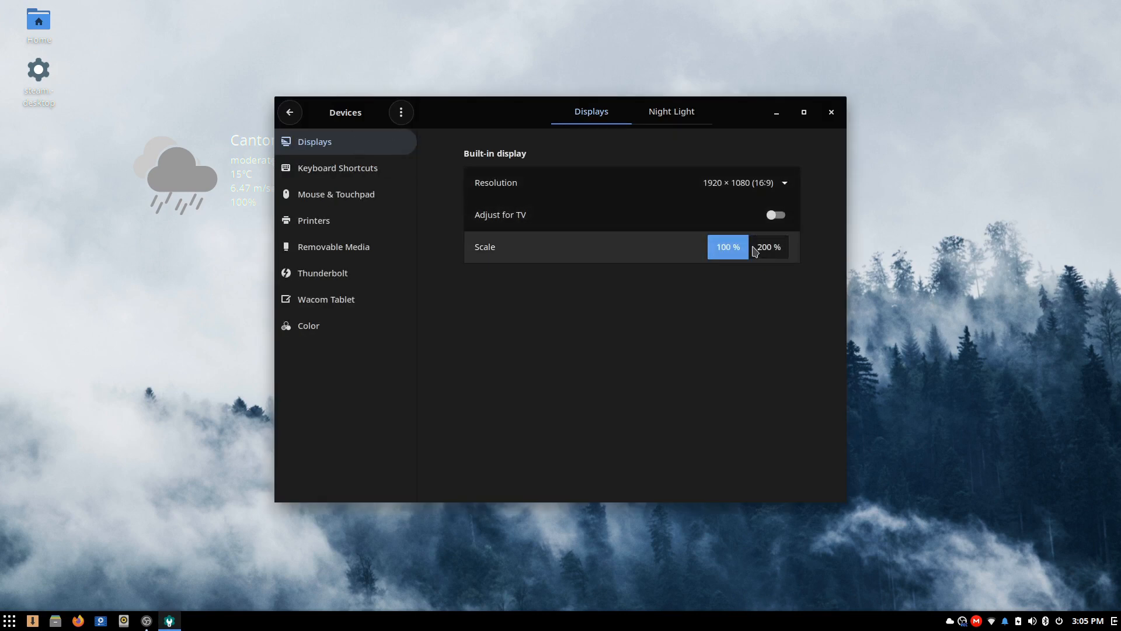
left_click(768, 246)
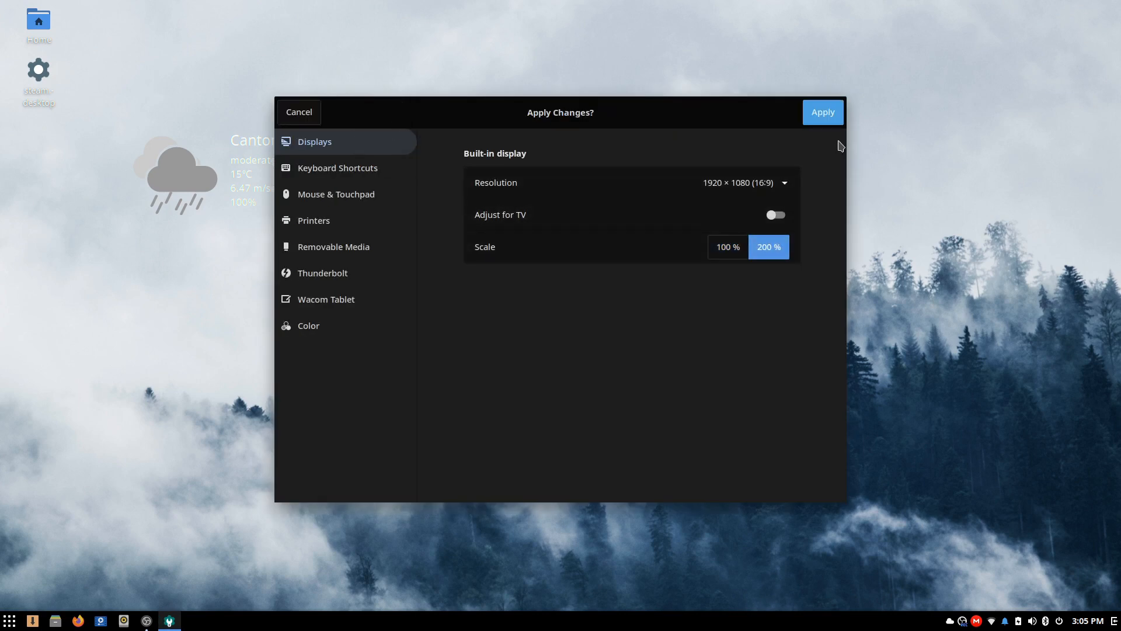
left_click(823, 111)
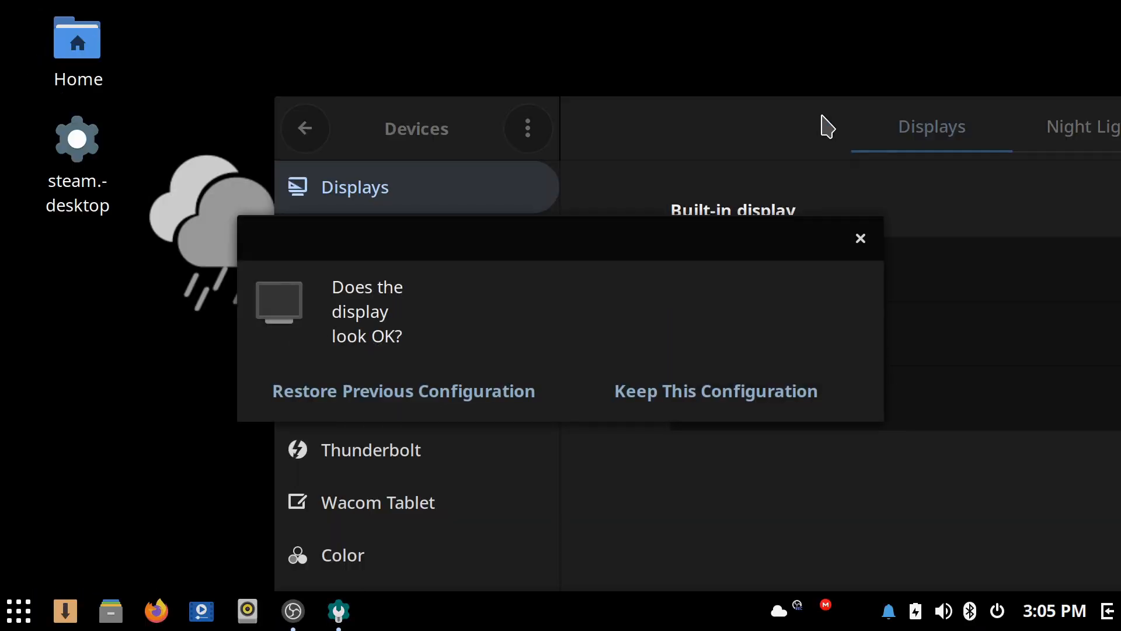
mouse_move(517, 383)
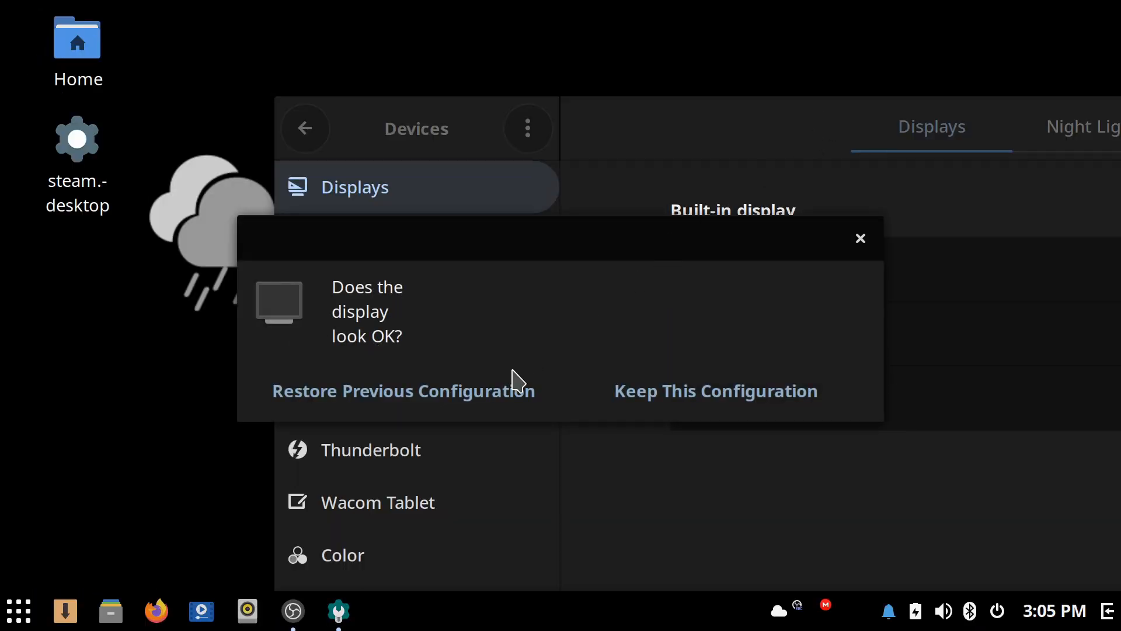
left_click(714, 390)
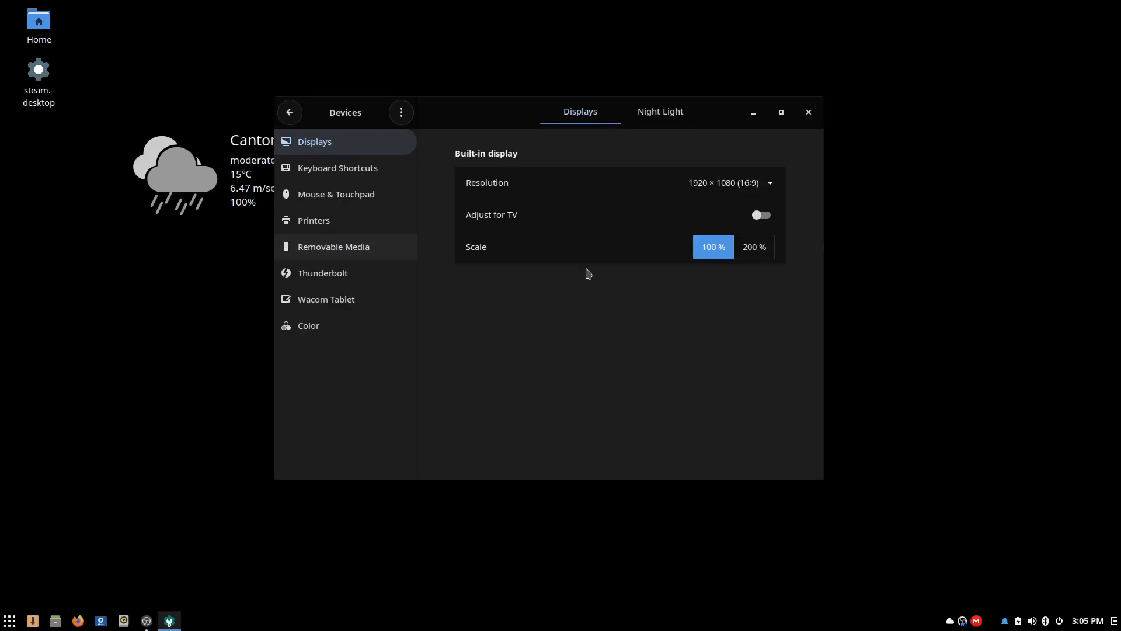
mouse_move(337, 168)
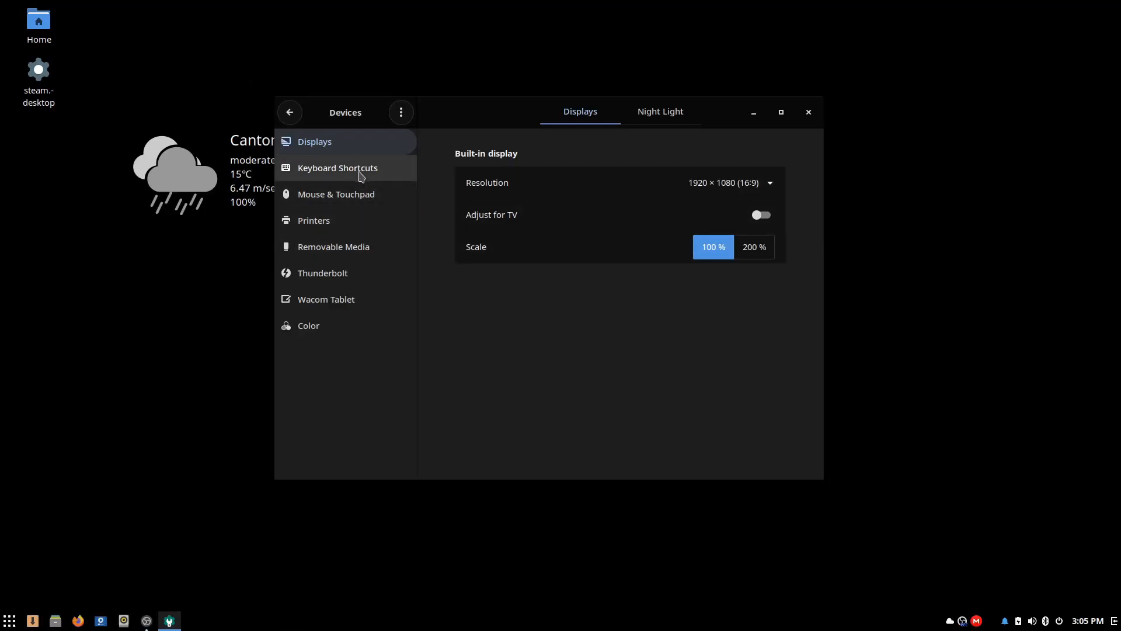
- Browse the keyboard shortcuts, mouse and touchpad, and removable media device pages
left_click(337, 167)
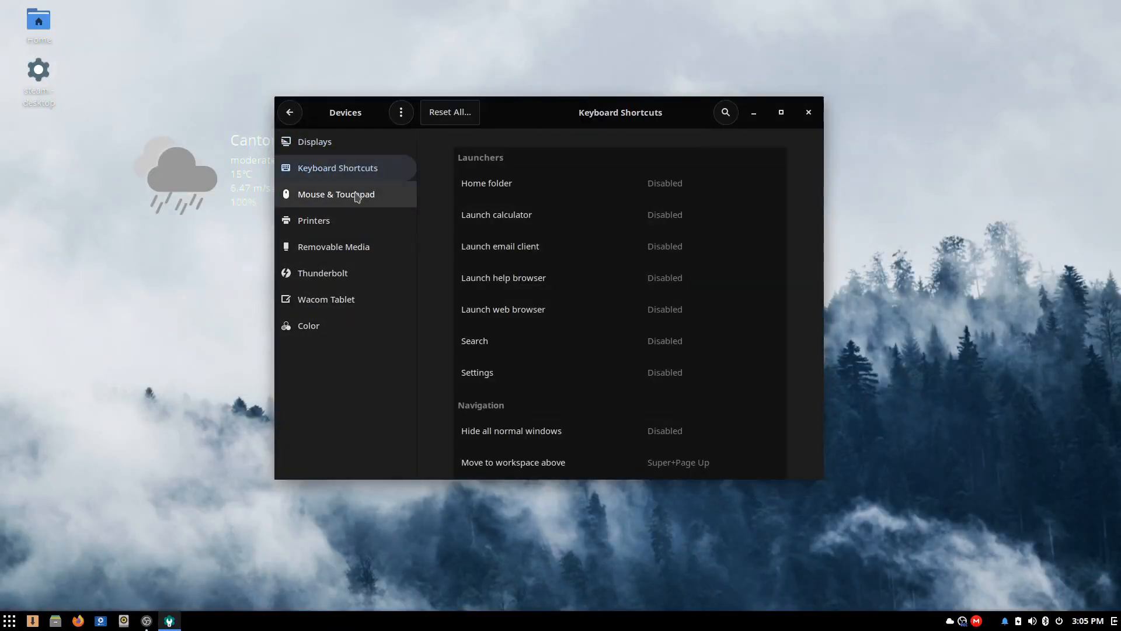
scroll("down", 3)
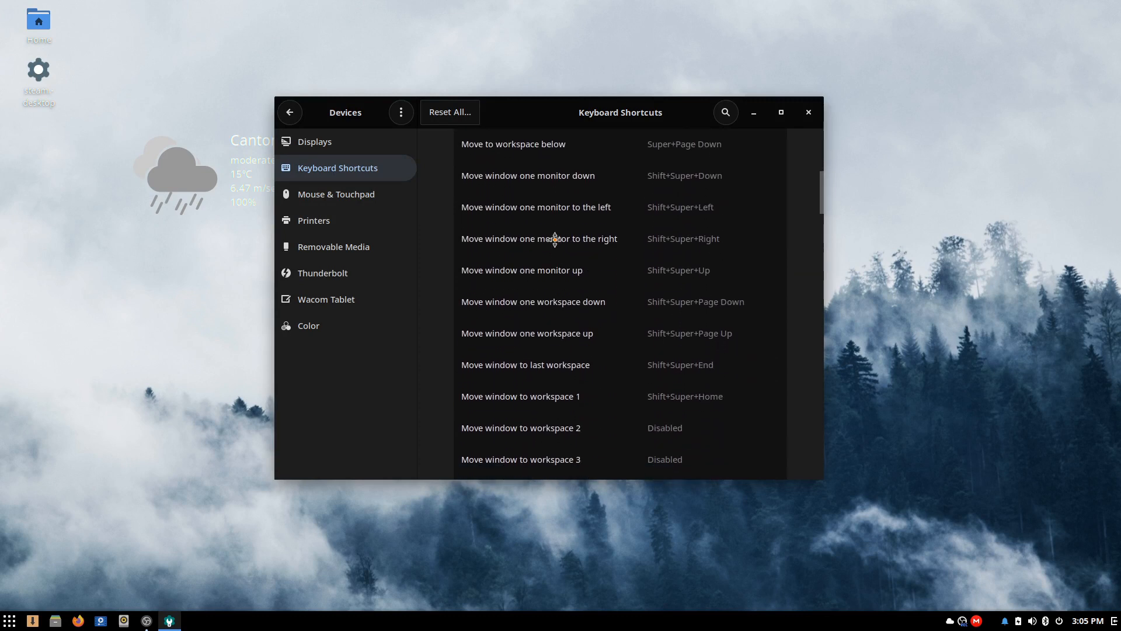
scroll("down", 3)
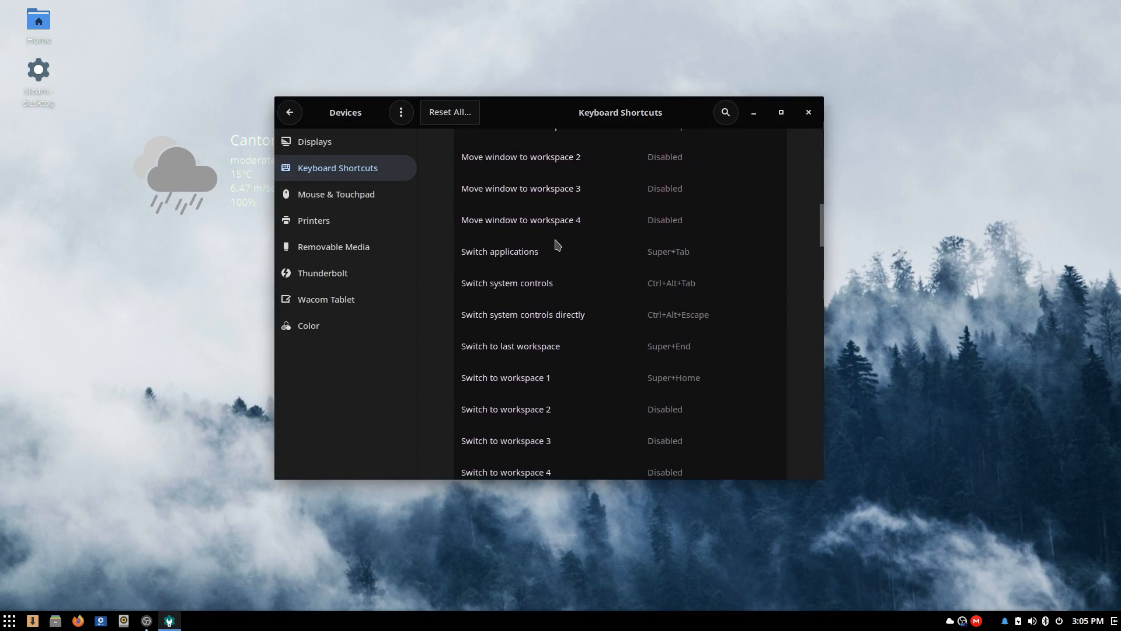
scroll("down", 3)
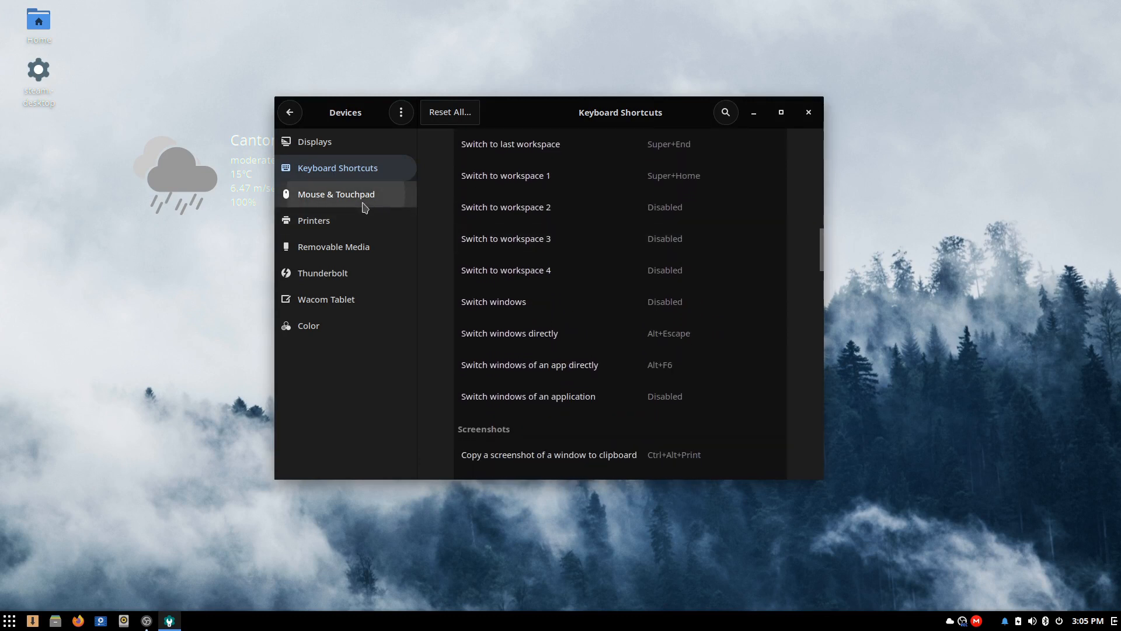
left_click(335, 194)
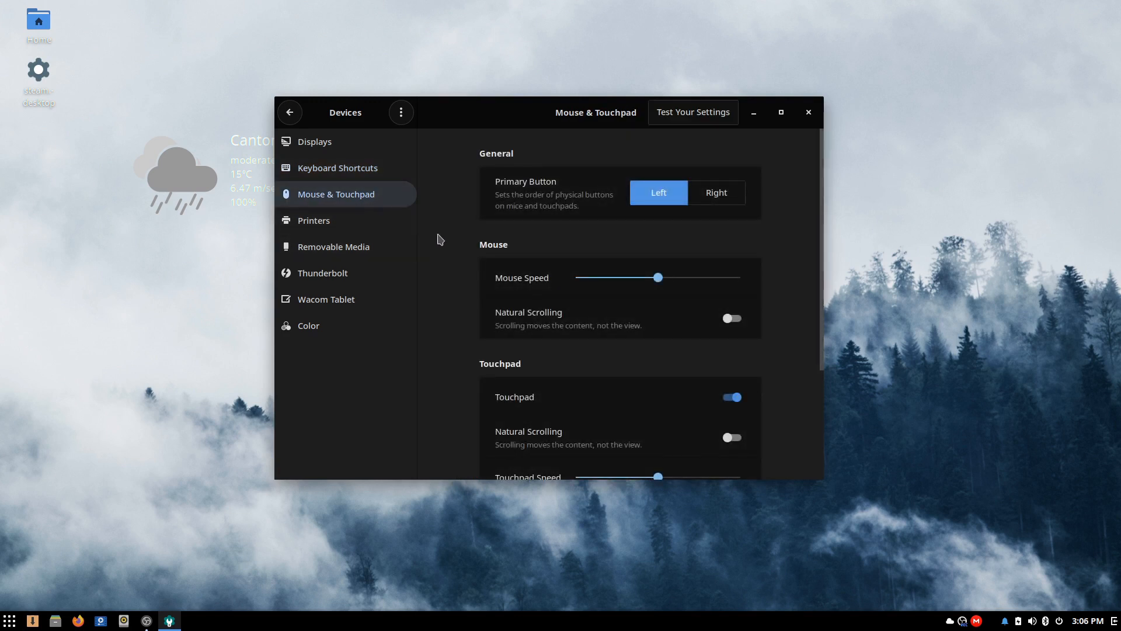
scroll("down", 3)
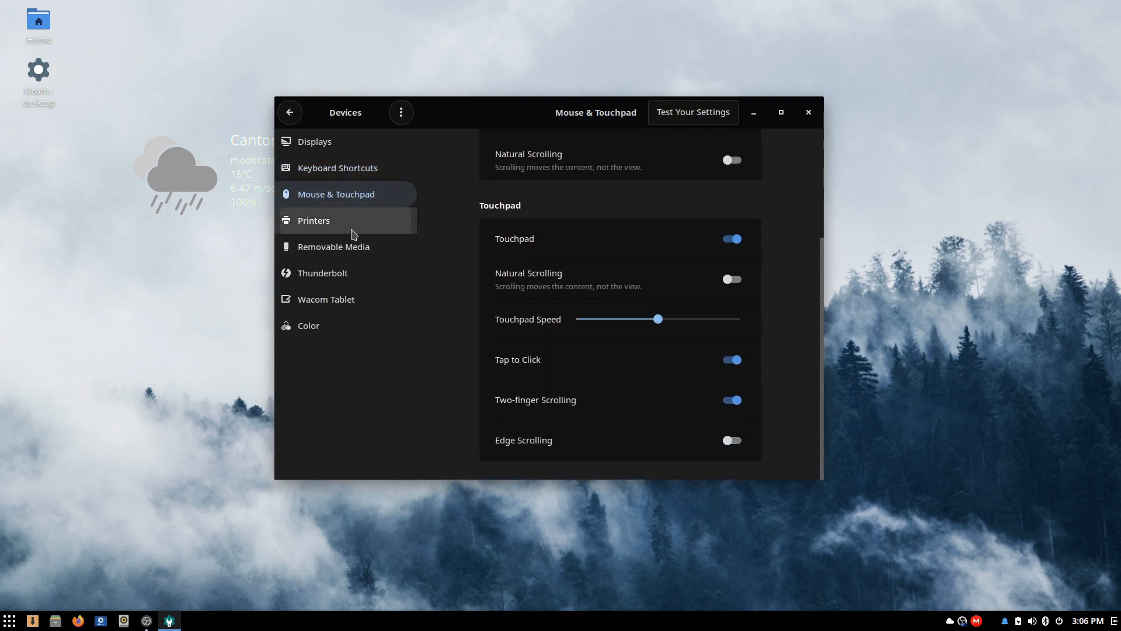
left_click(334, 246)
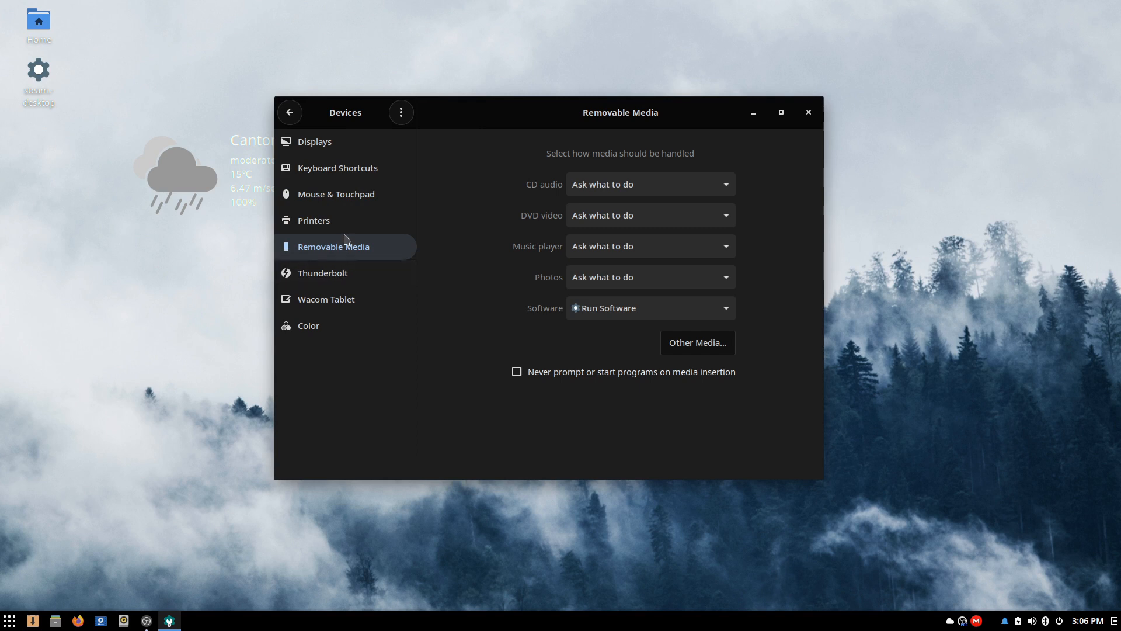
- View the printers, Thunderbolt, Wacom Tablet and Color pages, then close Settings
left_click(313, 220)
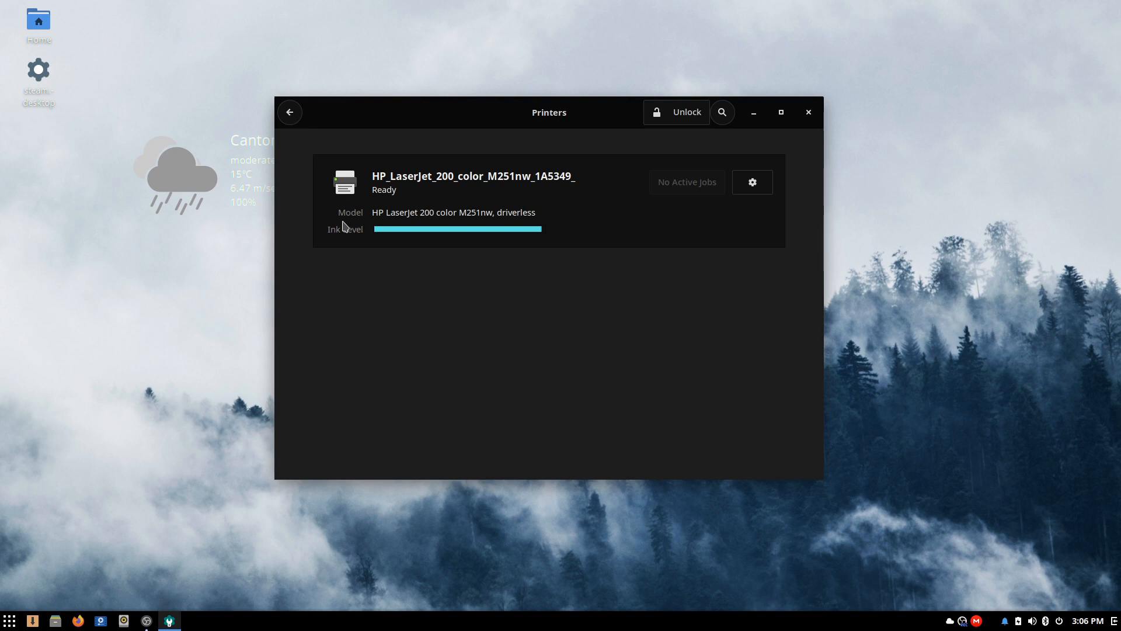
left_click(290, 112)
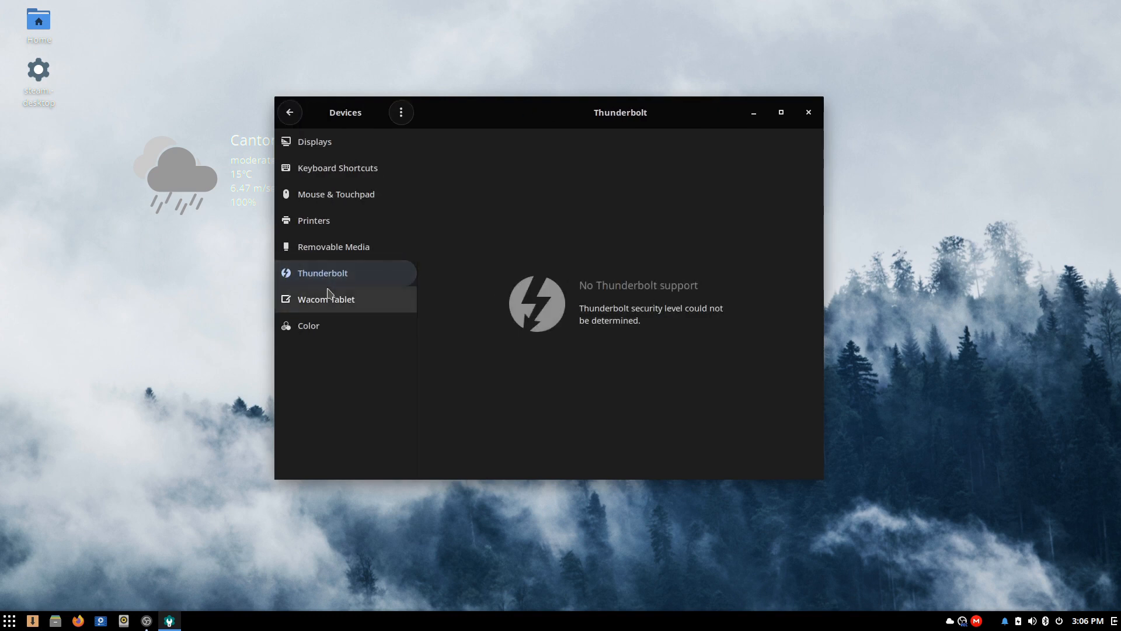
left_click(326, 299)
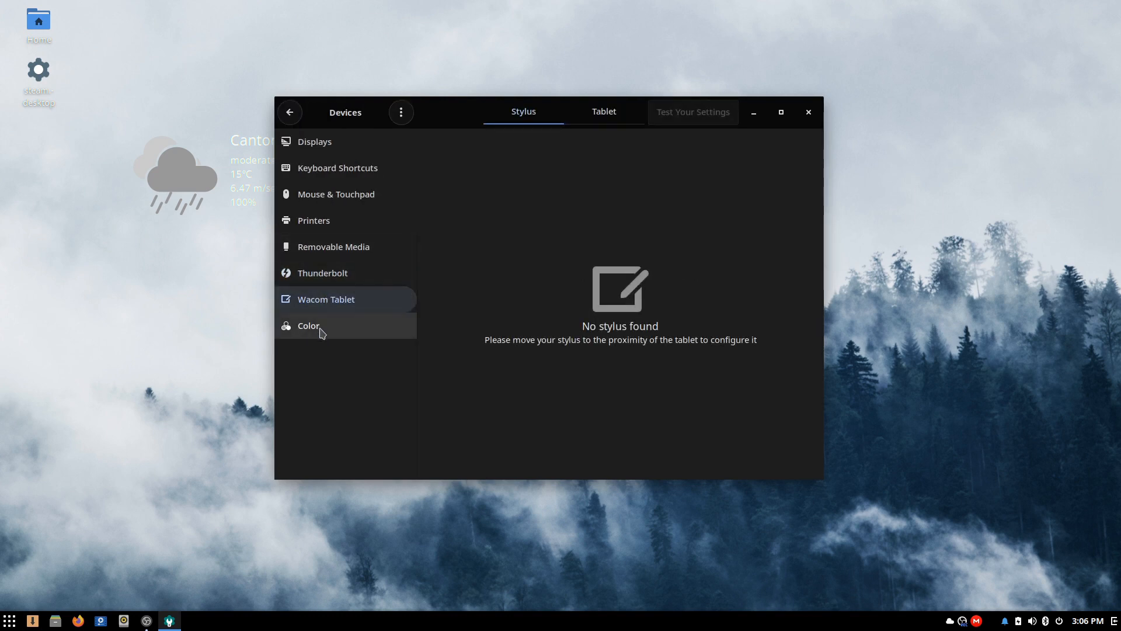
left_click(309, 326)
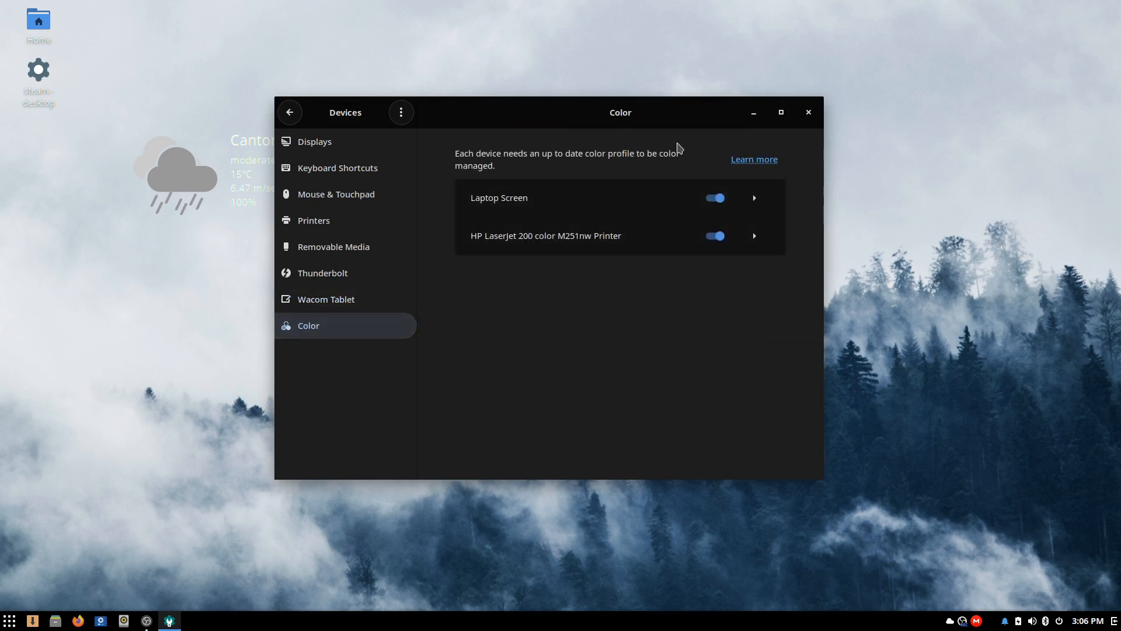
left_click(807, 113)
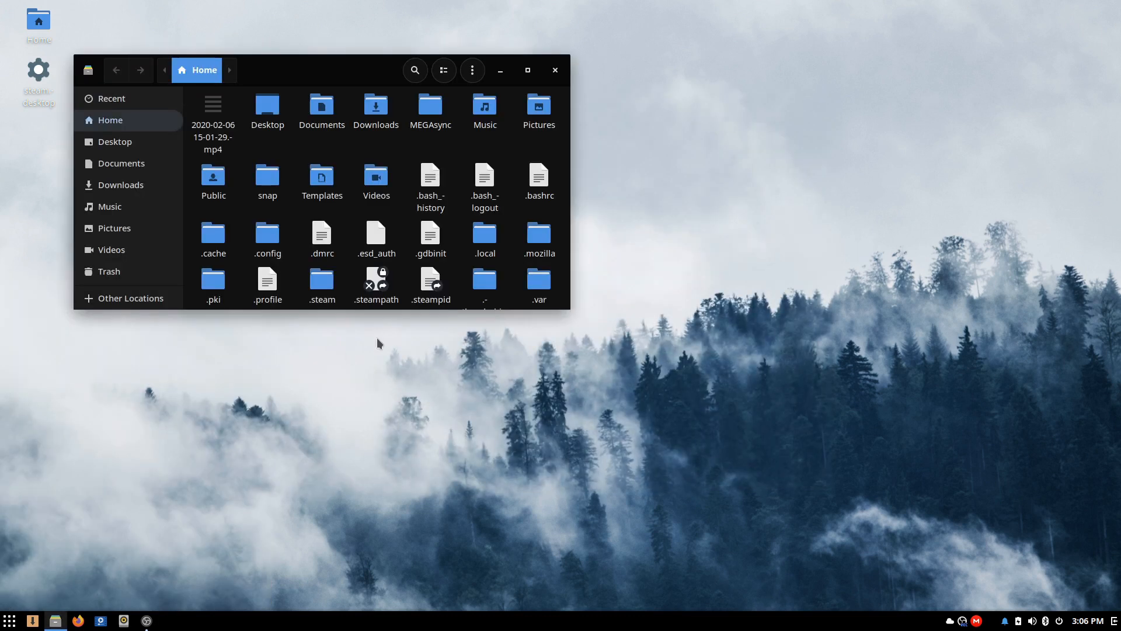
mouse_move(381, 336)
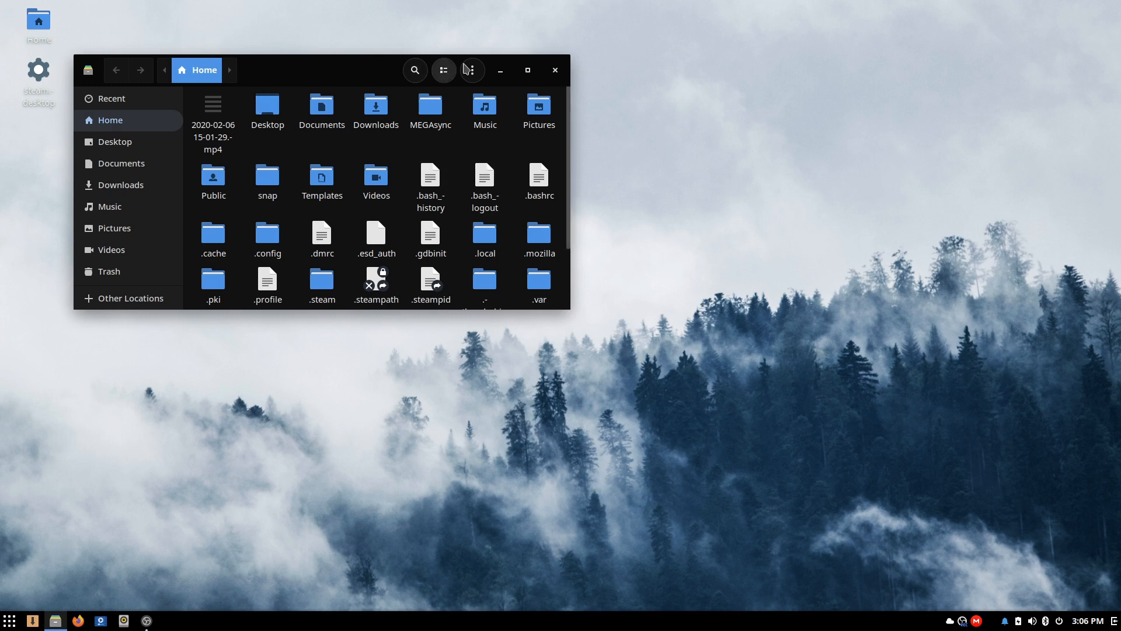
- Hide dotfiles in the Home folder, enlarge the window and quit Files
left_click(471, 70)
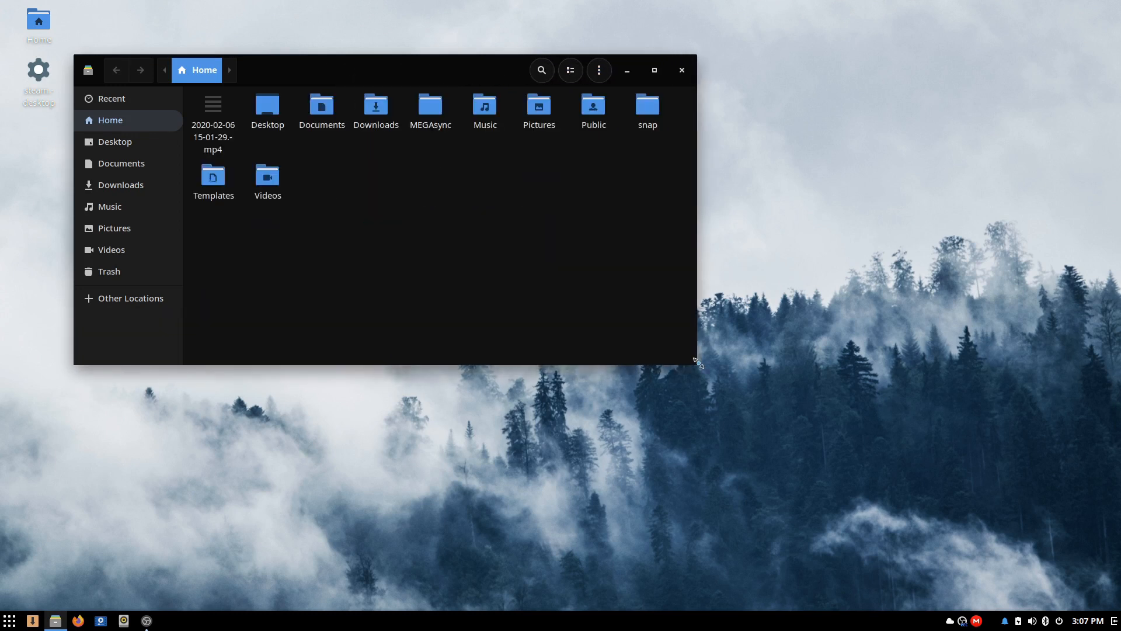
mouse_move(593, 105)
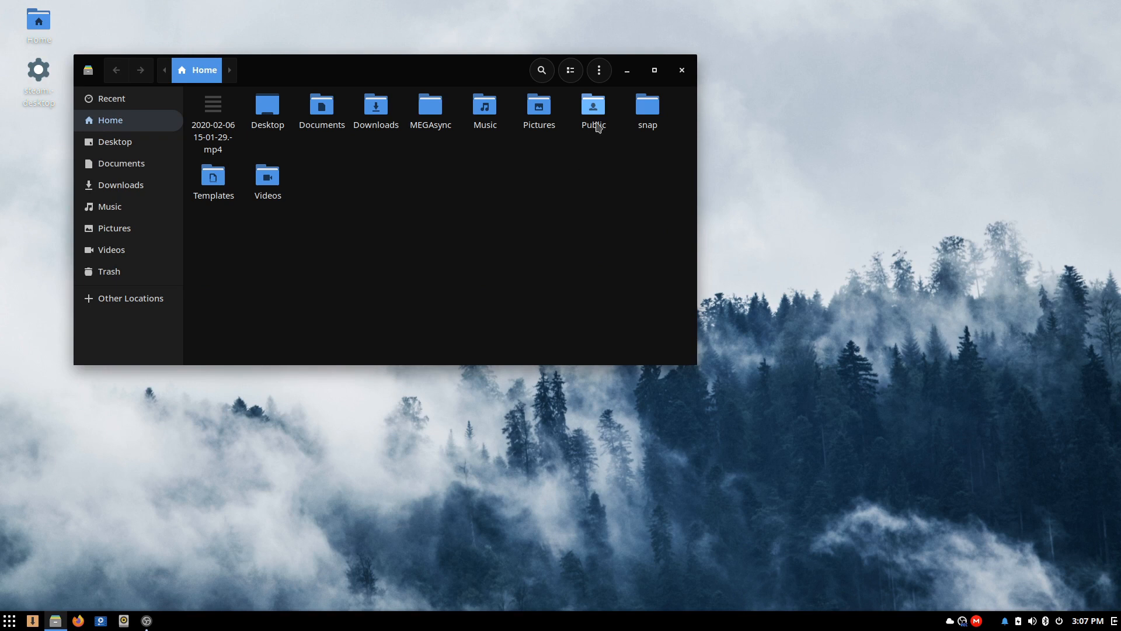
left_click(599, 70)
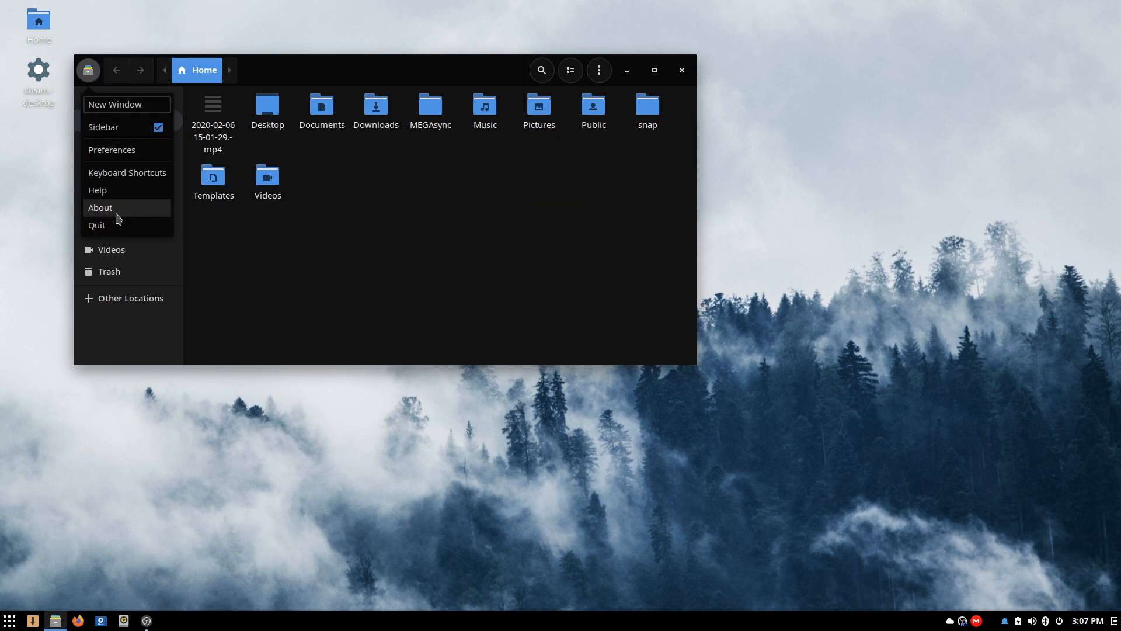
left_click(99, 207)
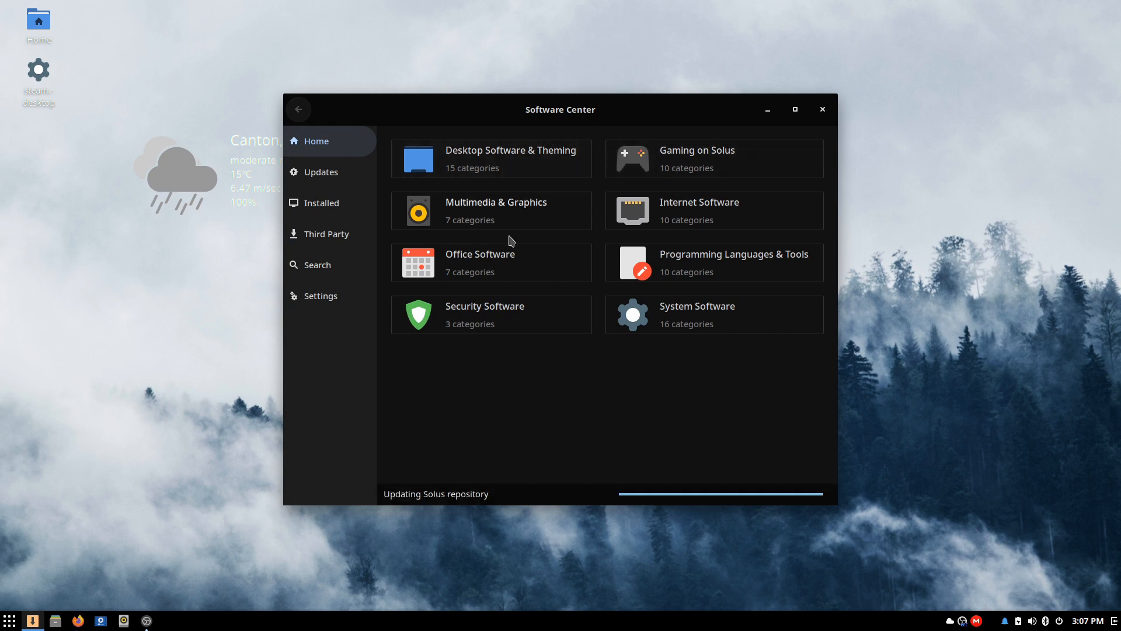
mouse_move(650, 156)
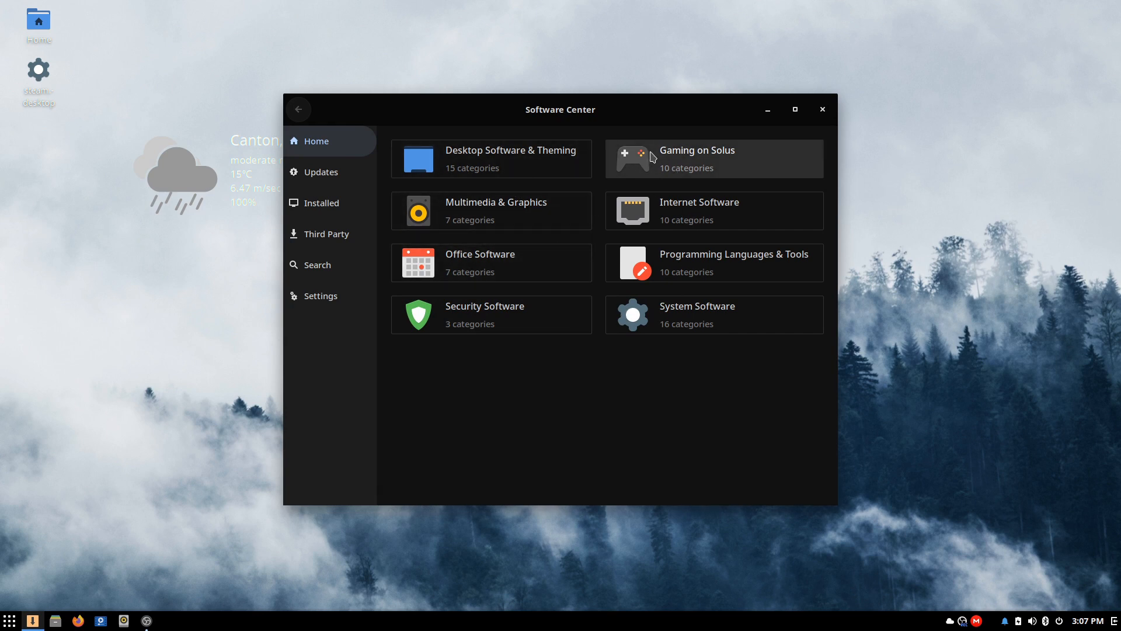
- Browse Gaming on Solus > Arcade Games, then the list of installed packages
left_click(695, 159)
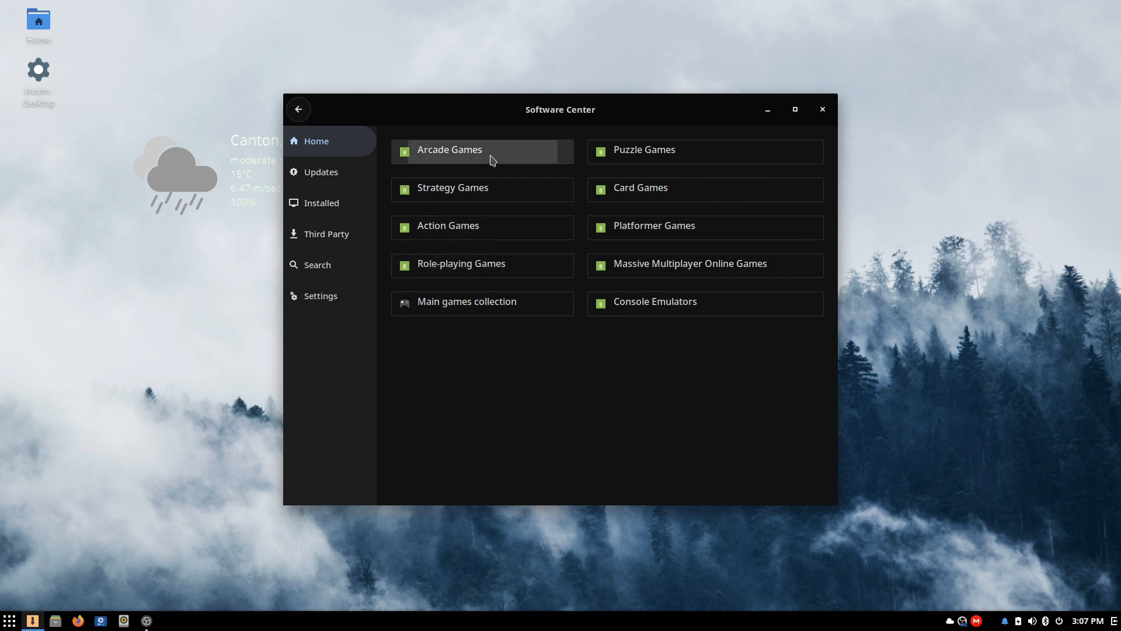
left_click(449, 149)
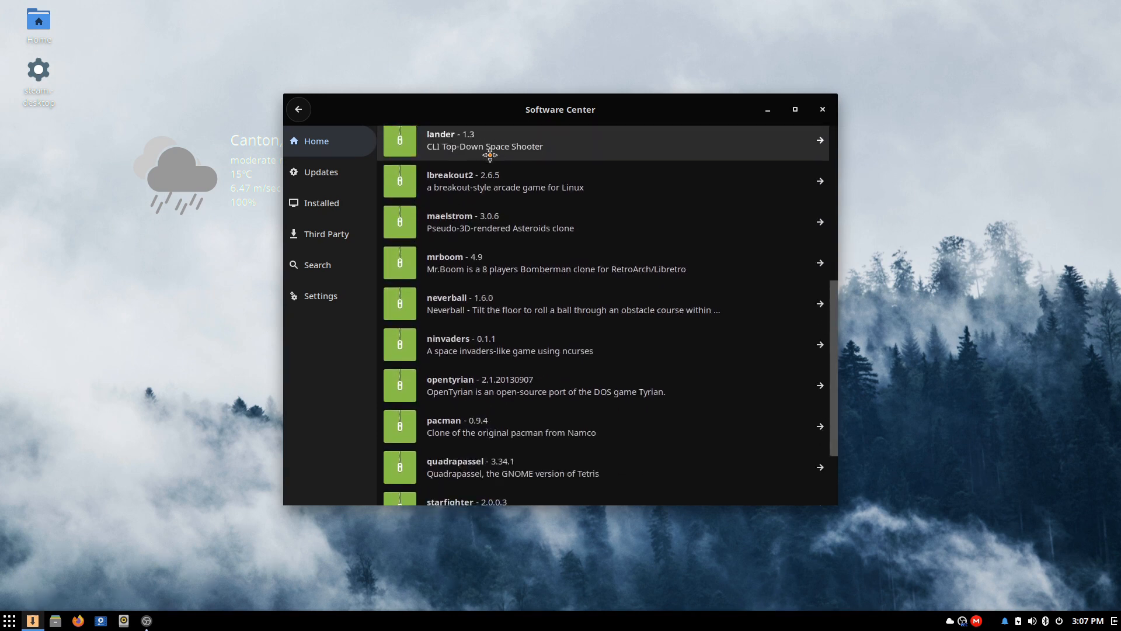
scroll("up", 3)
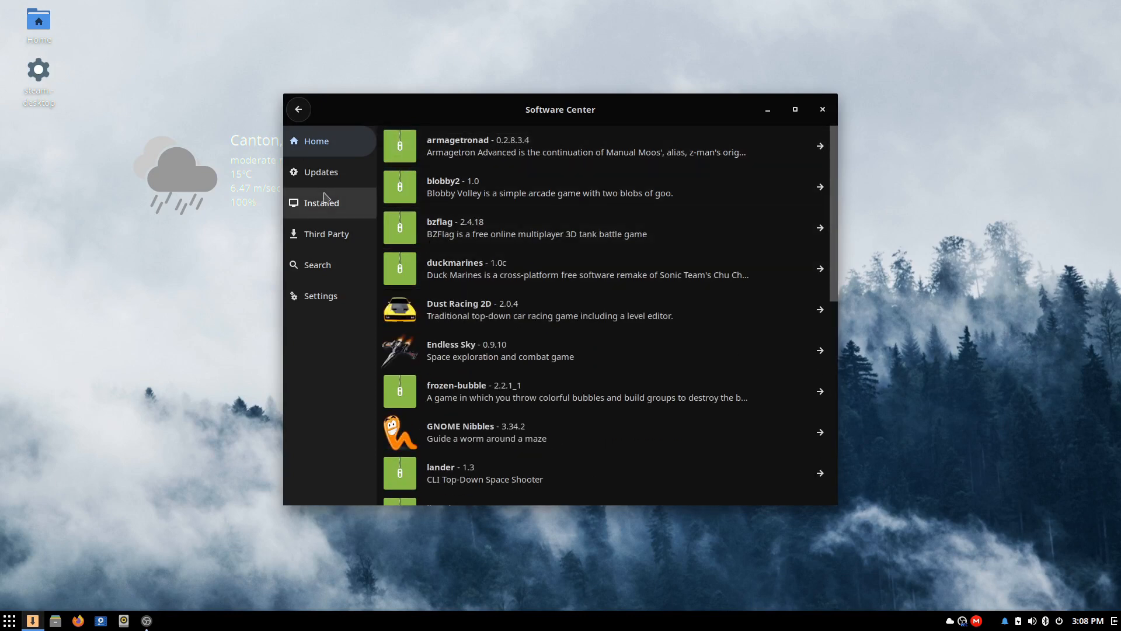
left_click(321, 171)
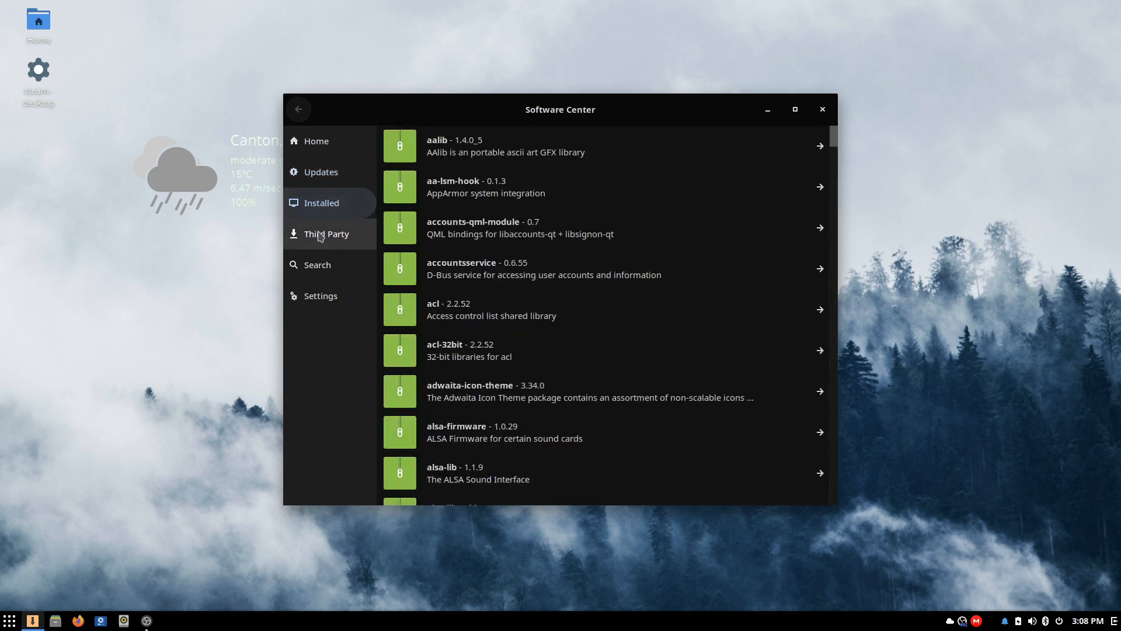
- Scroll through the Third Party apps, view Search and Settings, then close Software Center
left_click(327, 233)
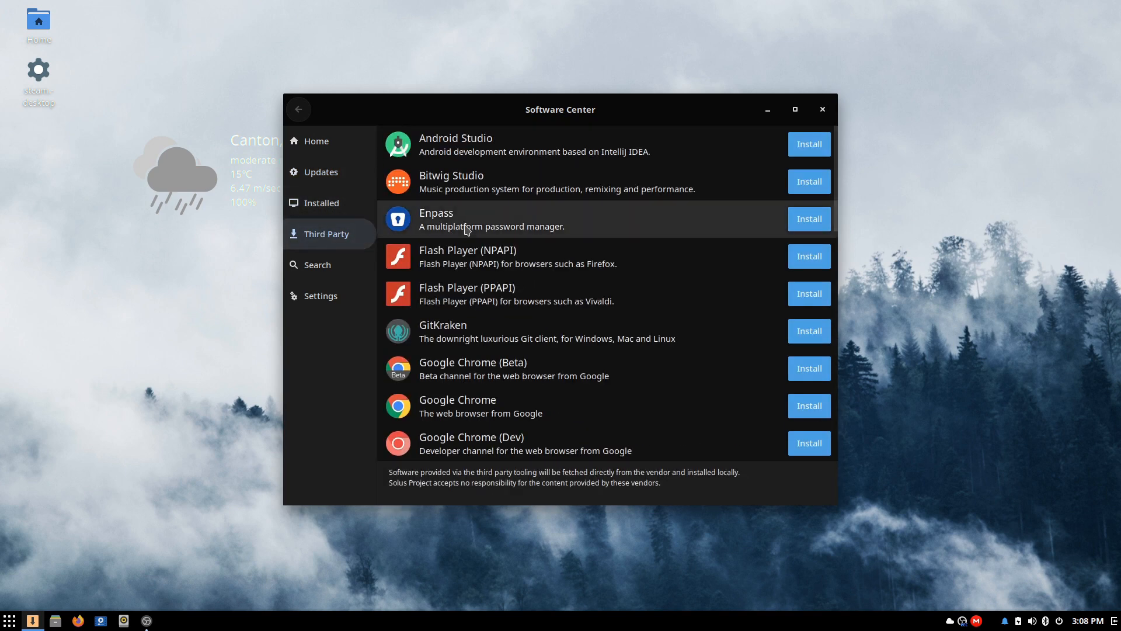
scroll("down", 3)
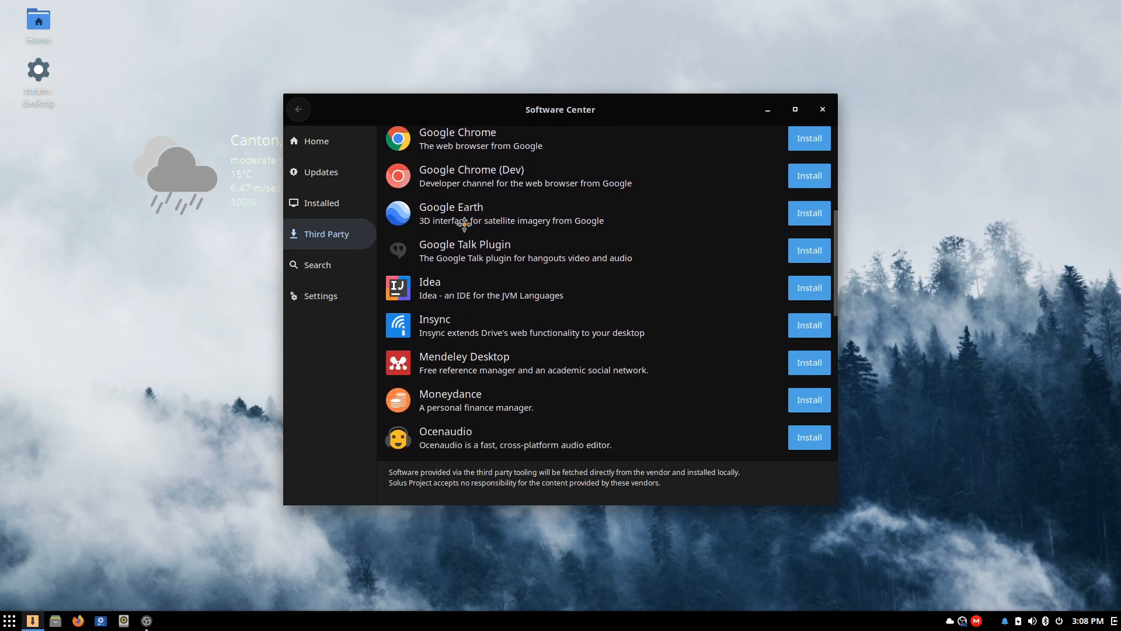
scroll("down", 3)
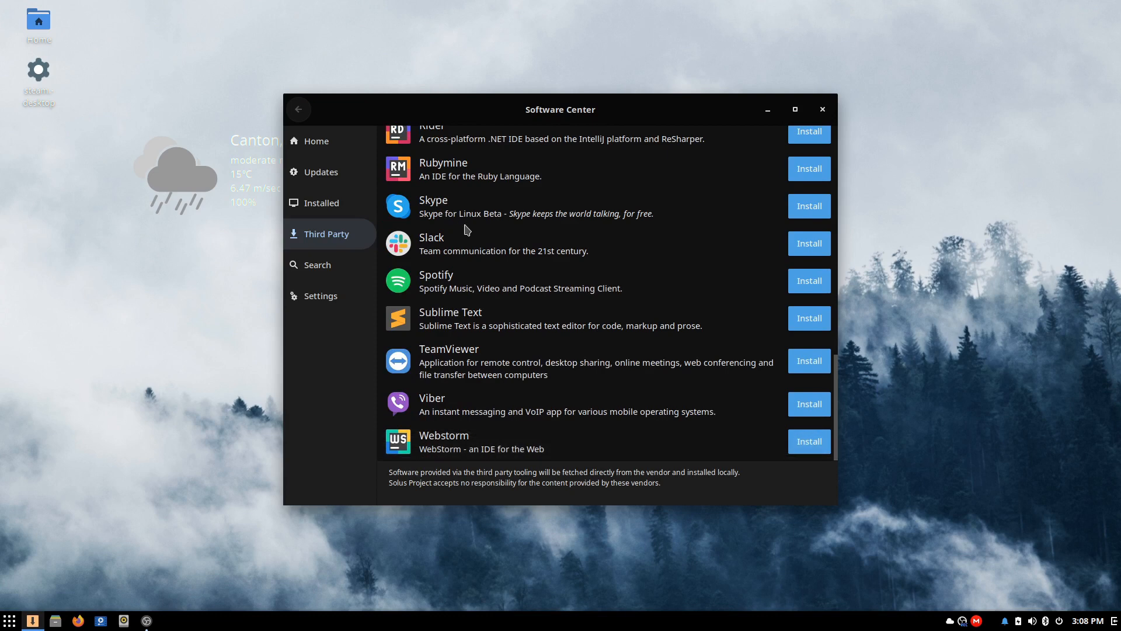
scroll("up", 3)
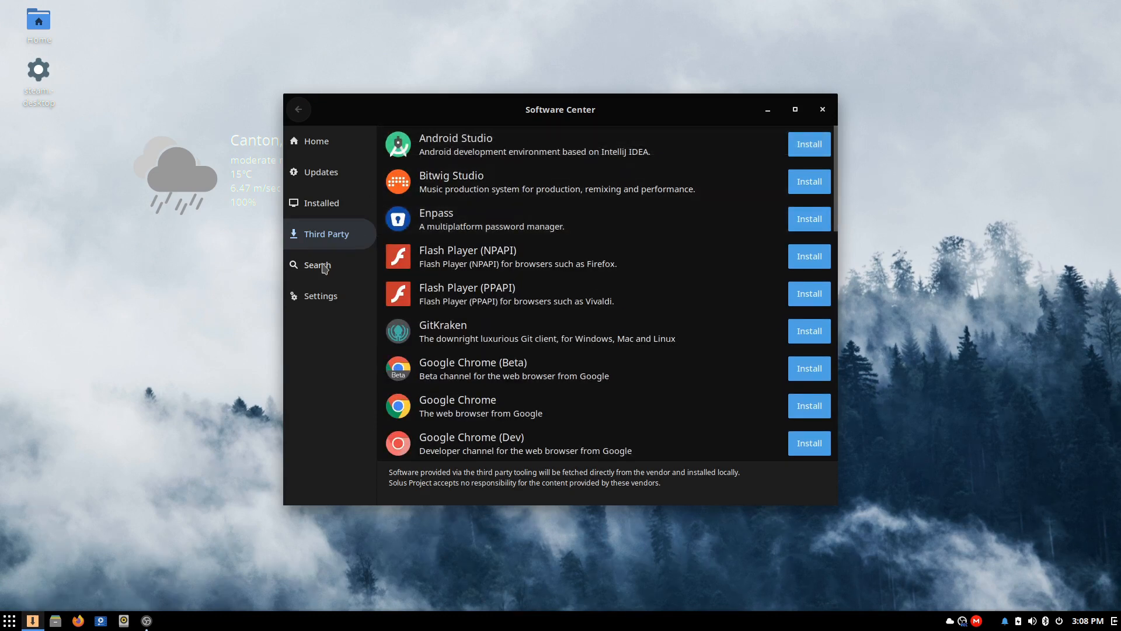
left_click(317, 265)
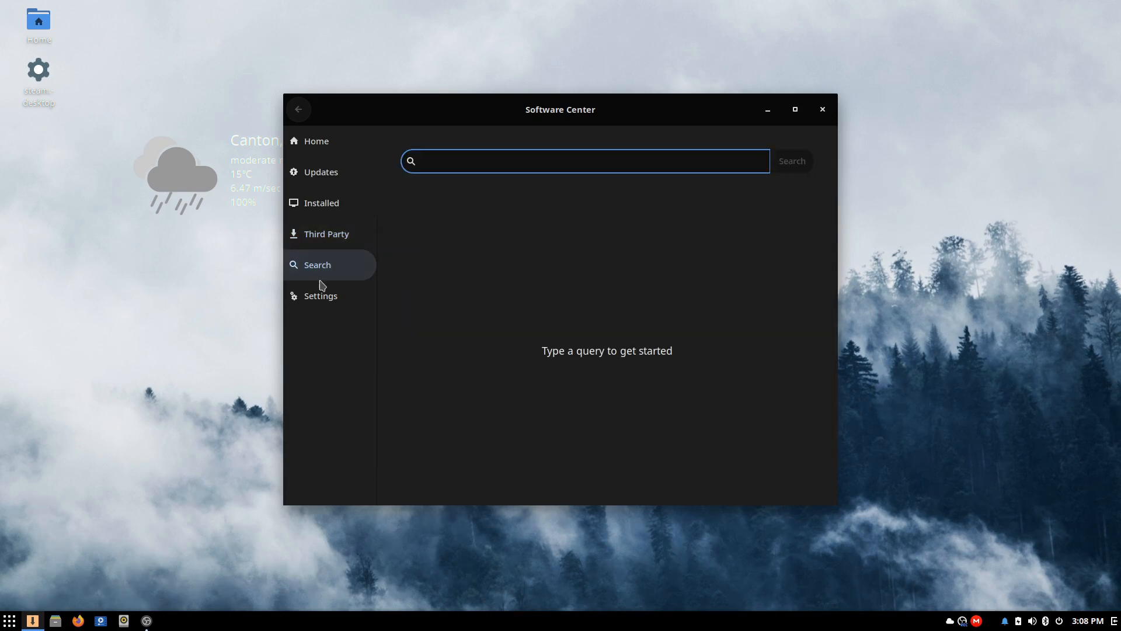
left_click(321, 296)
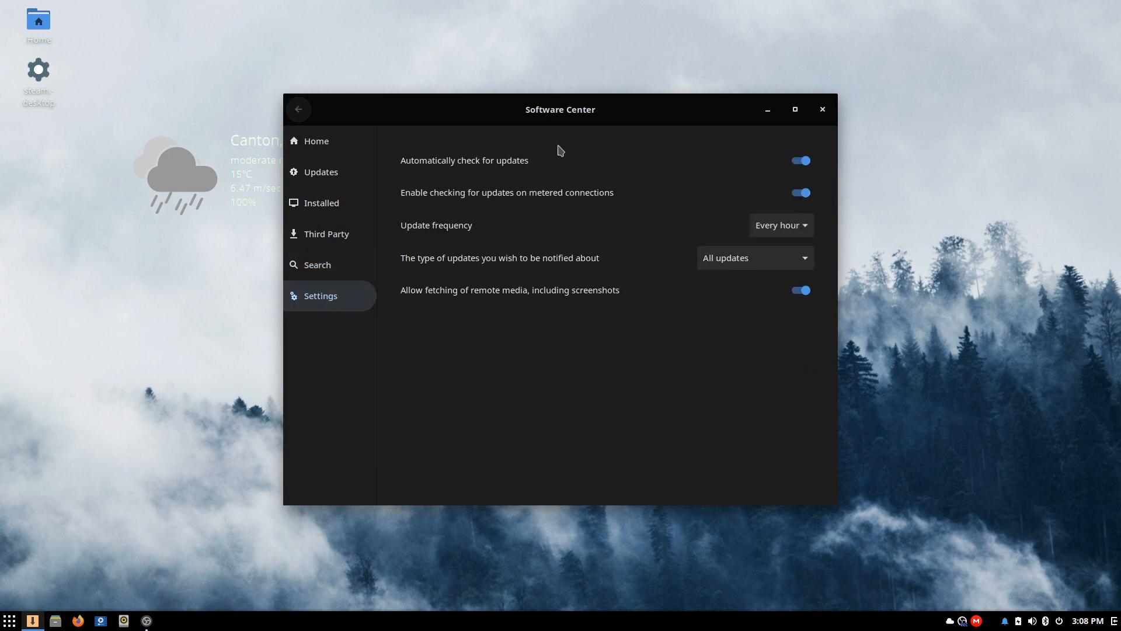
mouse_move(507, 303)
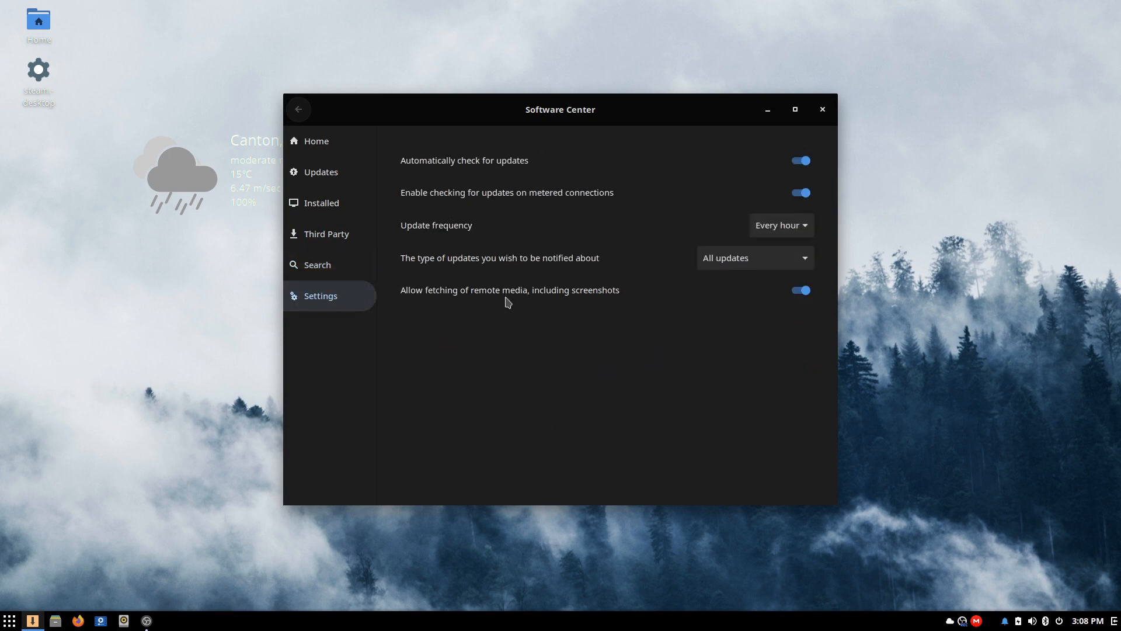
mouse_move(771, 138)
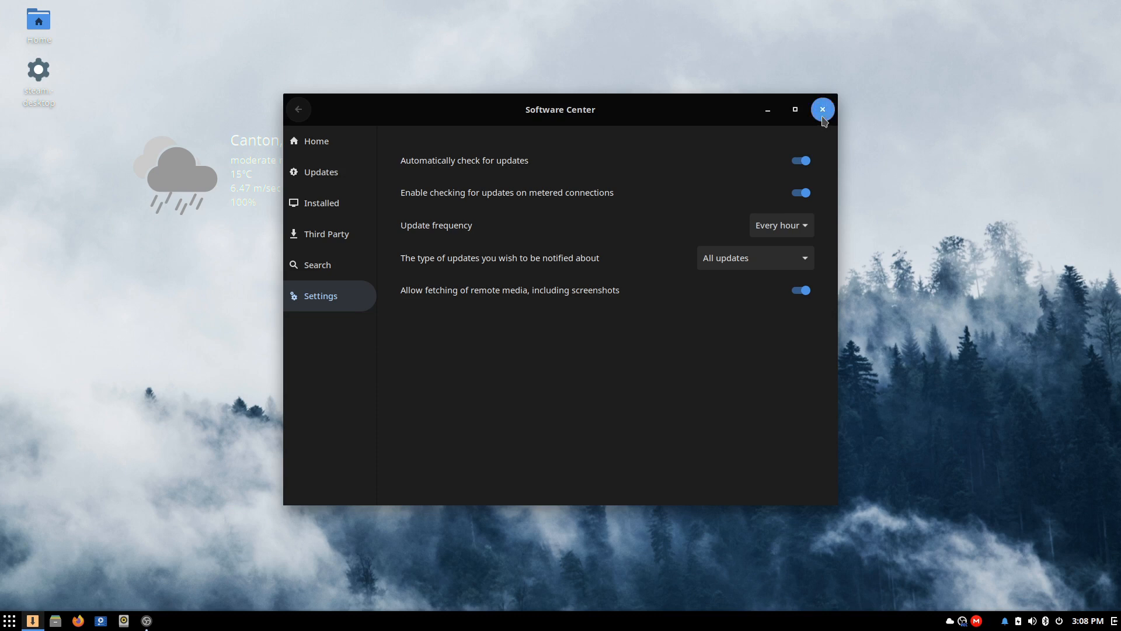
left_click(822, 109)
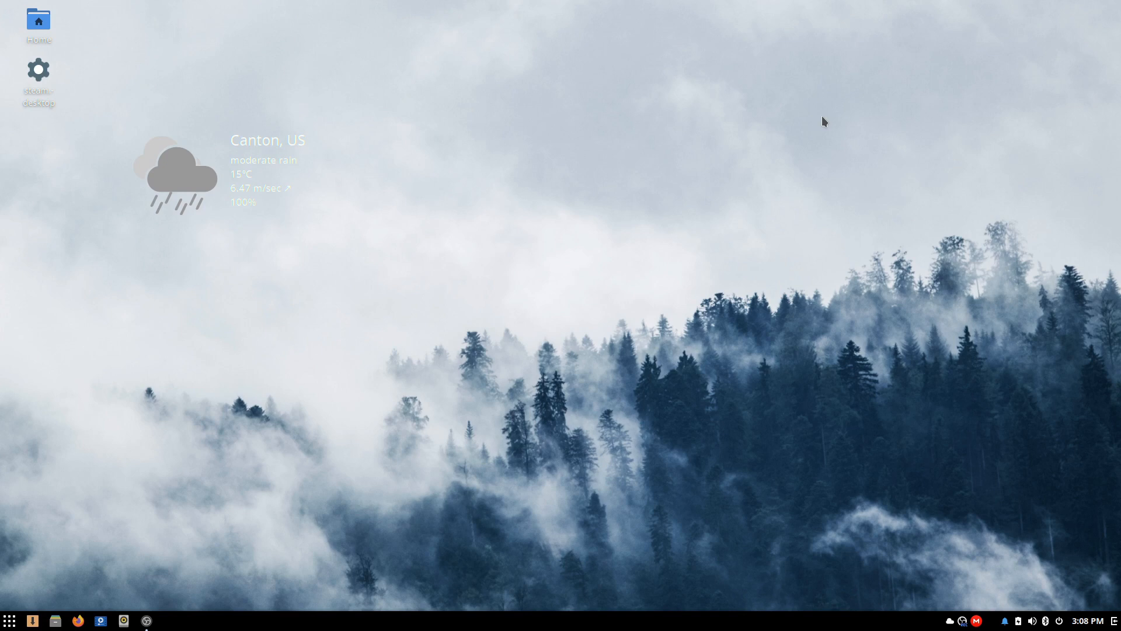
mouse_move(1113, 624)
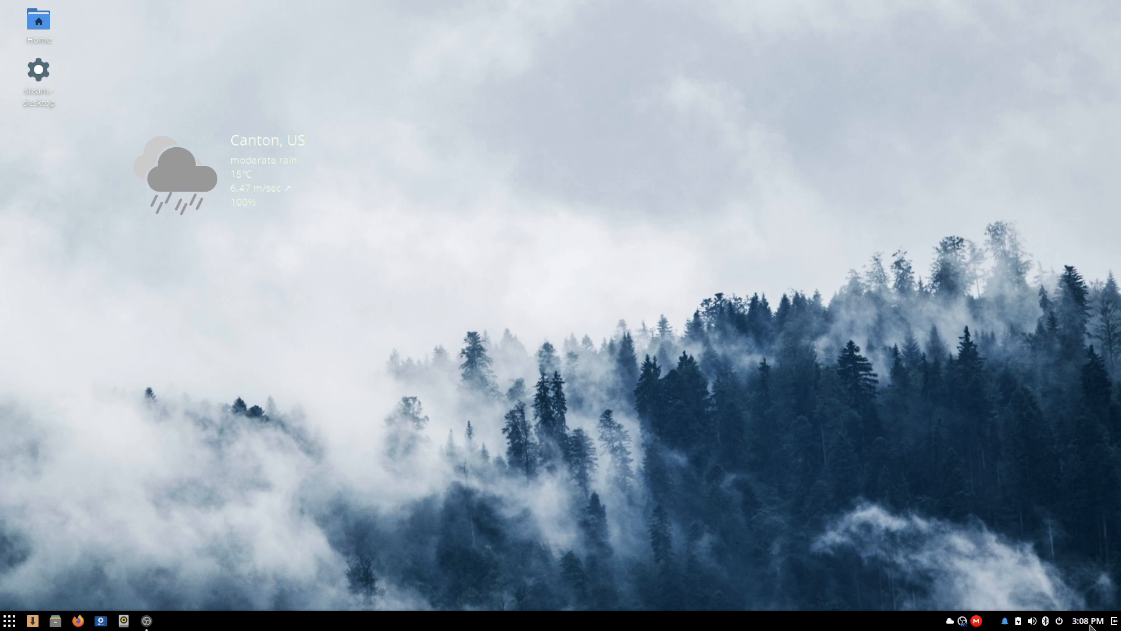
mouse_move(1087, 625)
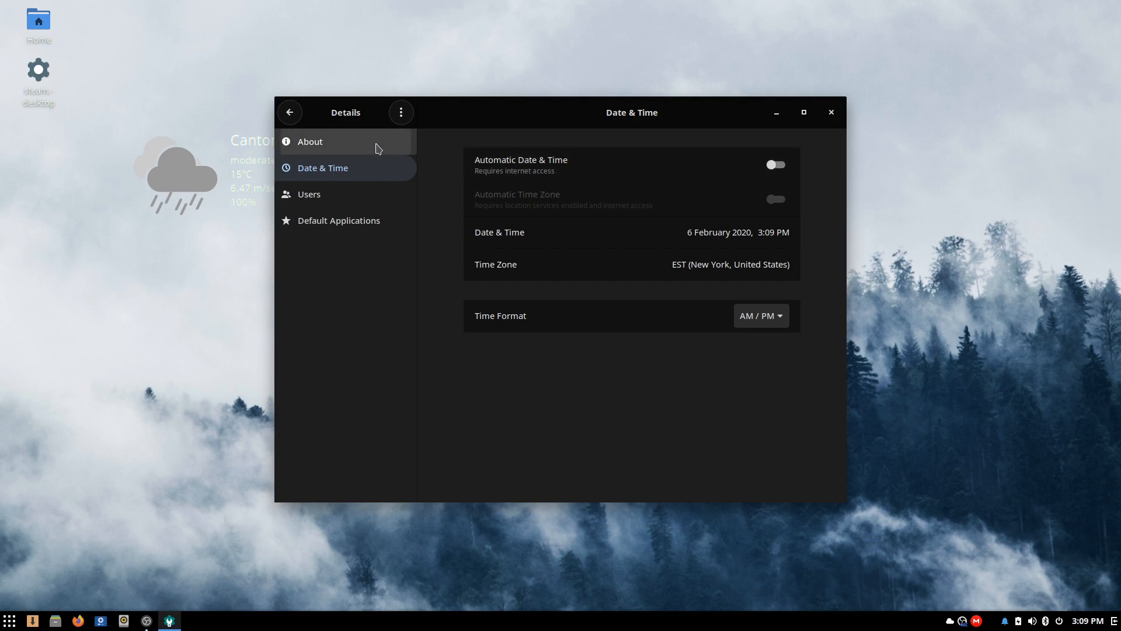
- View the About page's Solus 4.1 Fortitude system details and close Settings
left_click(310, 140)
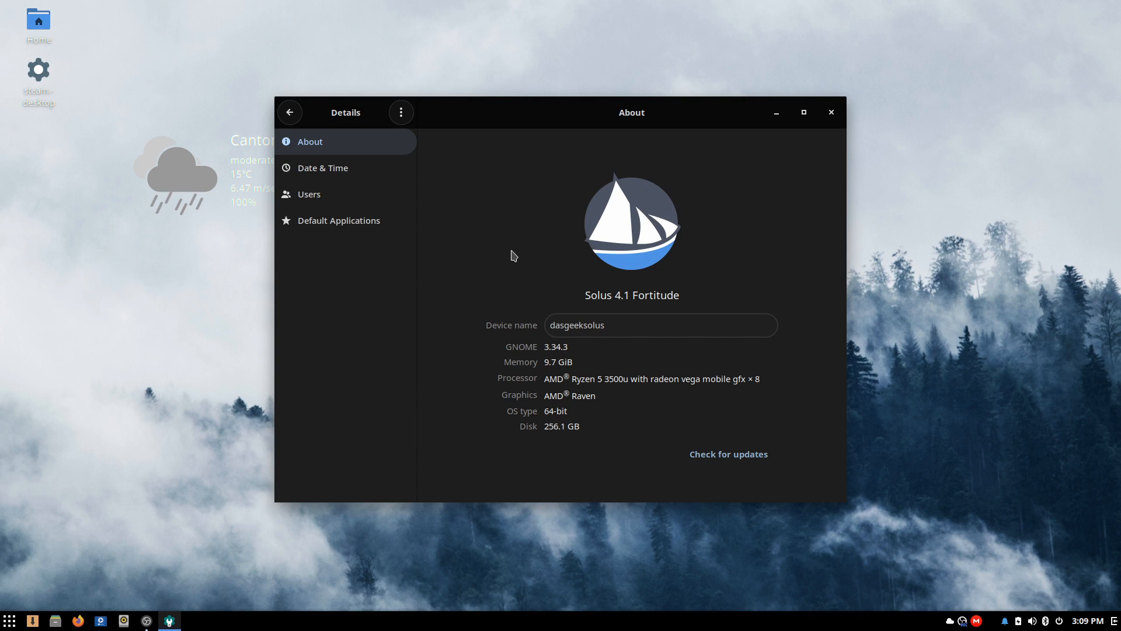
mouse_move(652, 139)
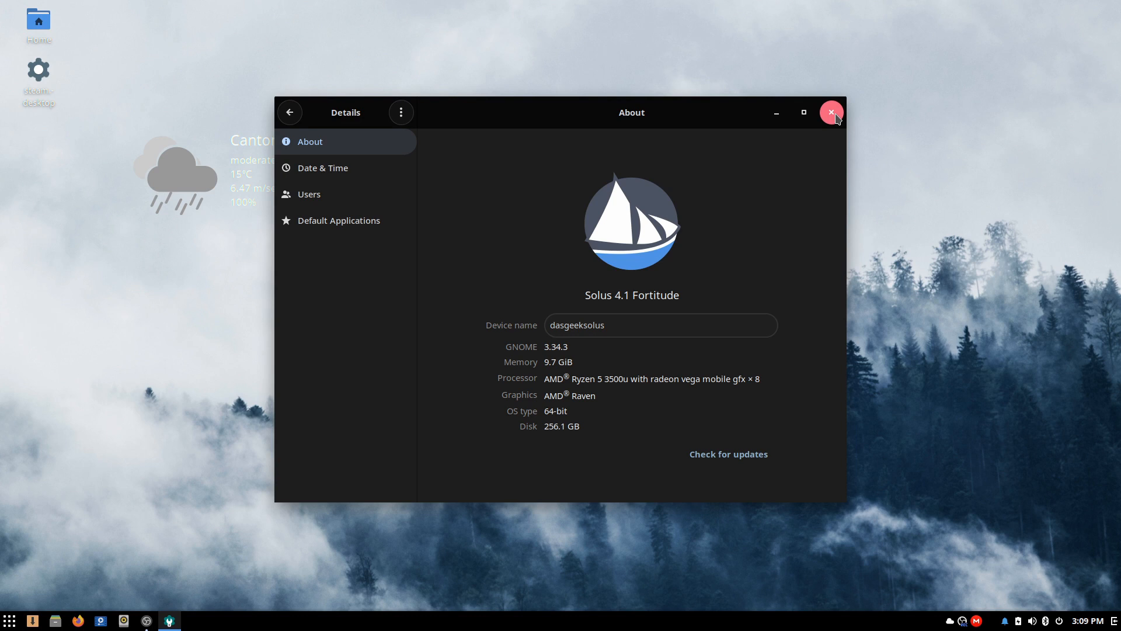
left_click(831, 112)
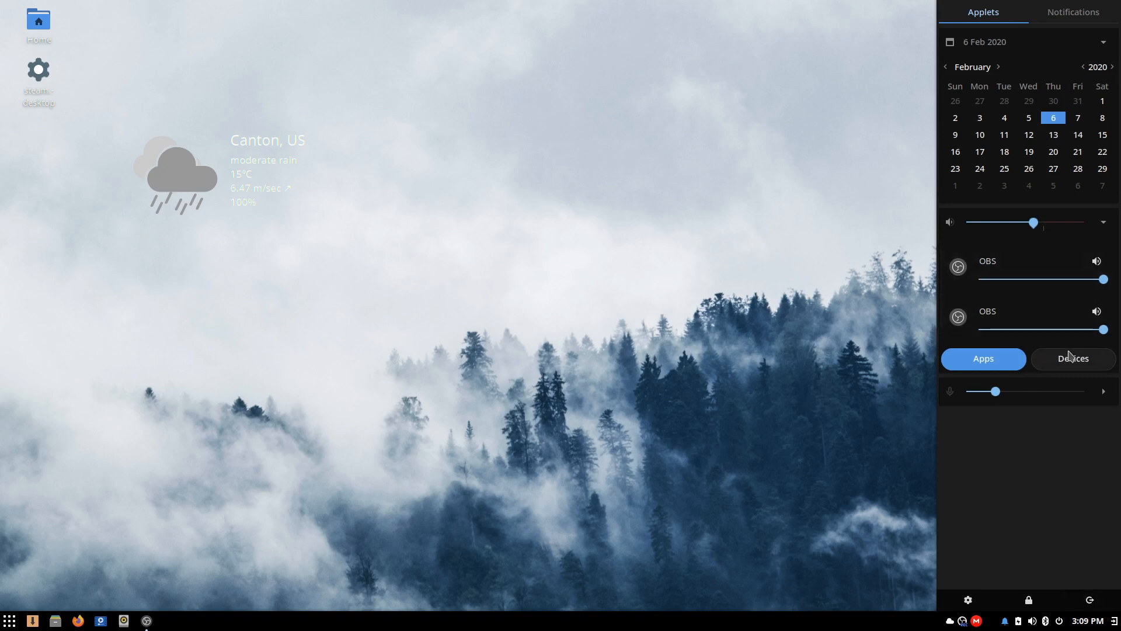
left_click(1073, 358)
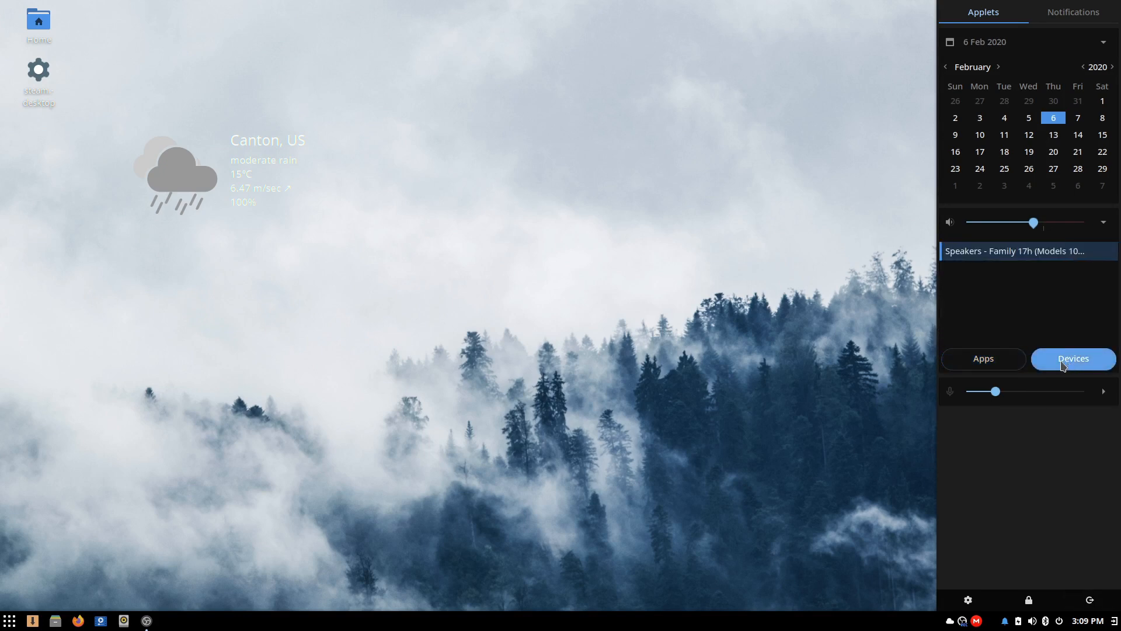
left_click(982, 358)
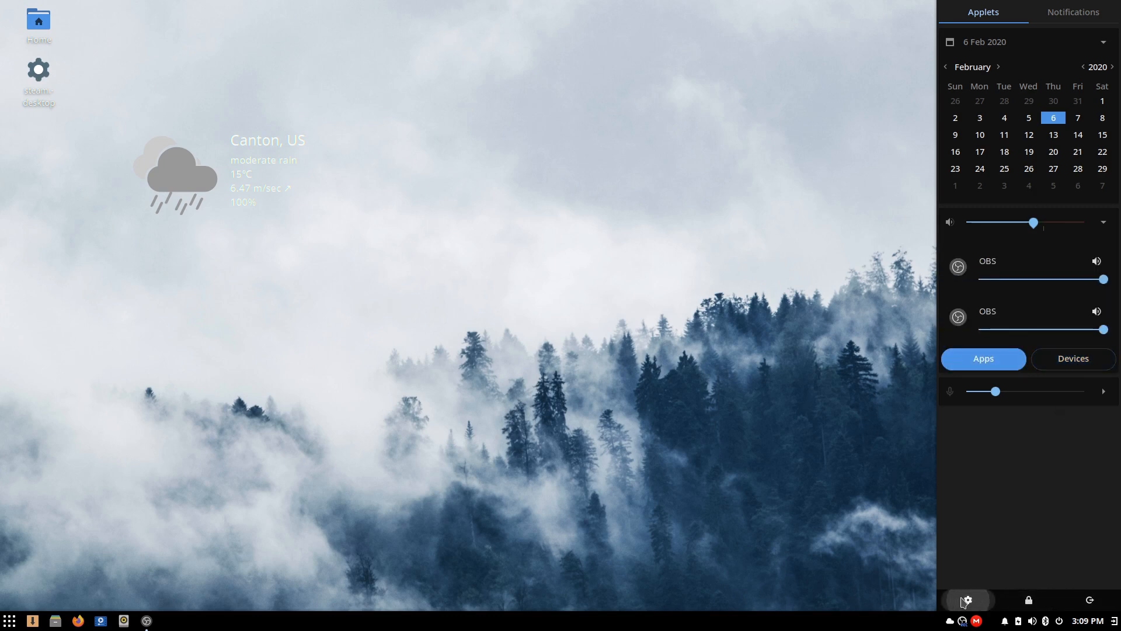
left_click(965, 600)
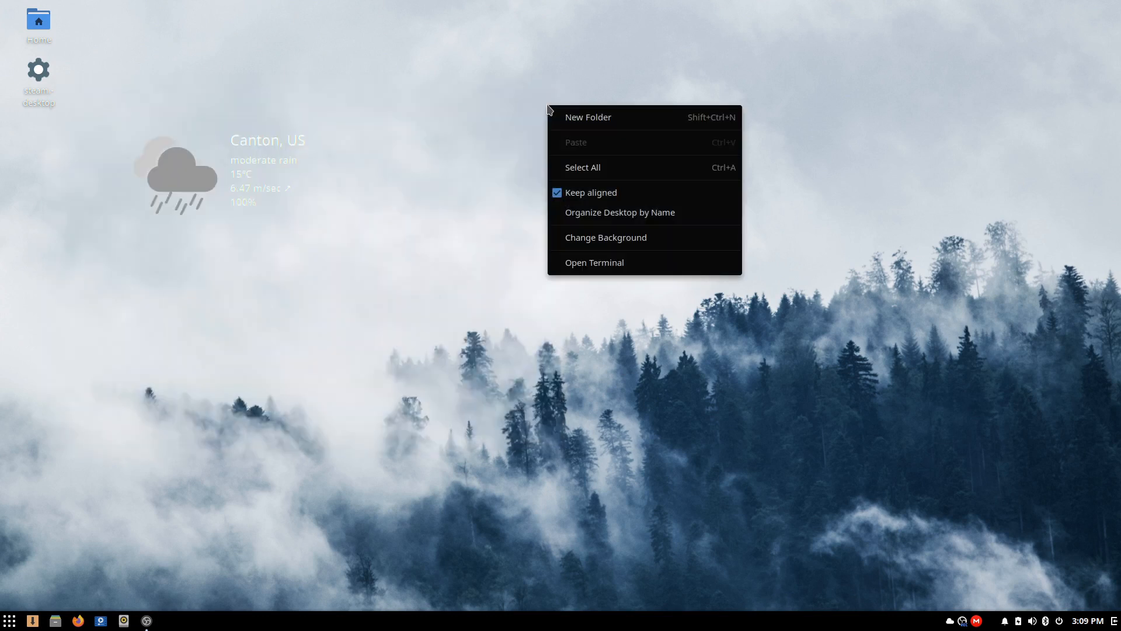
mouse_move(618, 242)
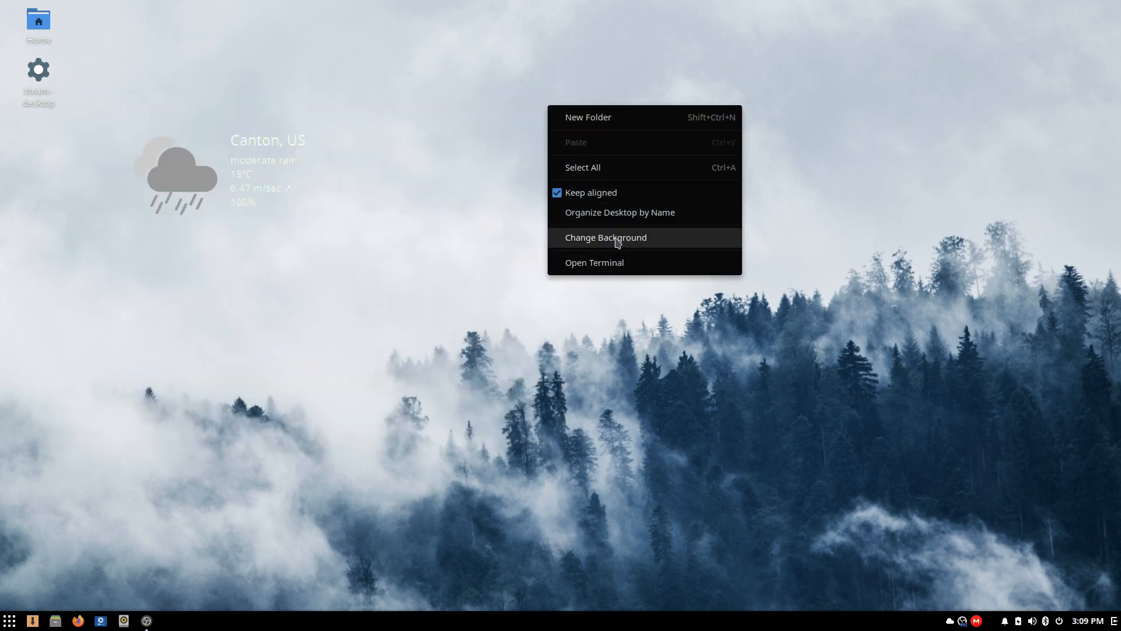
mouse_move(620, 211)
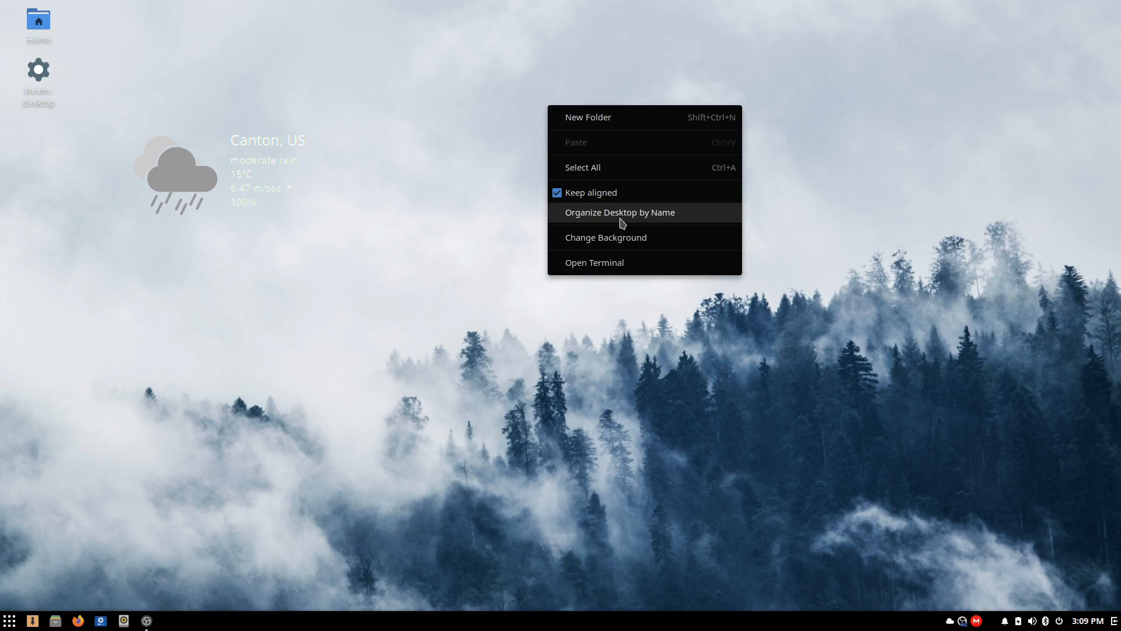
mouse_move(378, 243)
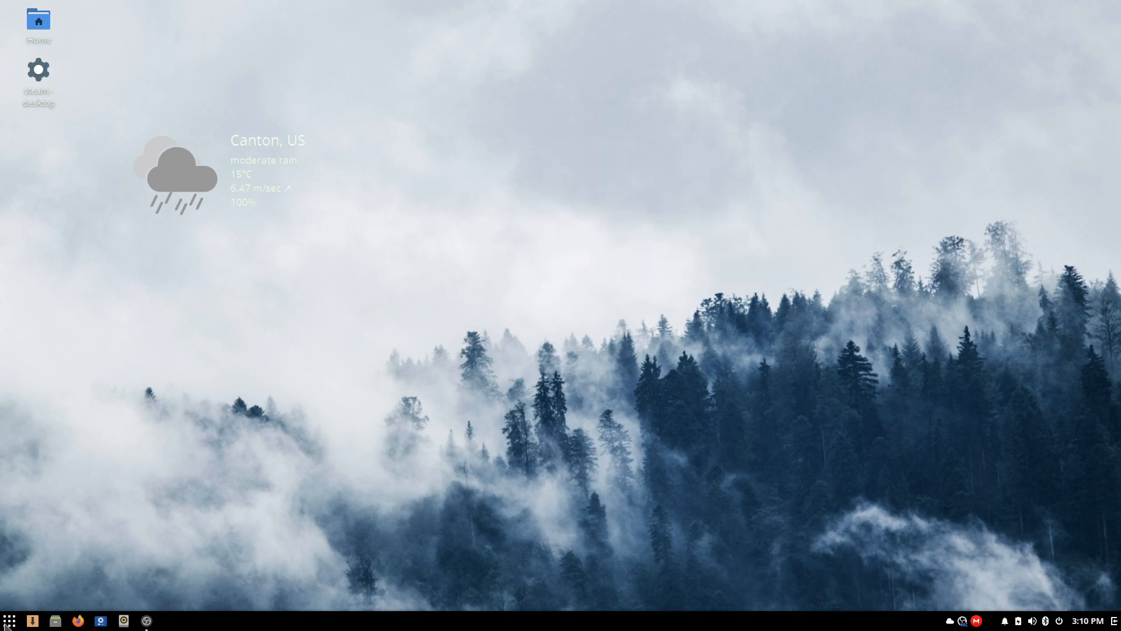
- Launch Onboard via 'onb' and hide the on-screen keyboard again
type("onb")
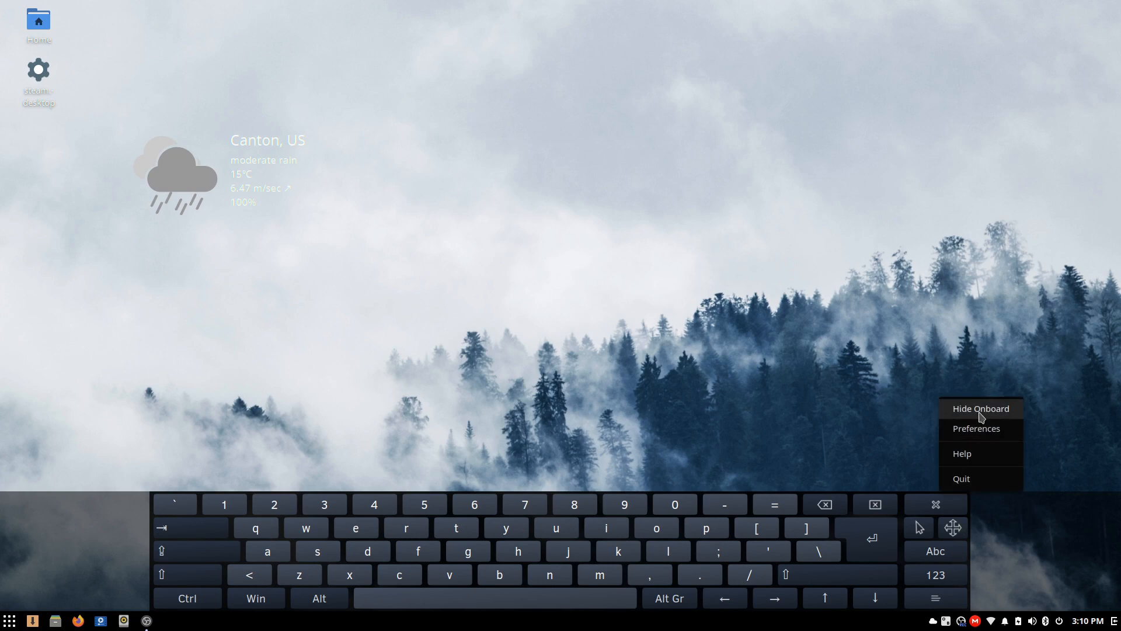
left_click(981, 407)
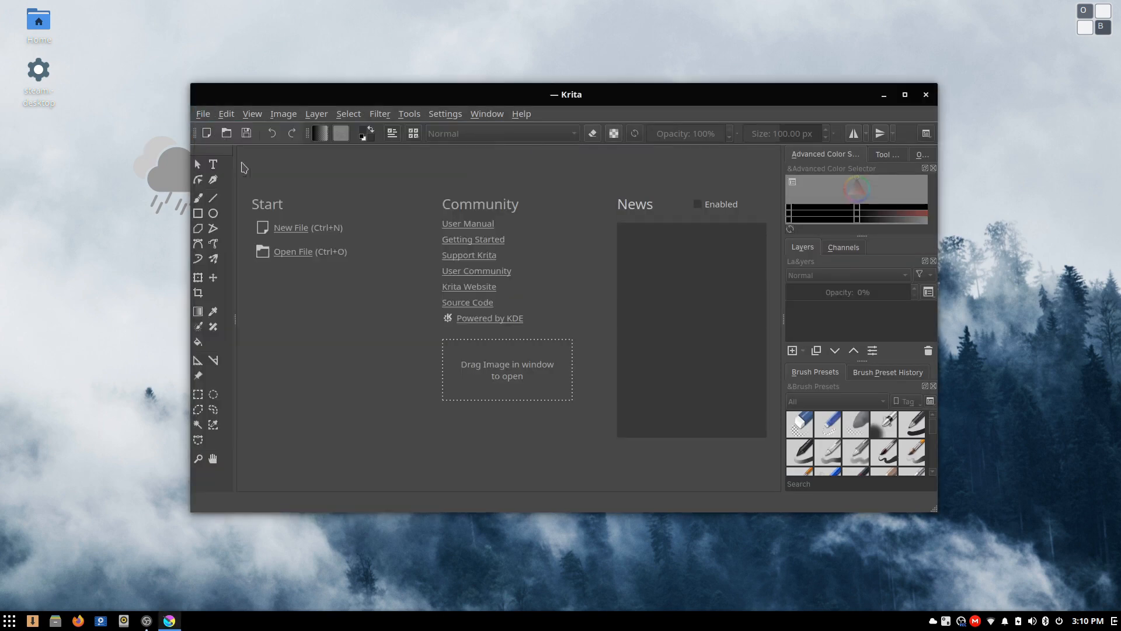
- Start a new 1600x1200 image and outline the bird's head, beak and neck
left_click(291, 227)
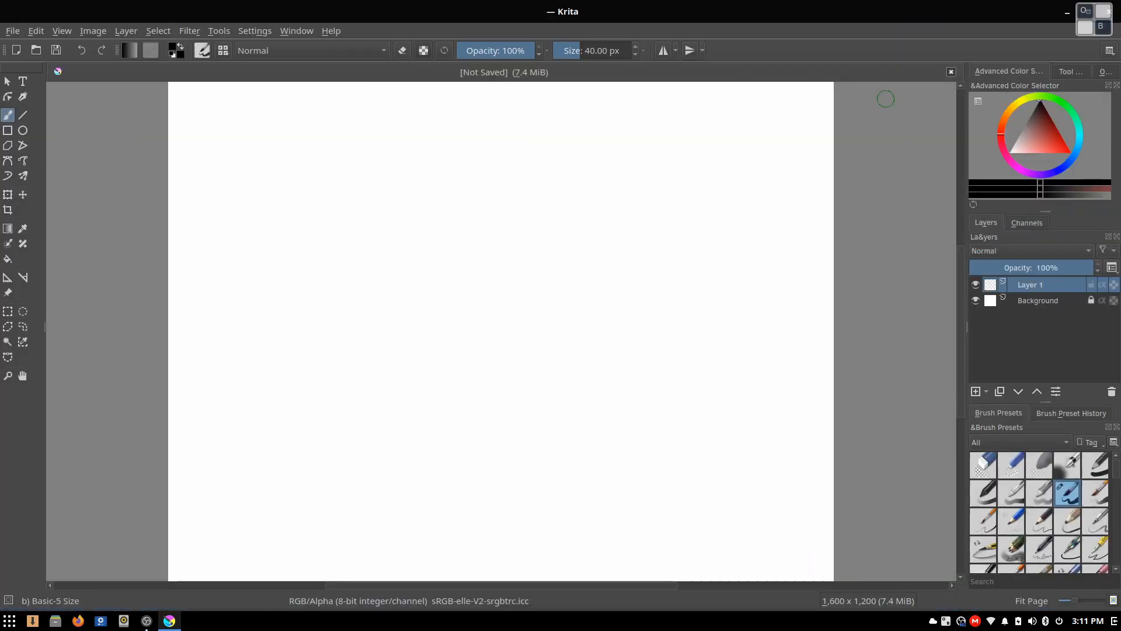
left_click_drag(453, 181, 529, 250)
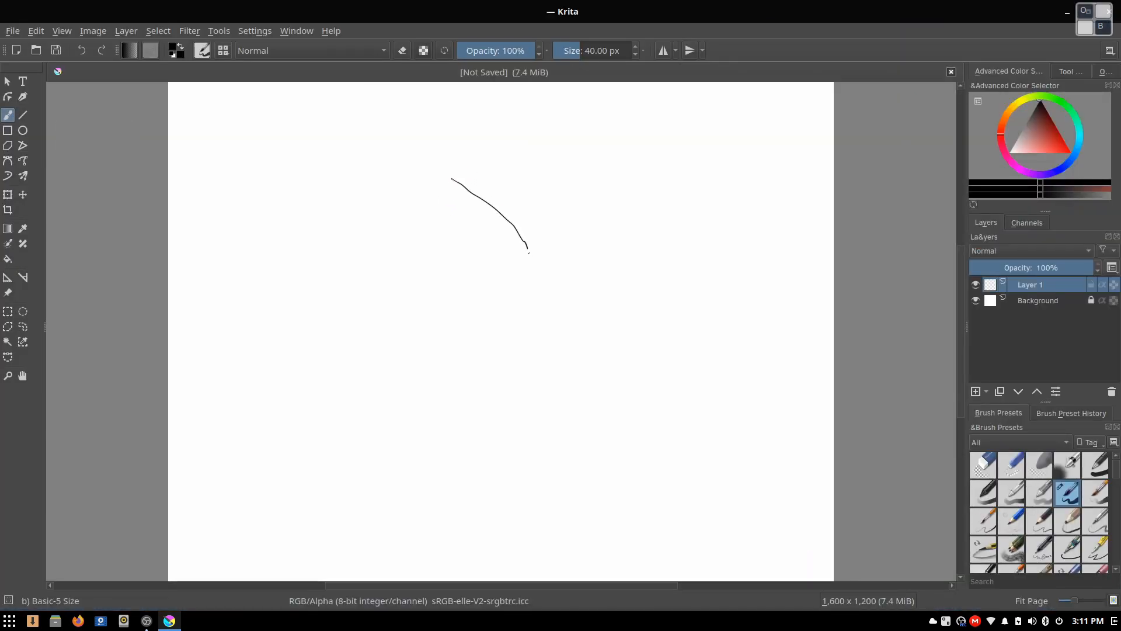
left_click_drag(347, 129, 533, 264)
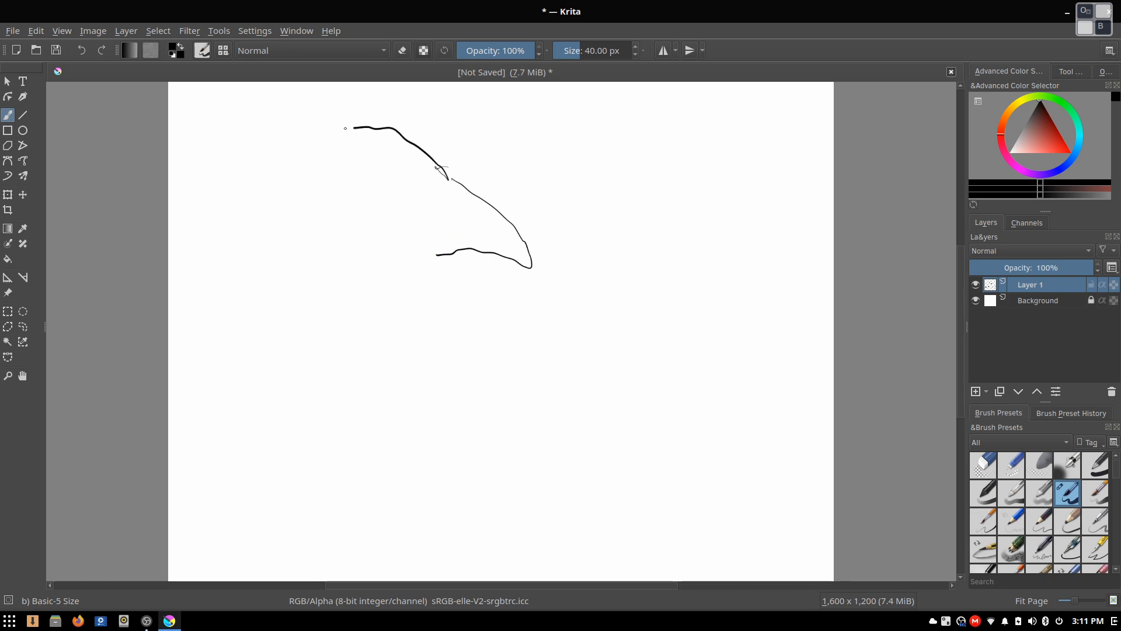
left_click_drag(350, 128, 205, 576)
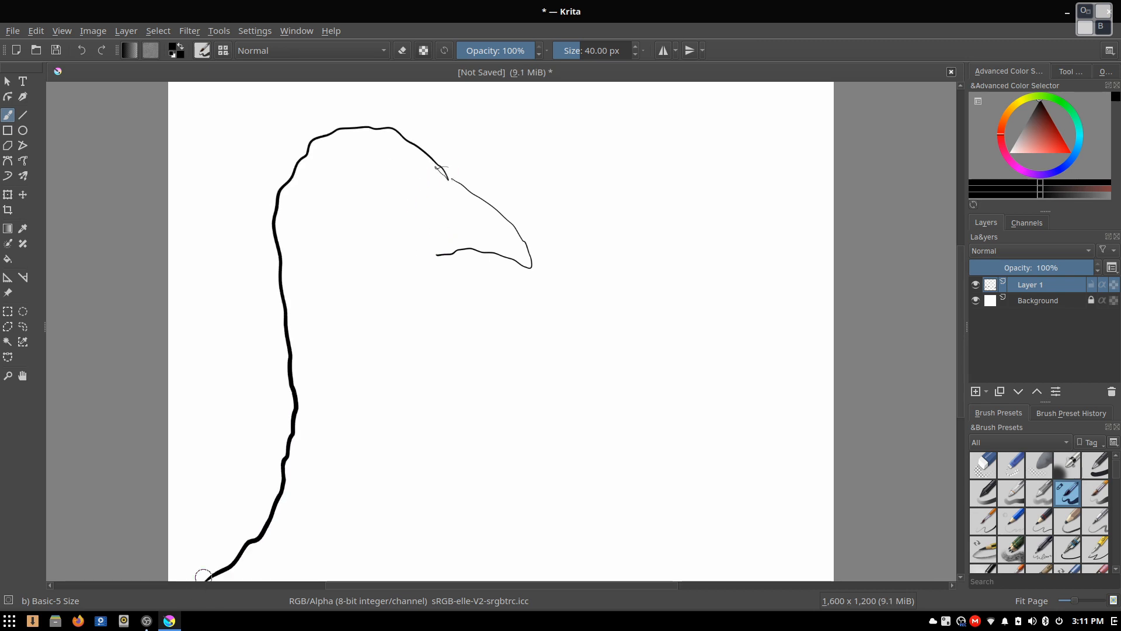
left_click_drag(437, 258, 458, 561)
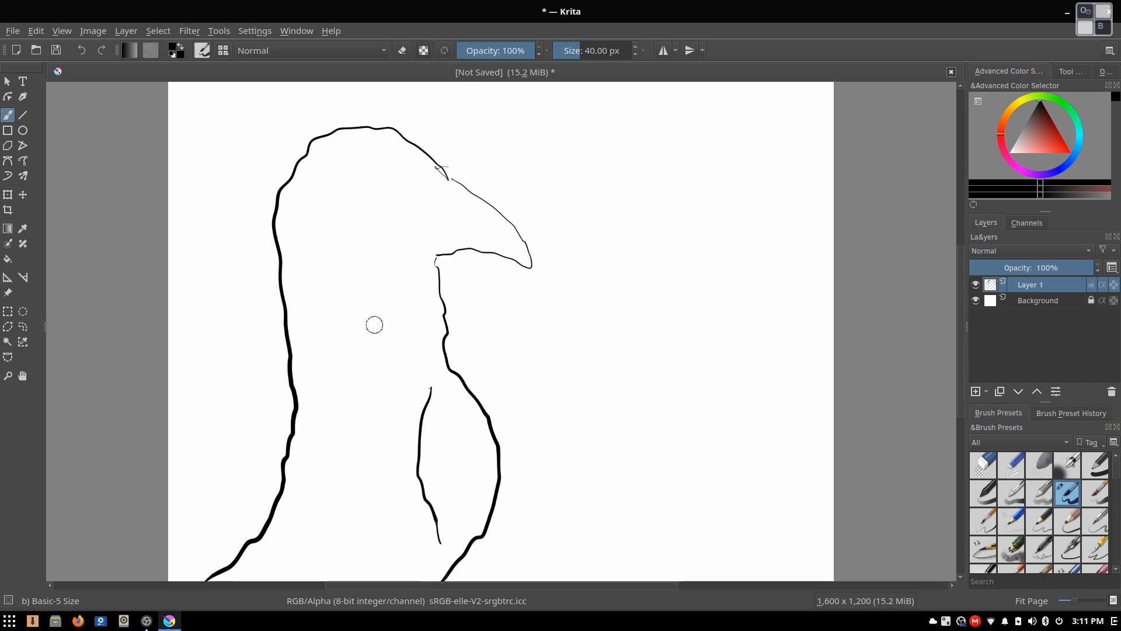
- Add a neck curve, the eye, and a large thick curve right of the head
left_click_drag(376, 325, 297, 580)
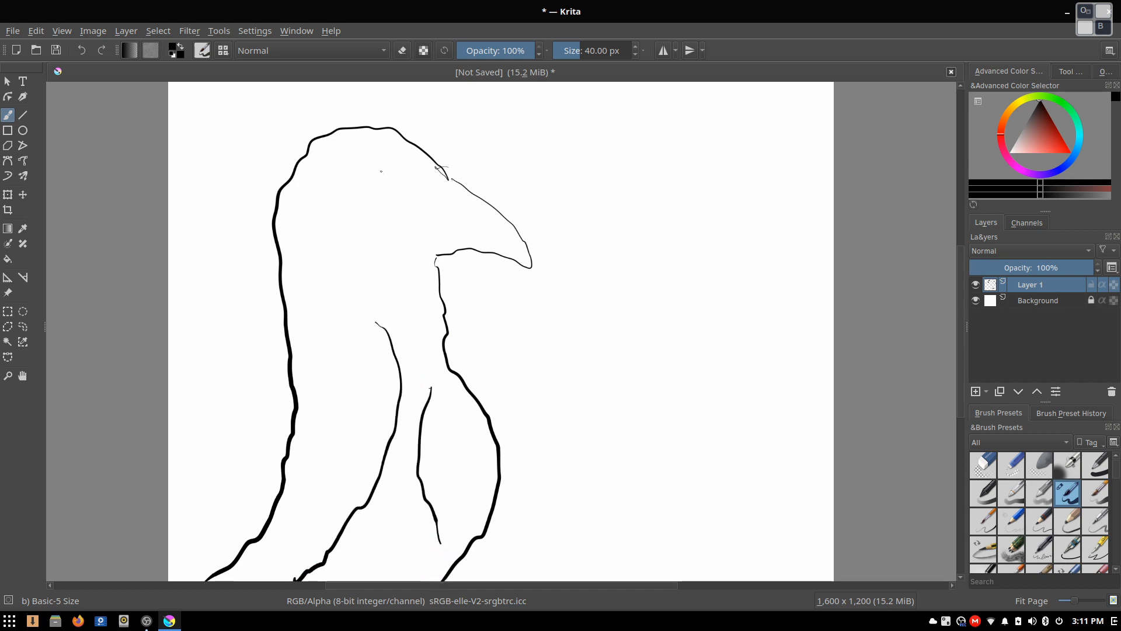
left_click_drag(347, 179, 411, 211)
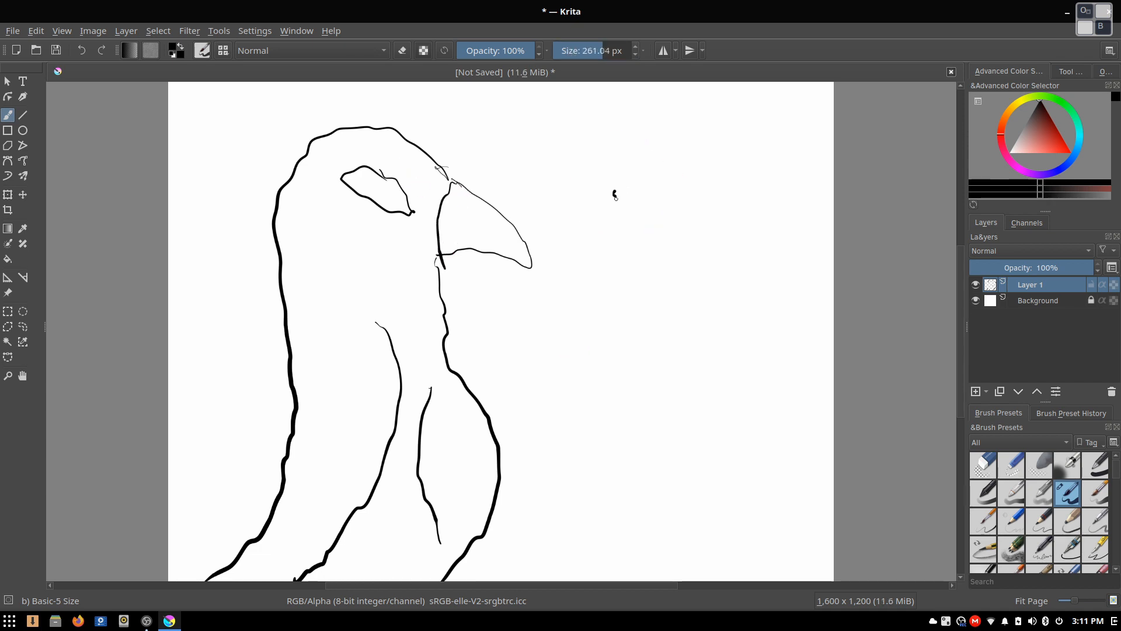
left_click_drag(613, 191, 671, 345)
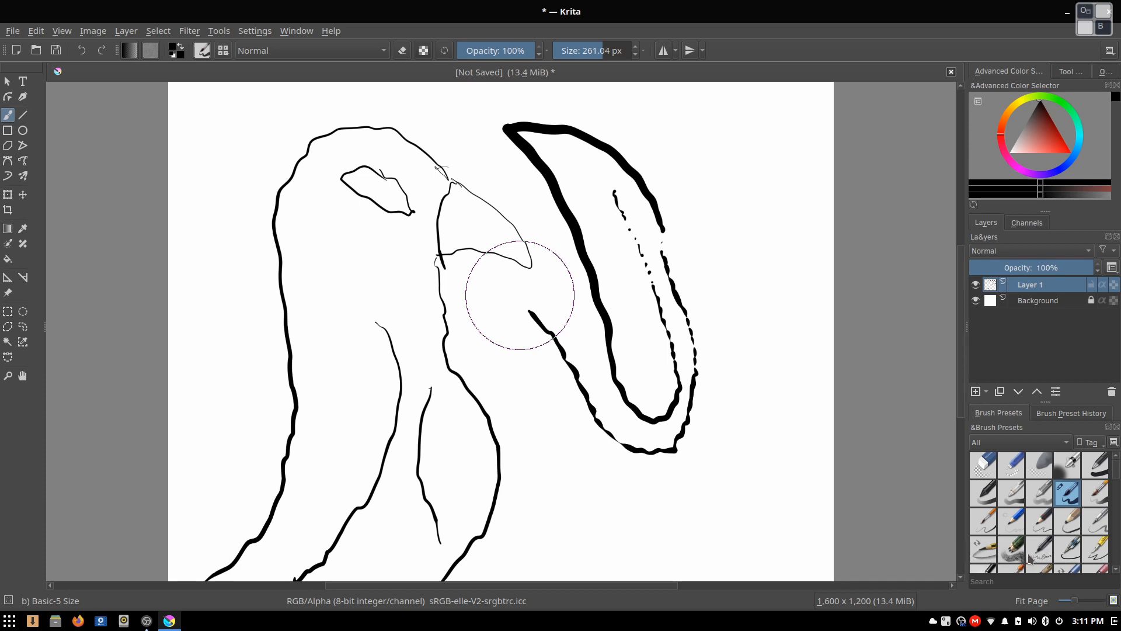
- Spray soft grey shading around the head with the Airbrush Soft preset
left_click(1067, 465)
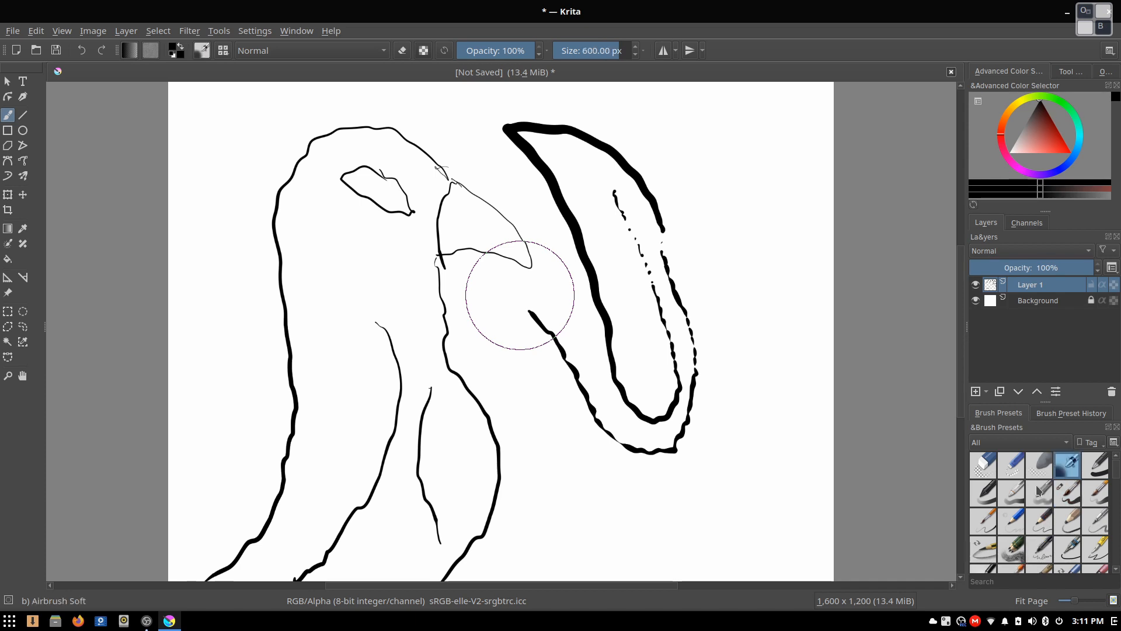
left_click_drag(520, 294, 661, 471)
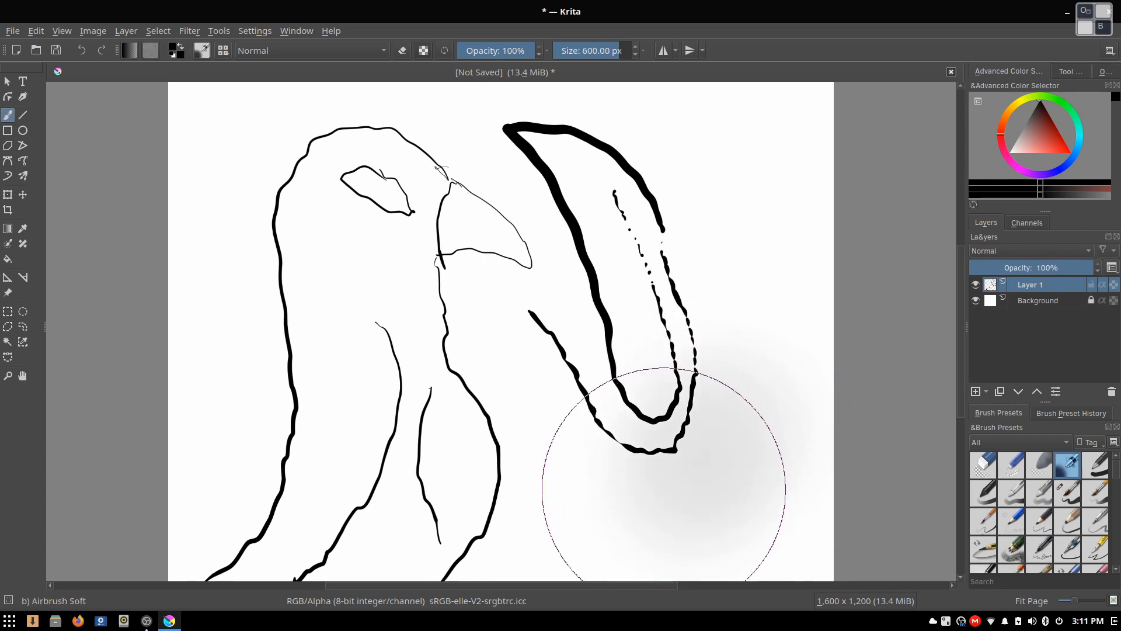
left_click_drag(662, 465, 516, 343)
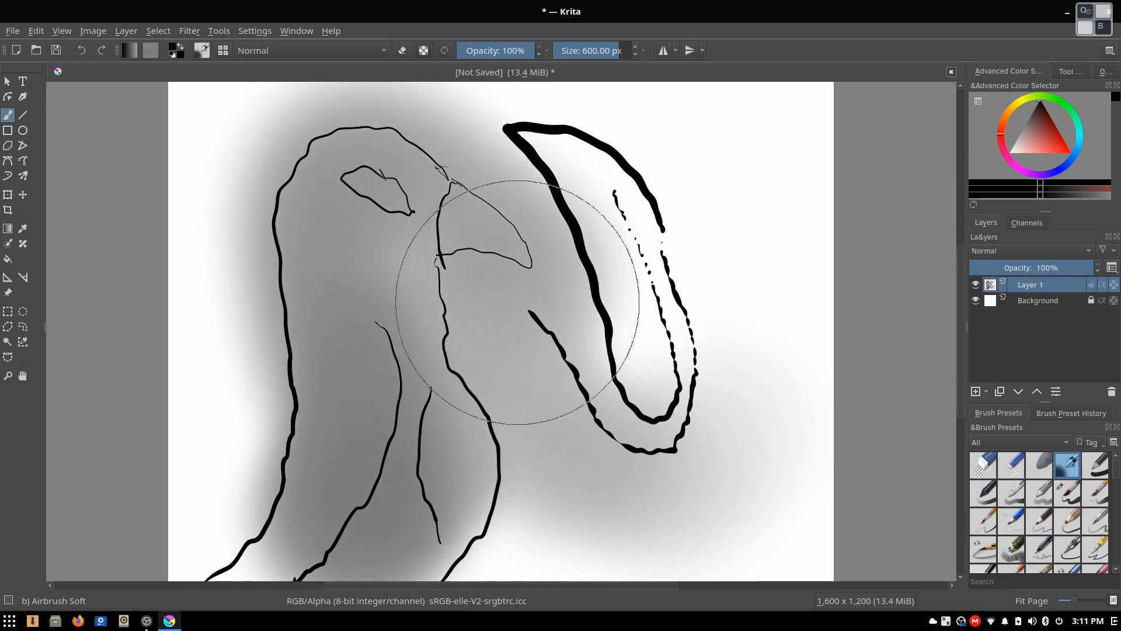
- Sketch faint light grey outlines around the curve with Pencil-1 Hard at 60% opacity
left_click(1012, 521)
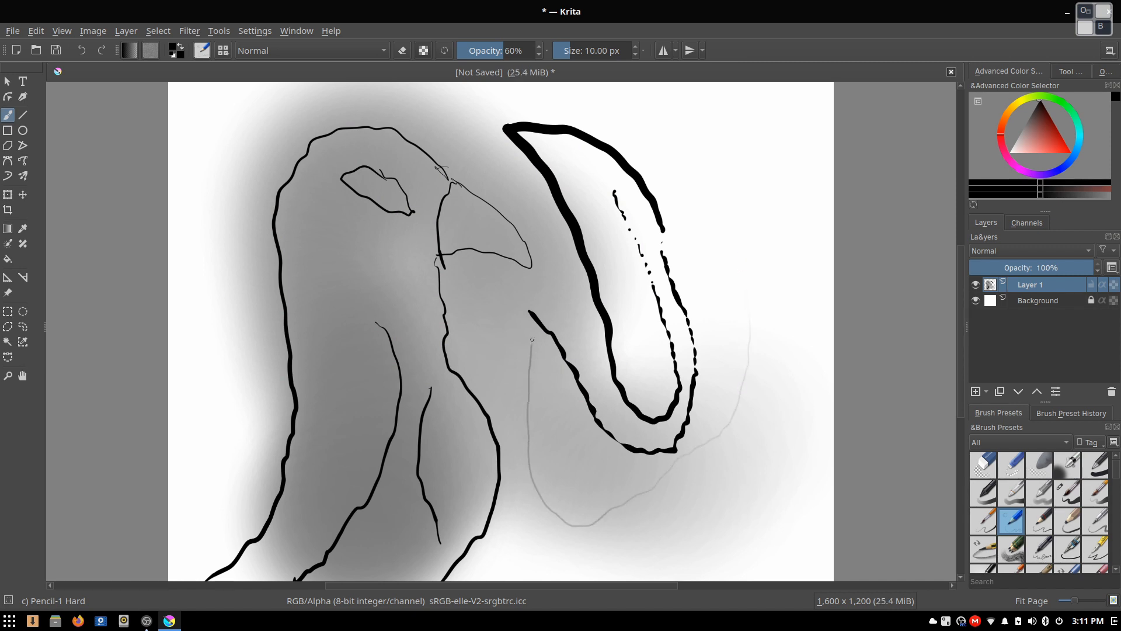
left_click_drag(533, 340, 764, 284)
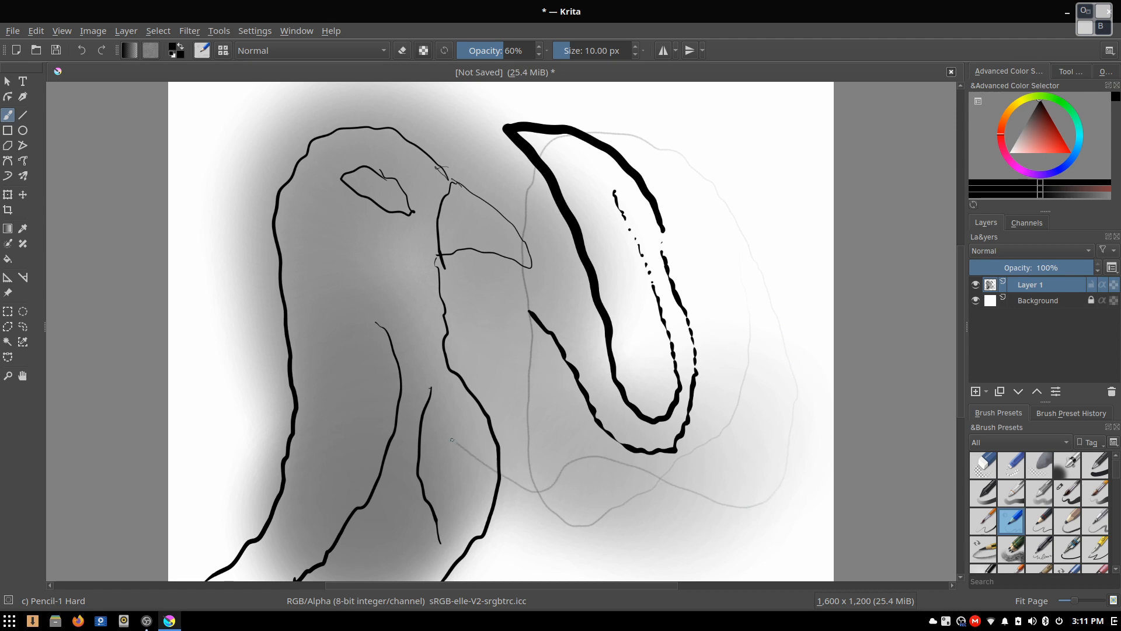
left_click_drag(455, 439, 220, 293)
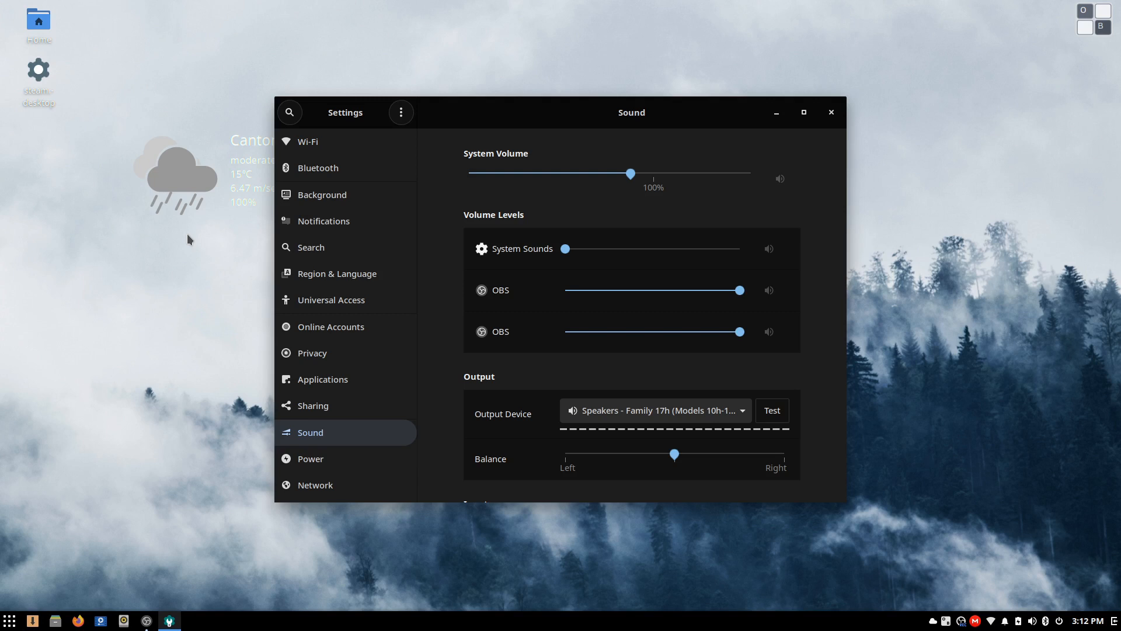
- Browse the Bluetooth and Background settings pages
scroll("down", 3)
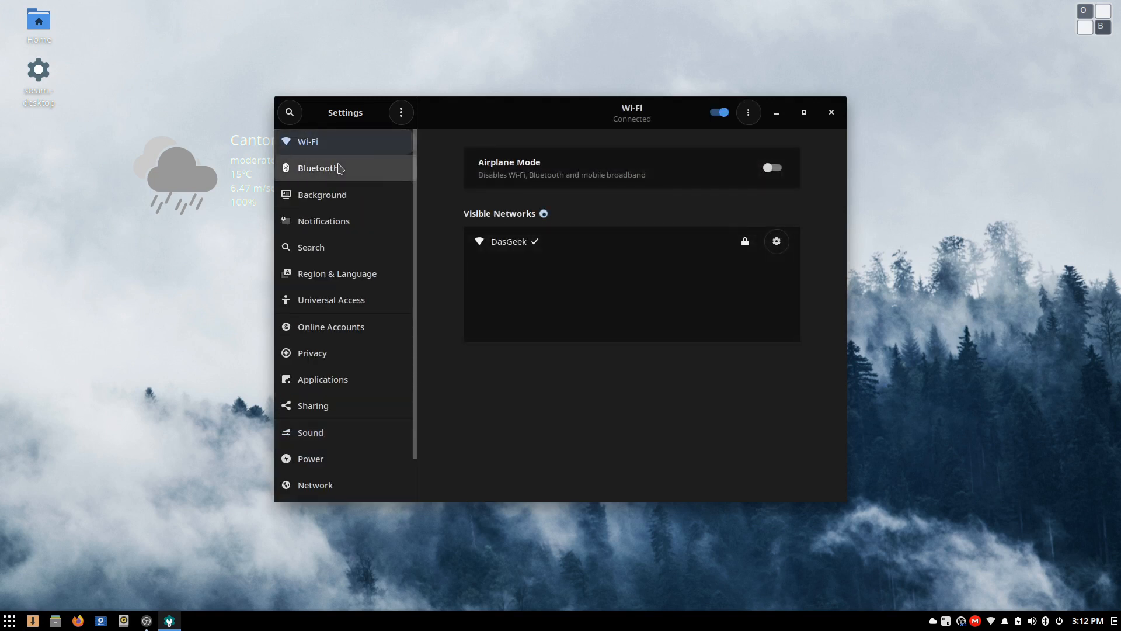
left_click(317, 168)
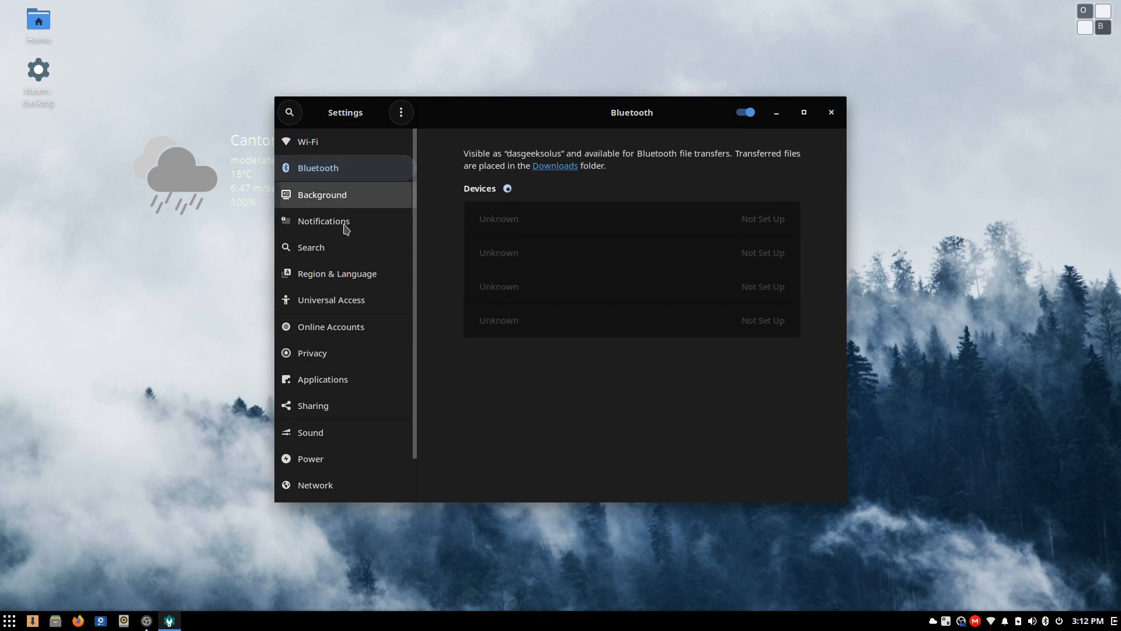
left_click(321, 194)
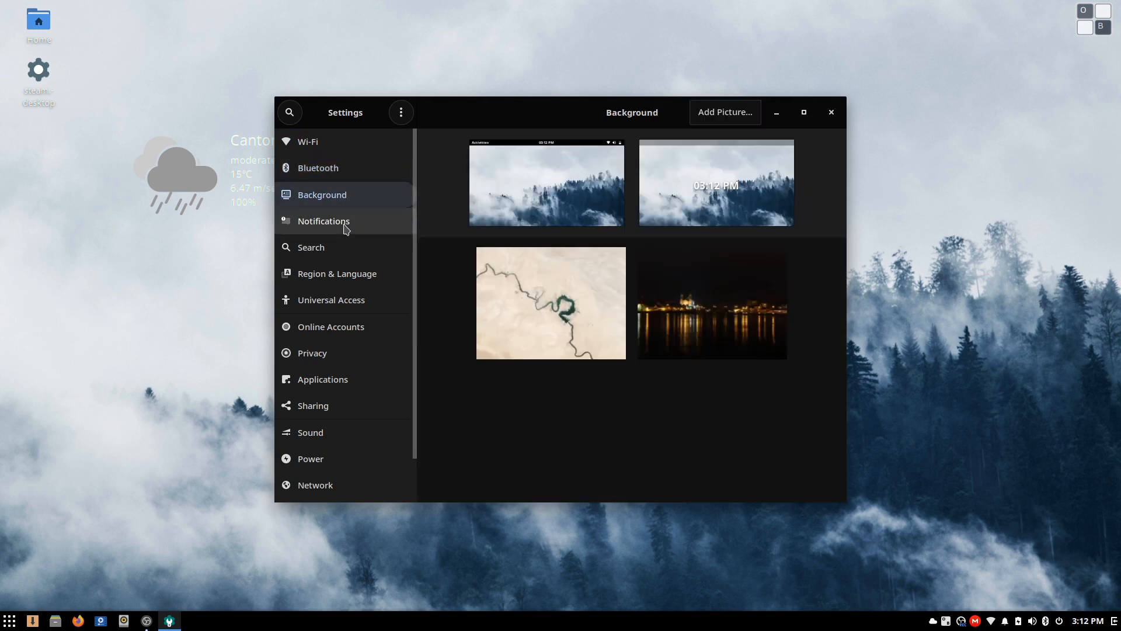
scroll("down", 3)
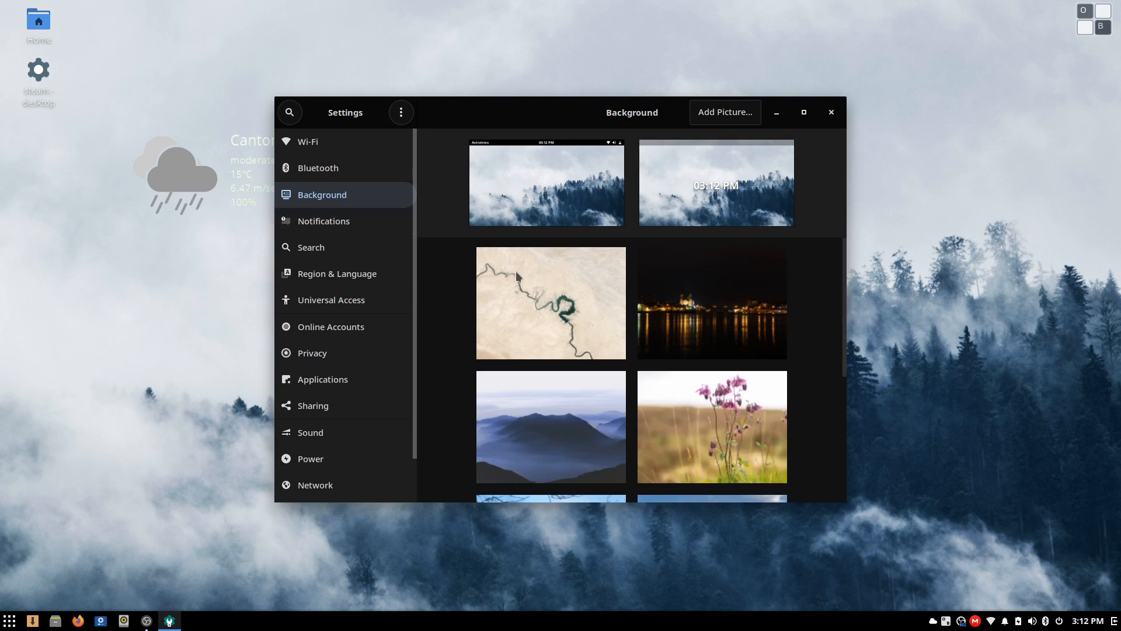
scroll("down", 3)
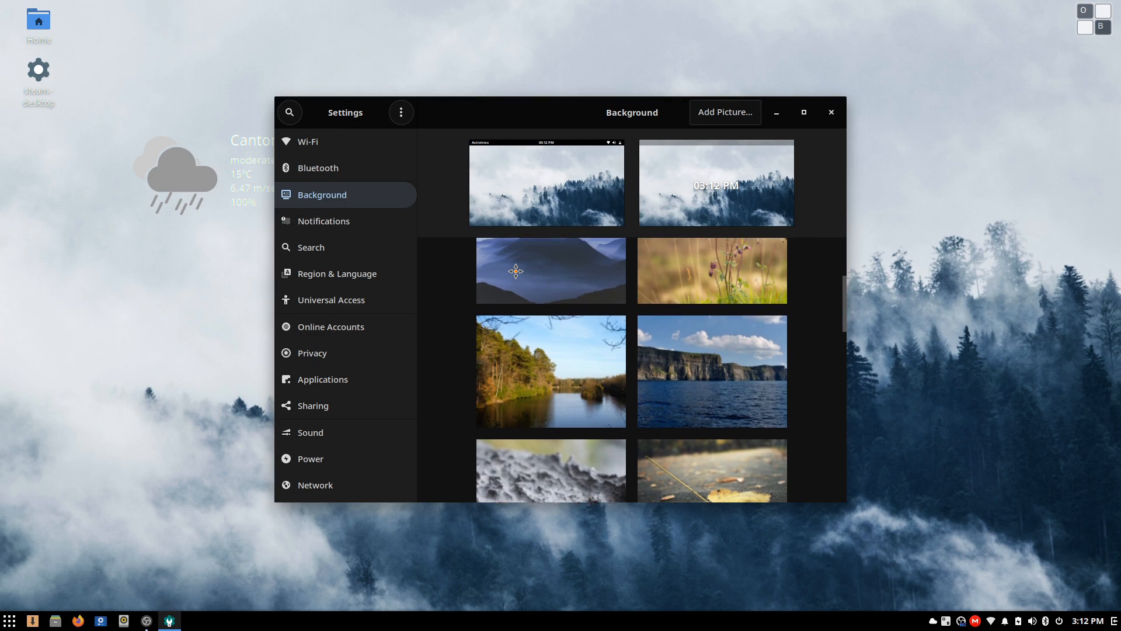
scroll("down", 3)
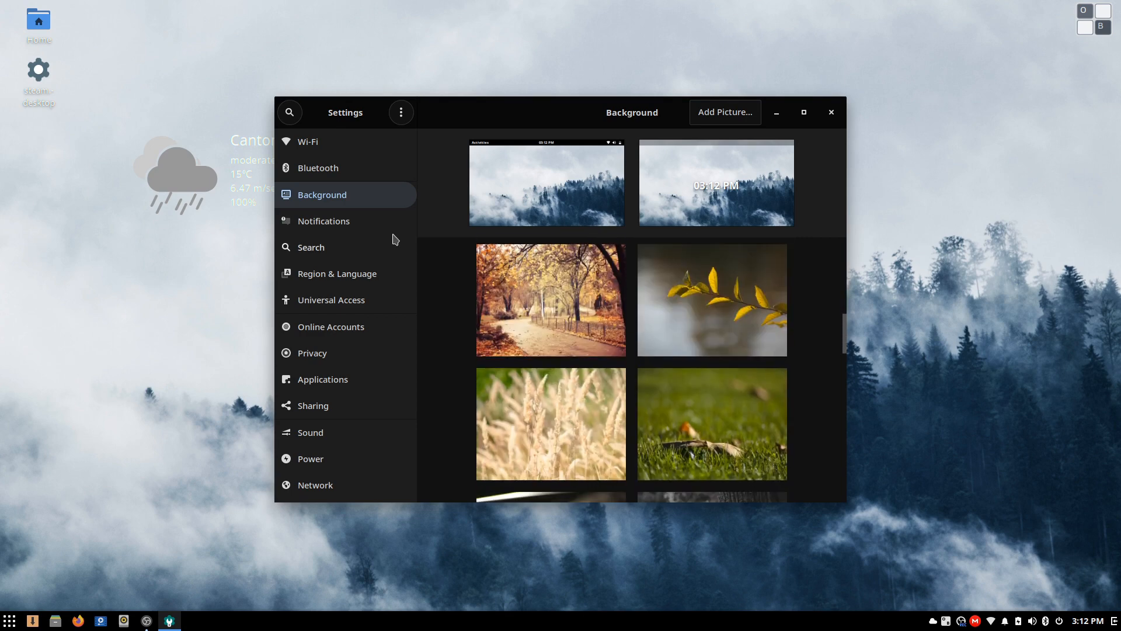
- Step through Notifications, Search, Region & Language, Online Accounts, Privacy and Applications
left_click(323, 220)
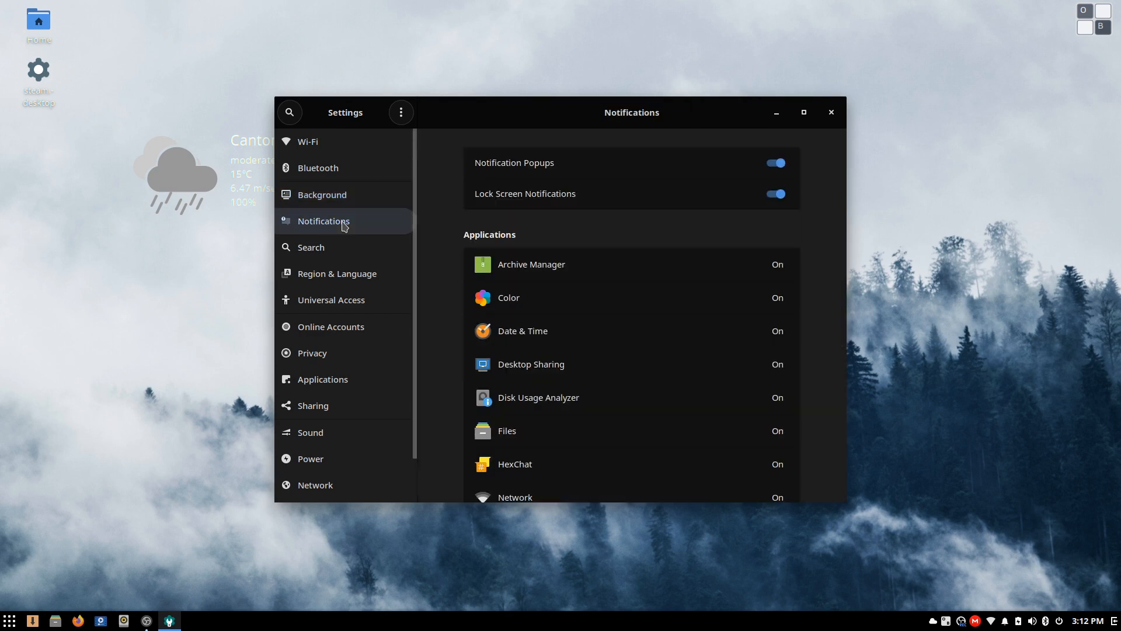
left_click(310, 246)
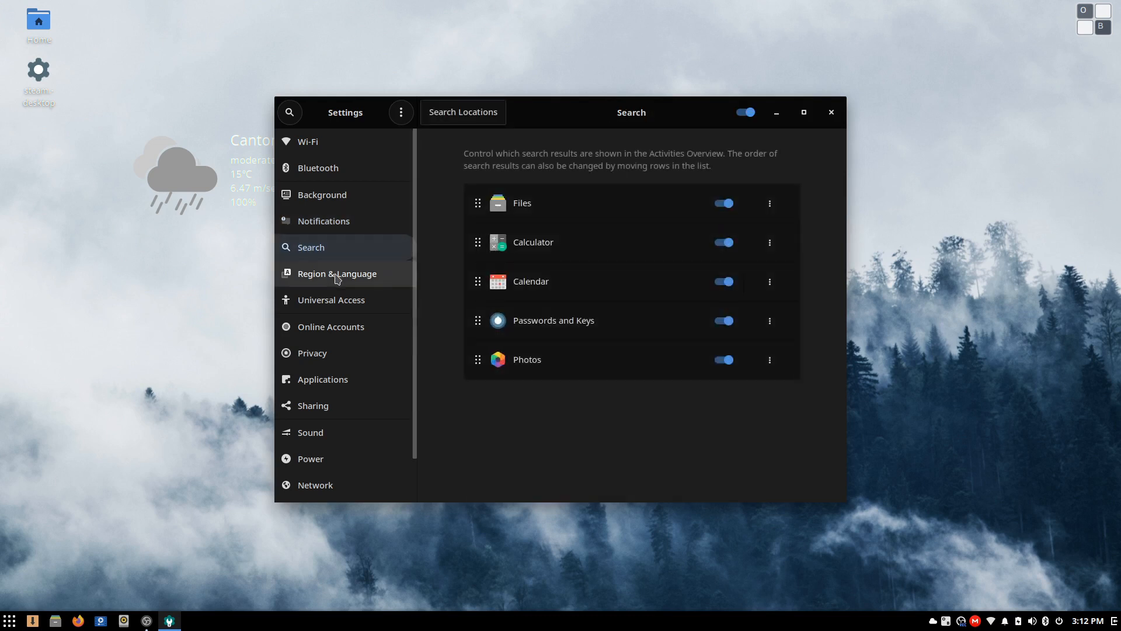
left_click(337, 274)
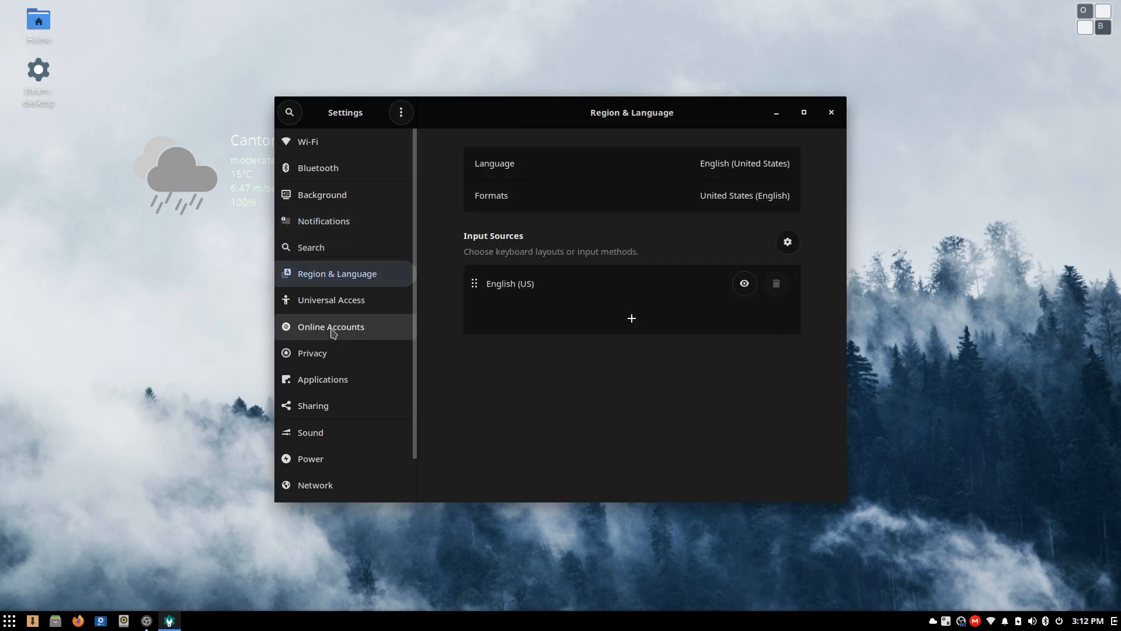
left_click(331, 326)
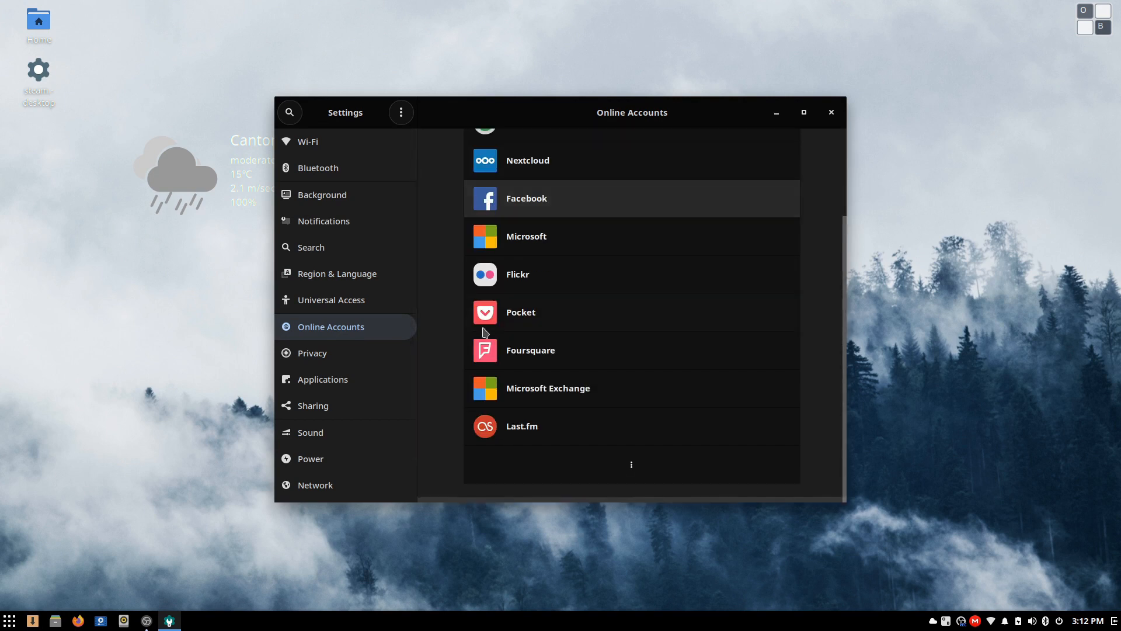
left_click(312, 353)
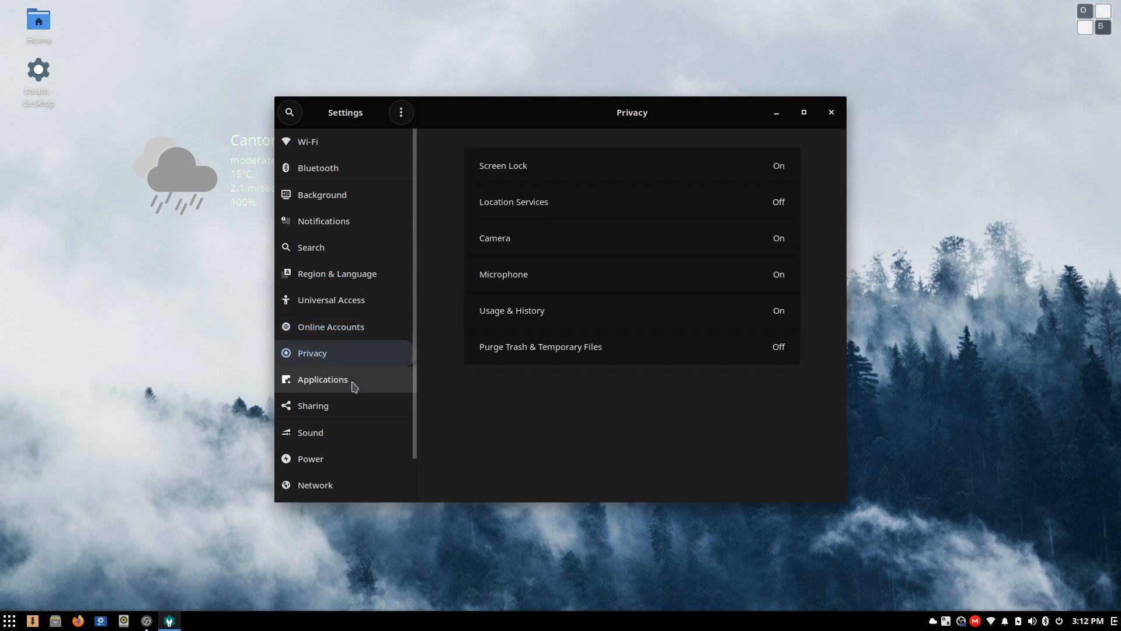
left_click(322, 379)
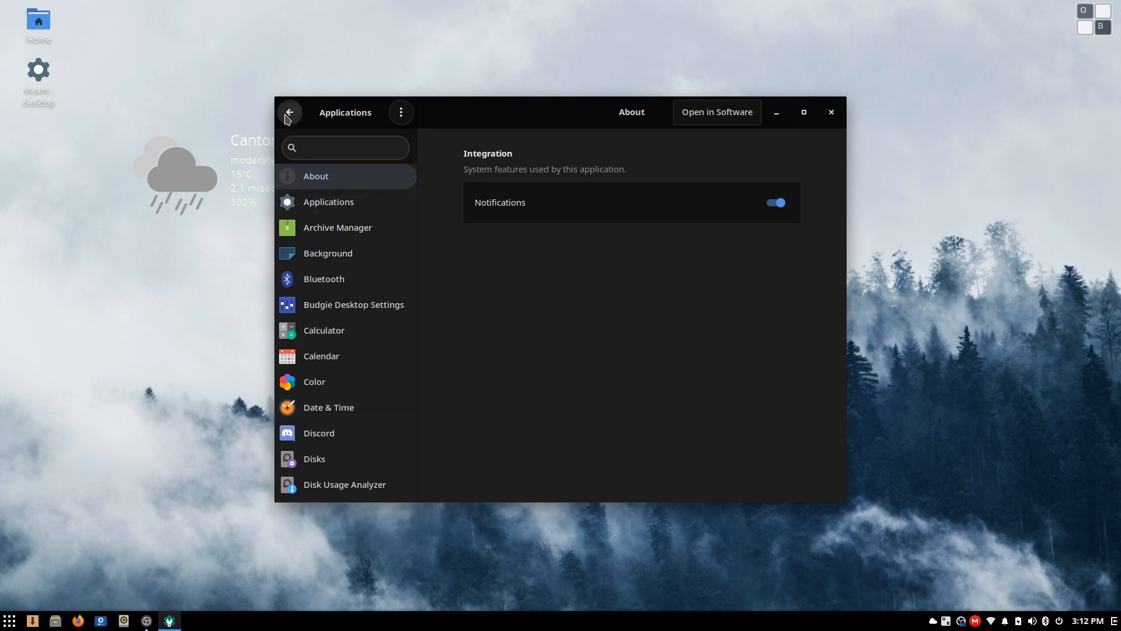
- View the per-app settings for Background, Calendar and Discord, then return to the main list
left_click(328, 253)
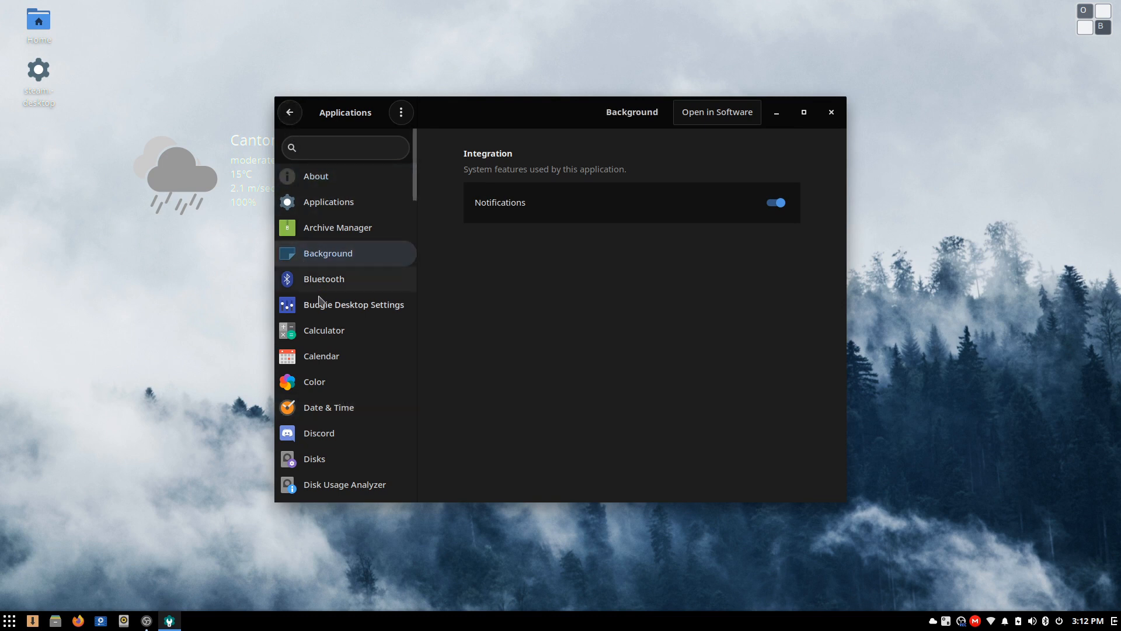
left_click(322, 356)
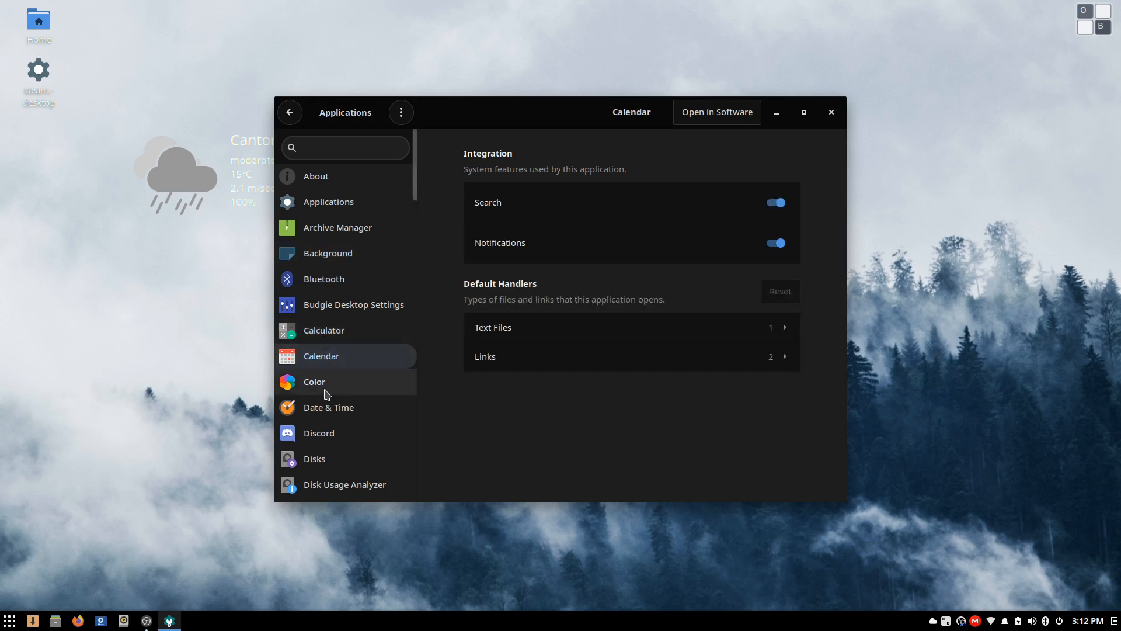
left_click(318, 432)
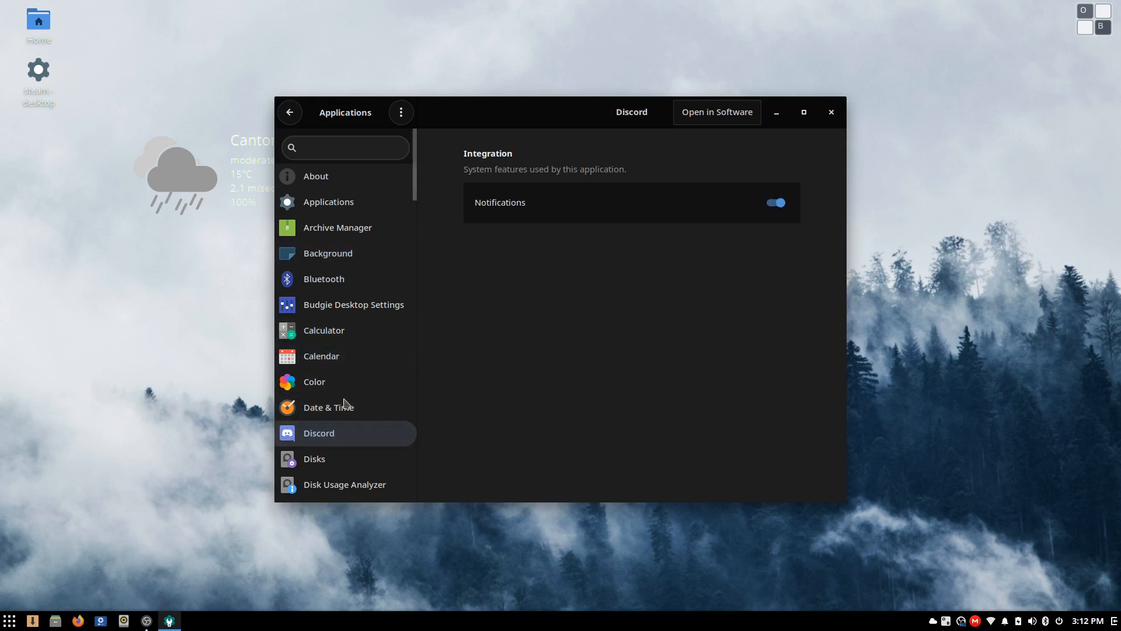
left_click(290, 113)
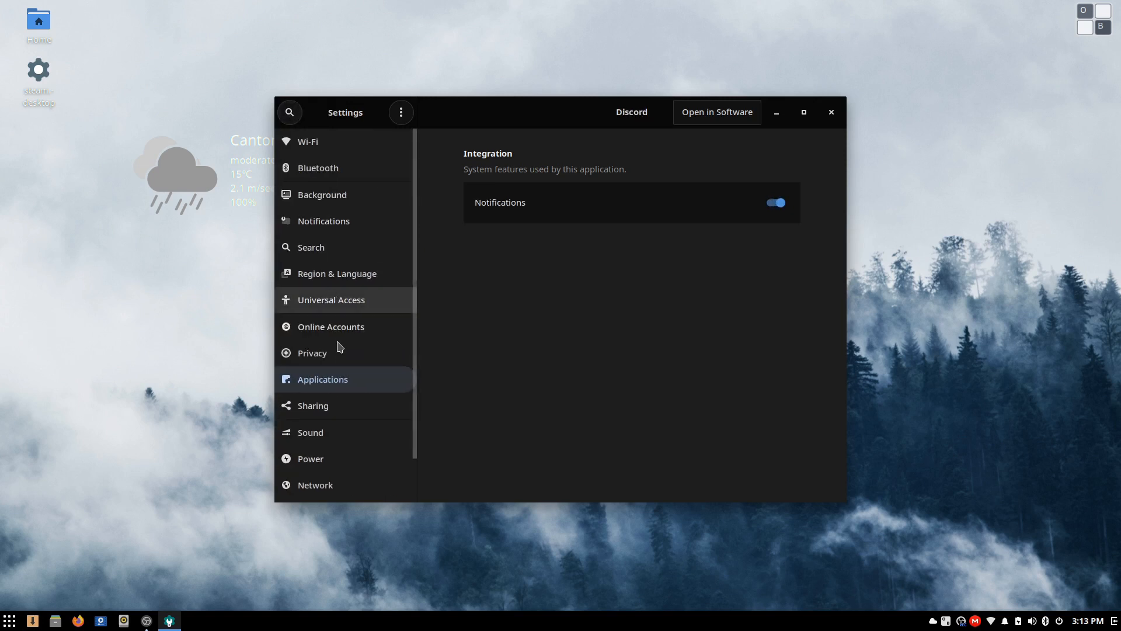
- Look over the Sharing, Sound and Network settings pages
left_click(312, 404)
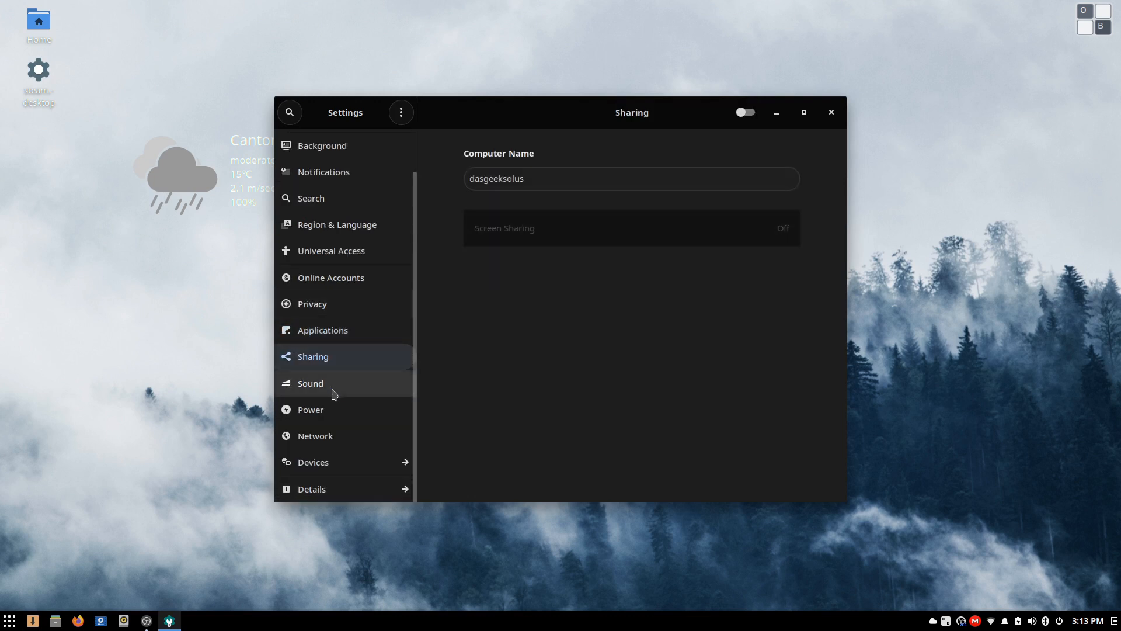
left_click(309, 383)
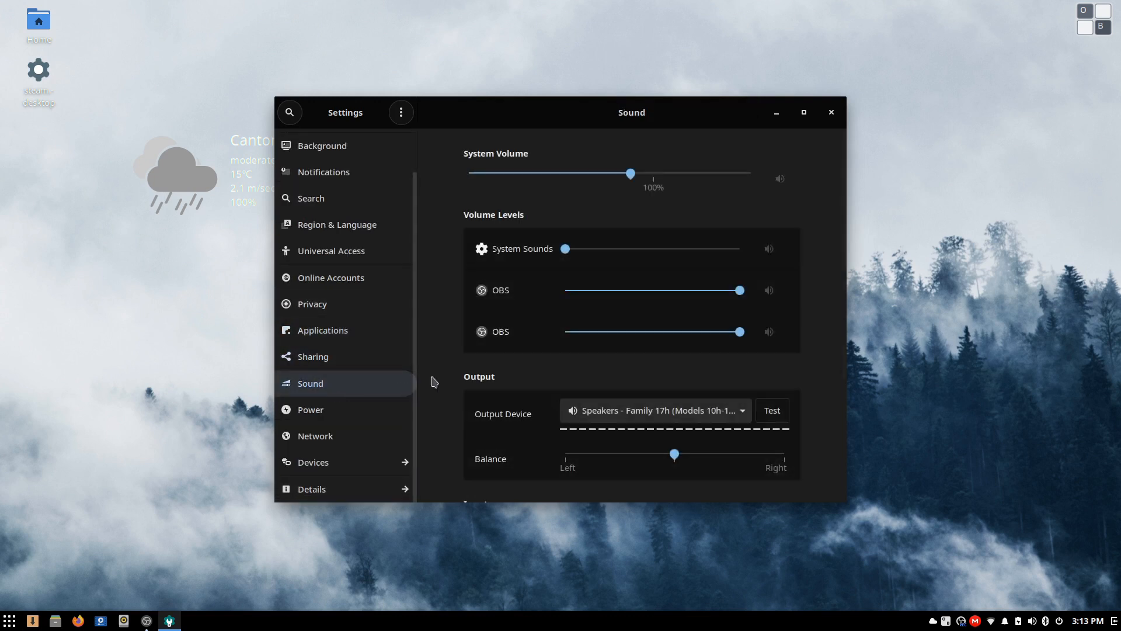
scroll("down", 3)
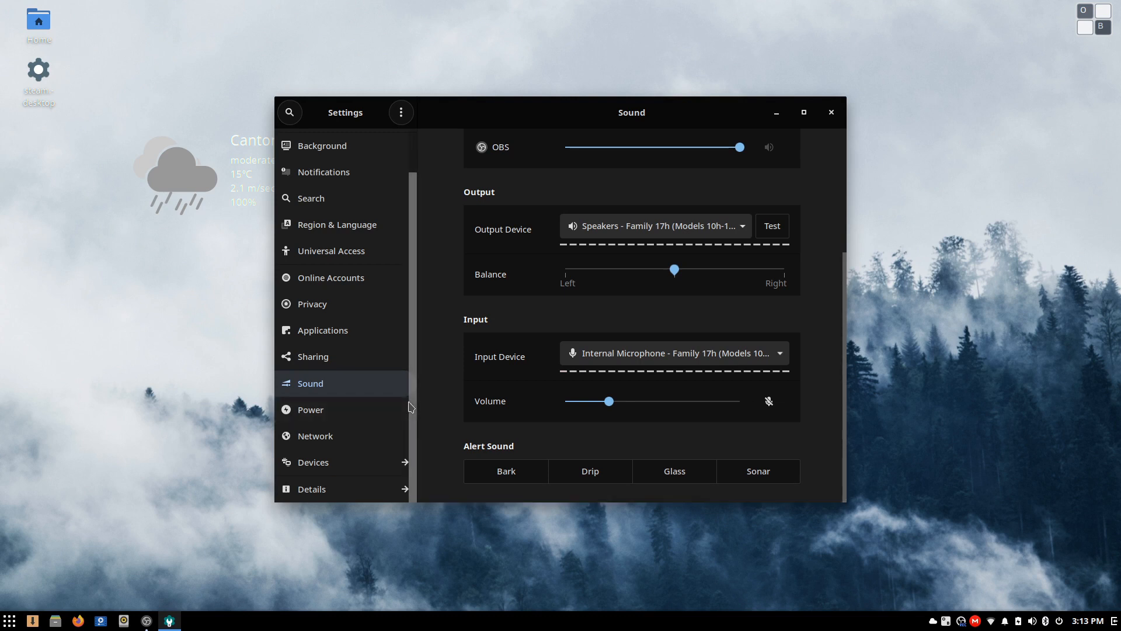
mouse_move(331, 391)
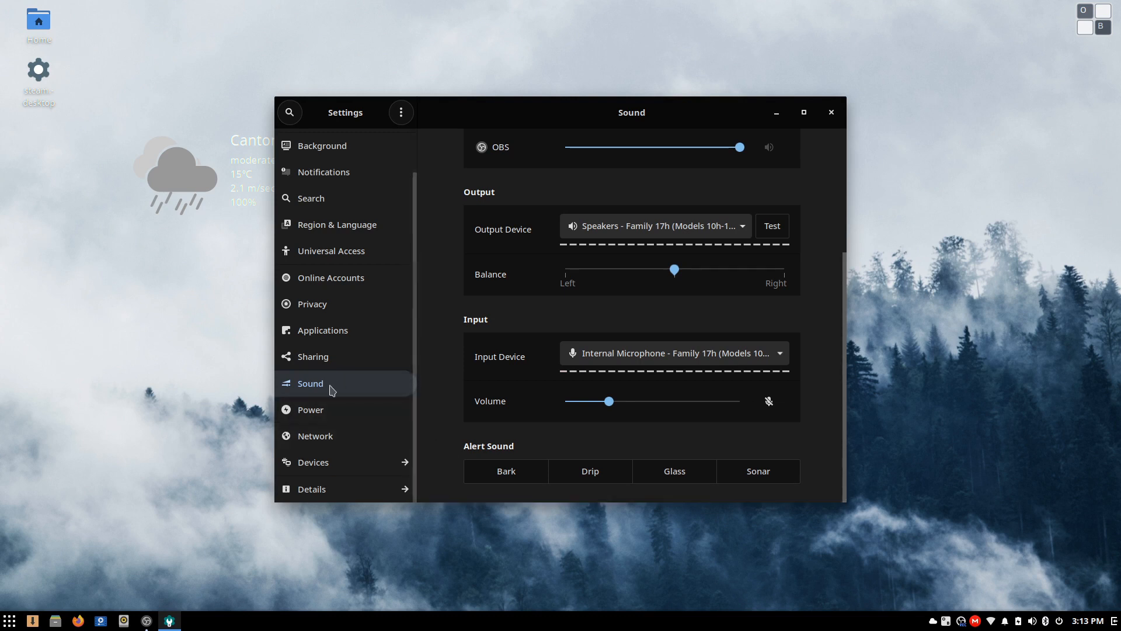
mouse_move(394, 428)
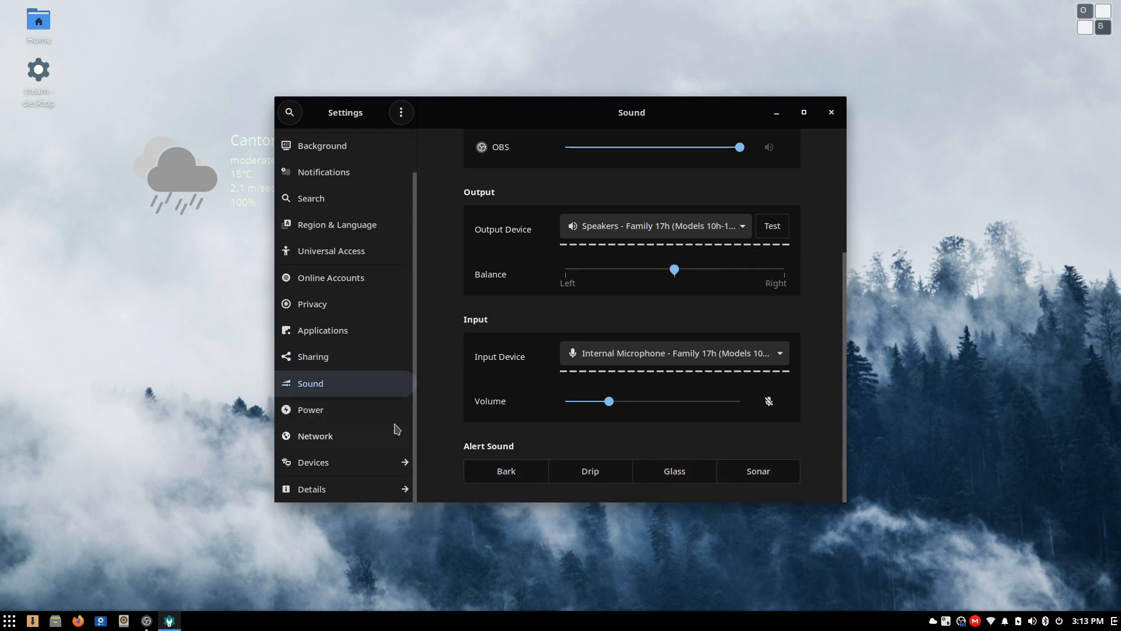
left_click(315, 436)
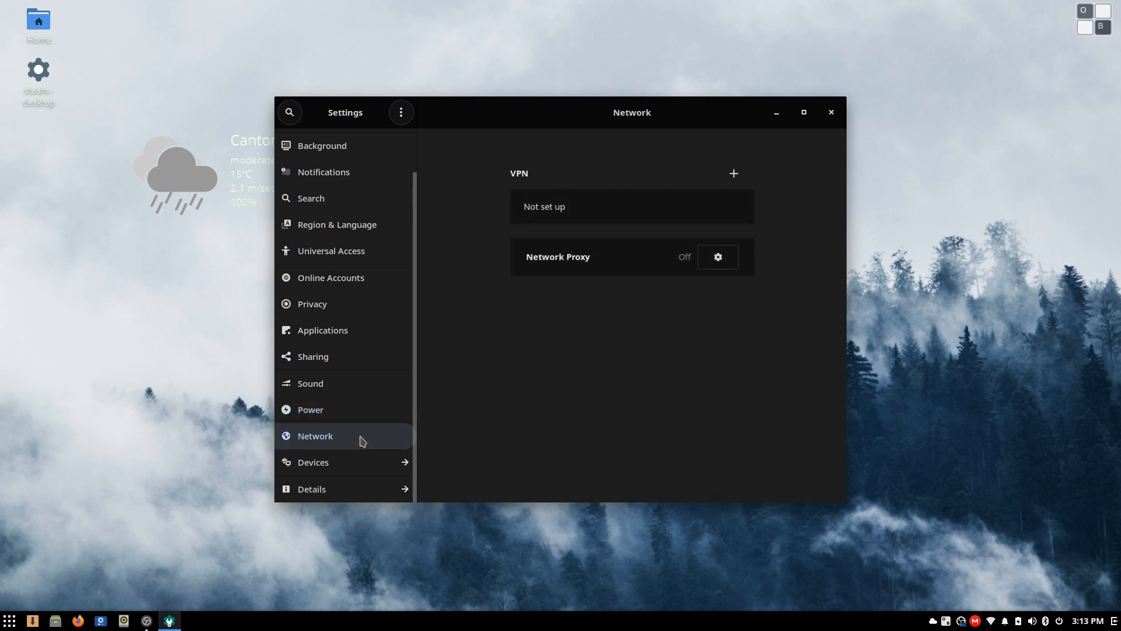
- Check the Displays page, return to Wi-Fi and view the Details page
left_click(312, 462)
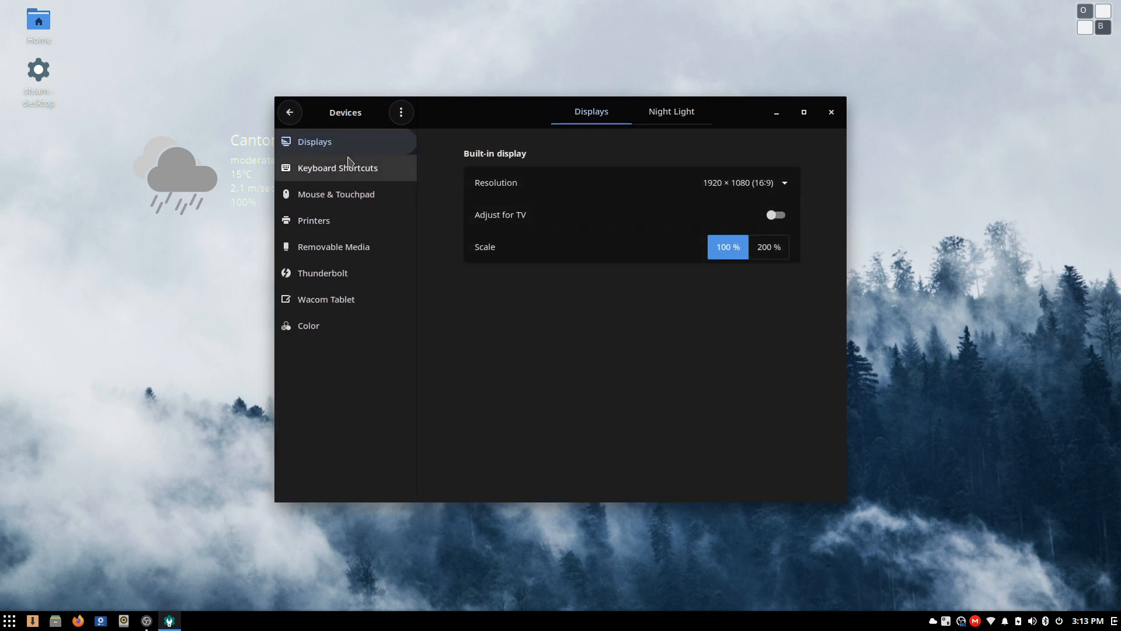
left_click(290, 113)
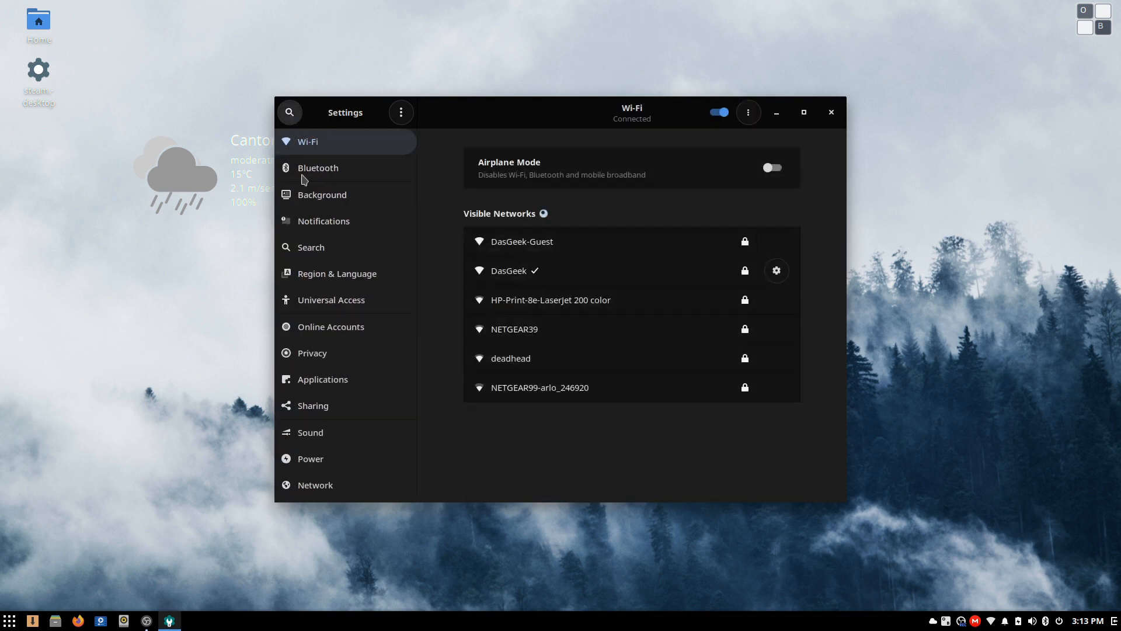
scroll("down", 3)
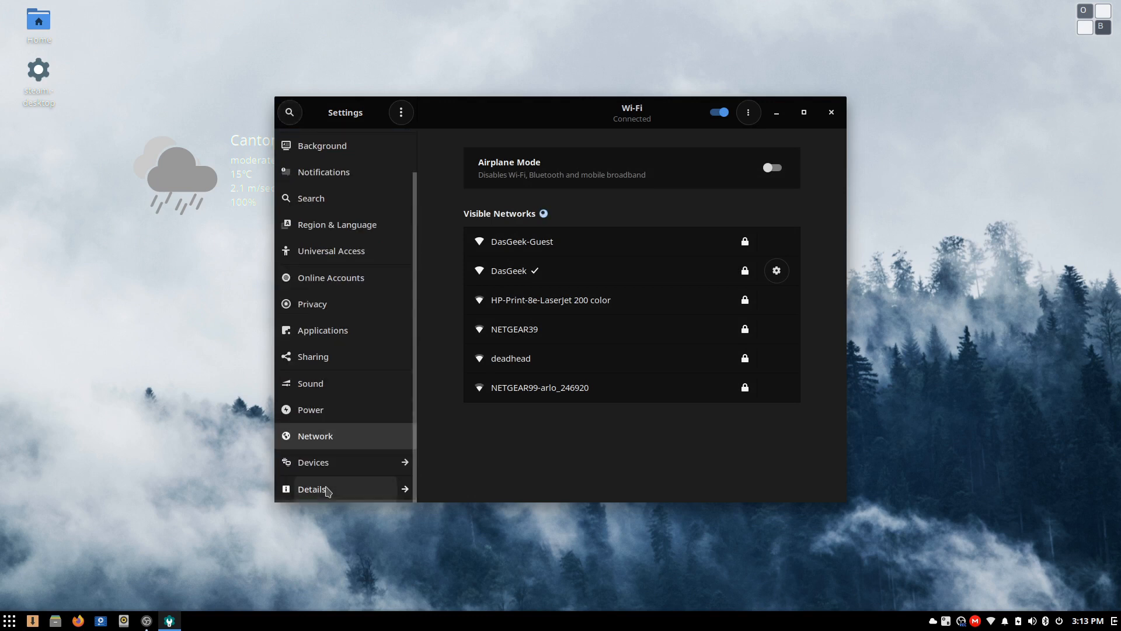
left_click(312, 488)
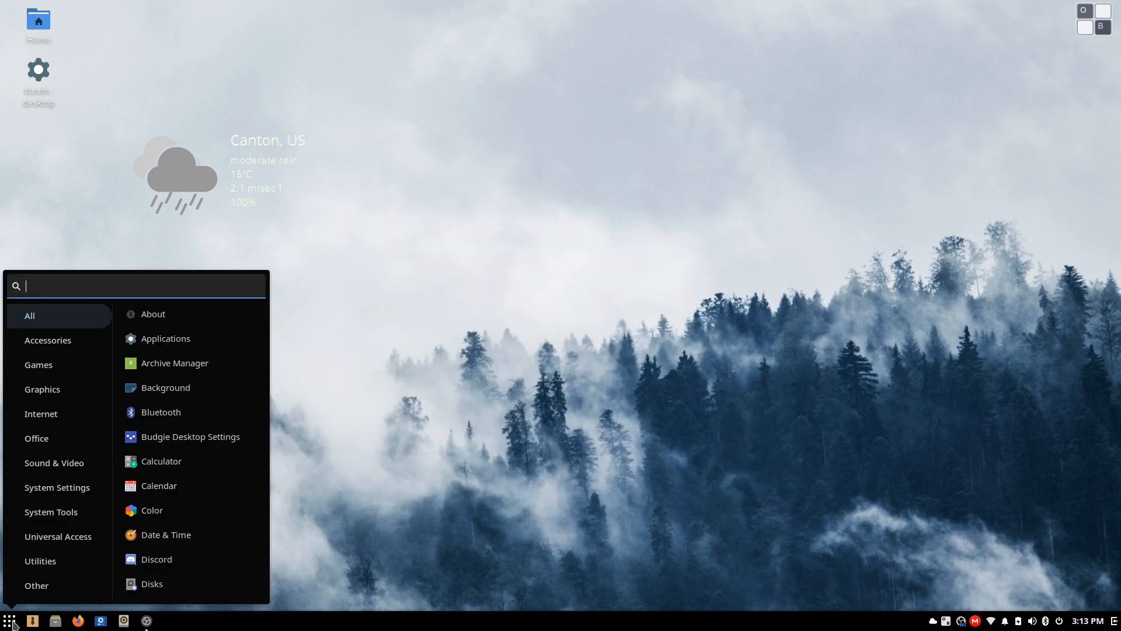
- Launch Software Center via an app-menu search for 'soft' and enter the desktop software category
type("soft")
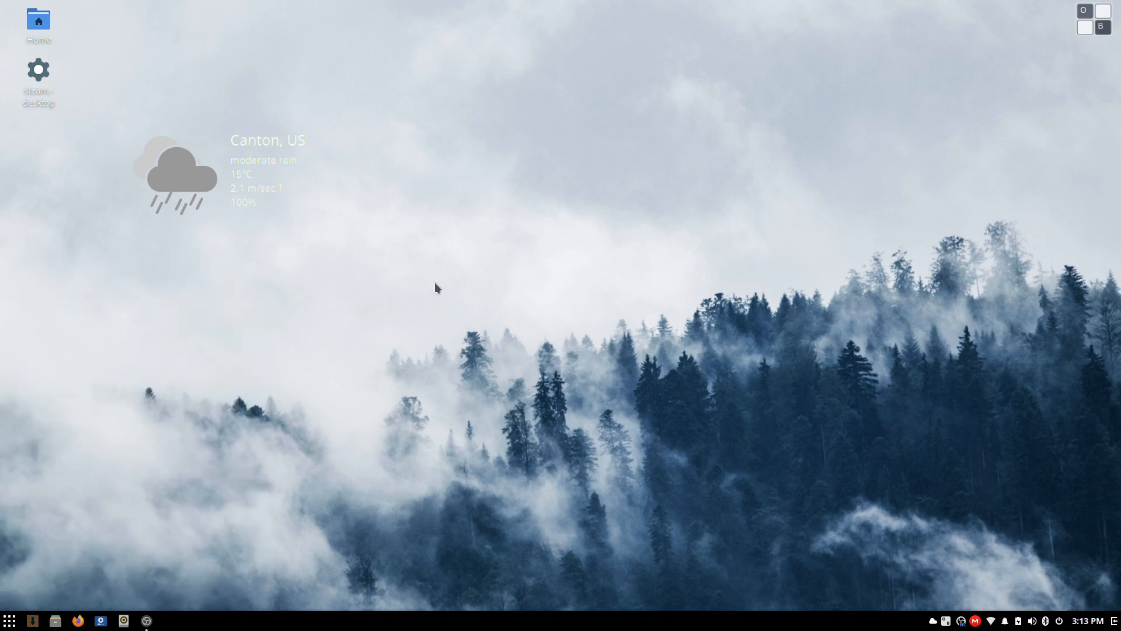
left_click(32, 620)
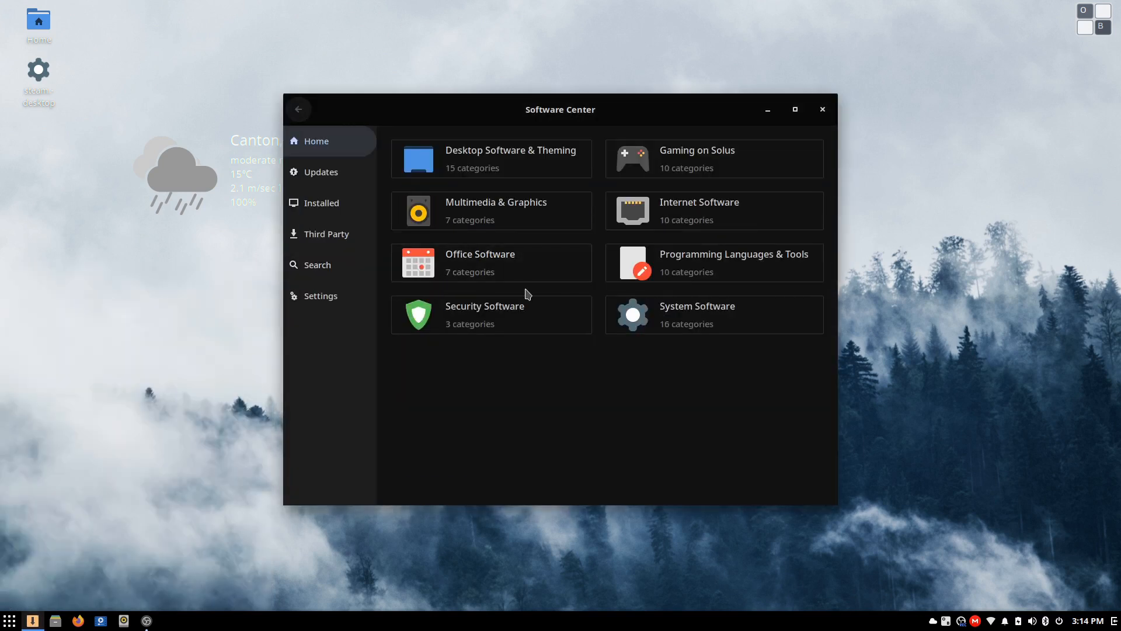
left_click(510, 159)
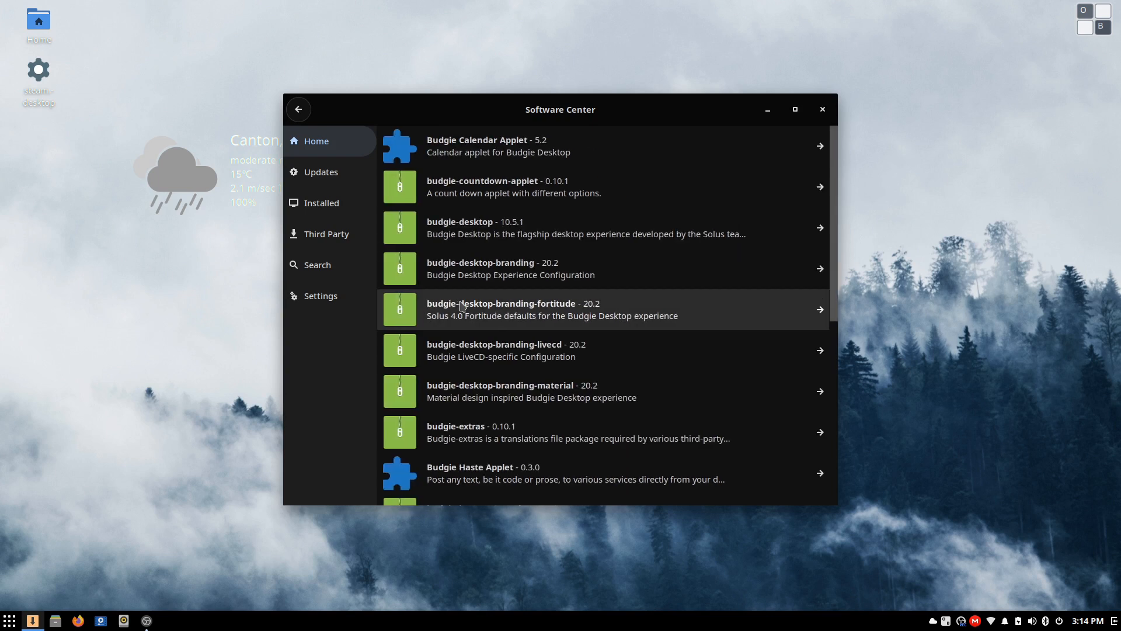
mouse_move(512, 193)
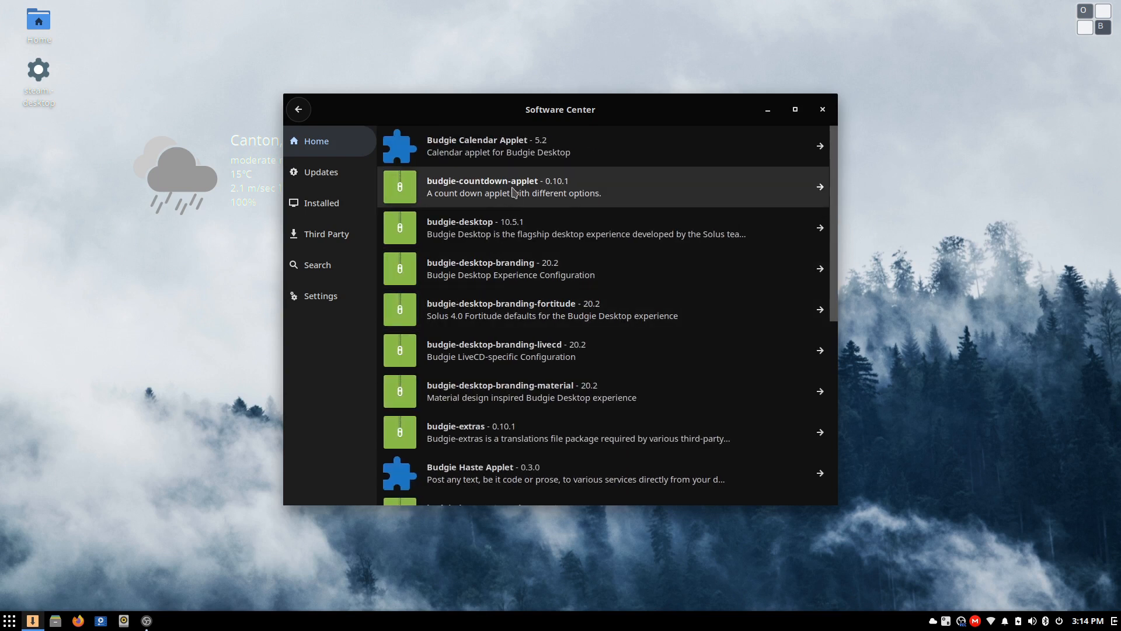
- Scroll through the Budgie applets list down to vala-panel-appmenu
scroll("down", 3)
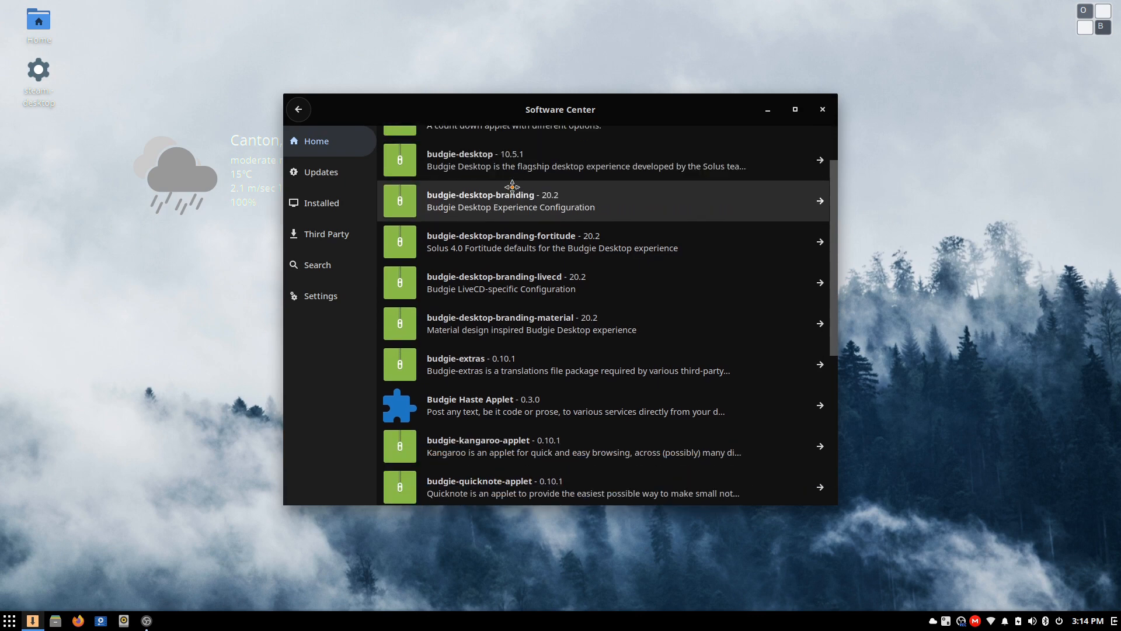
scroll("down", 3)
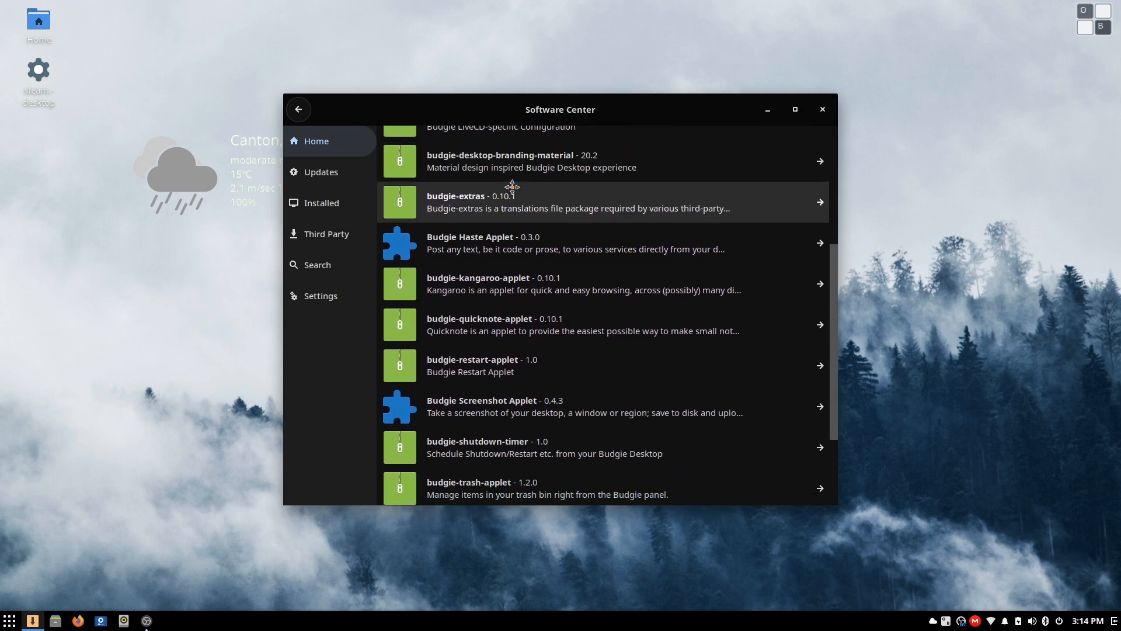
scroll("down", 3)
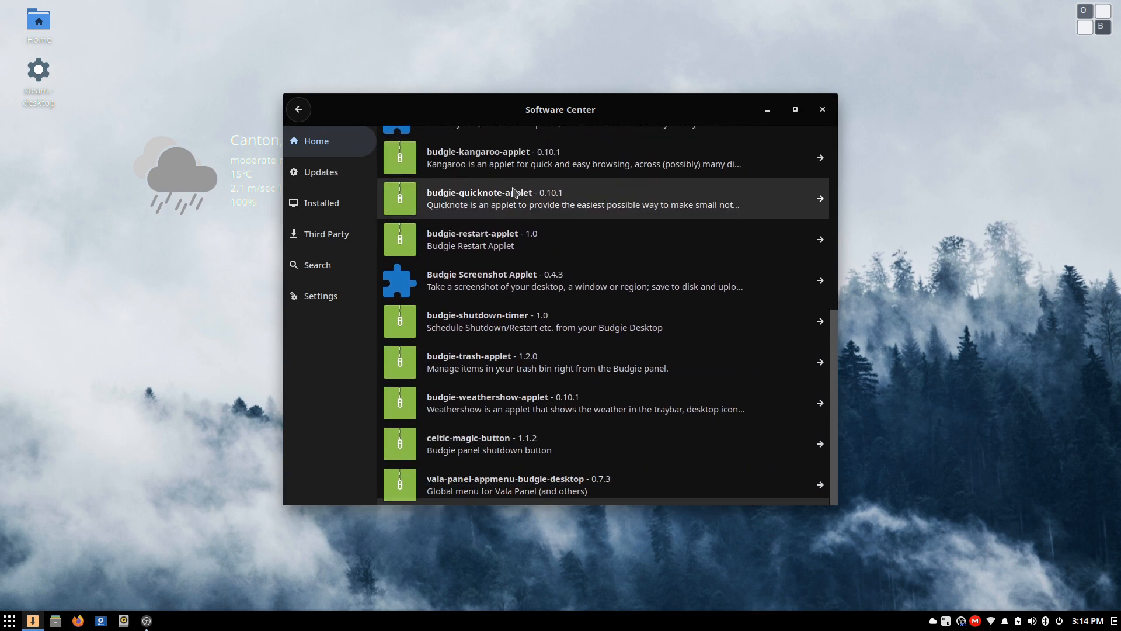
mouse_move(520, 308)
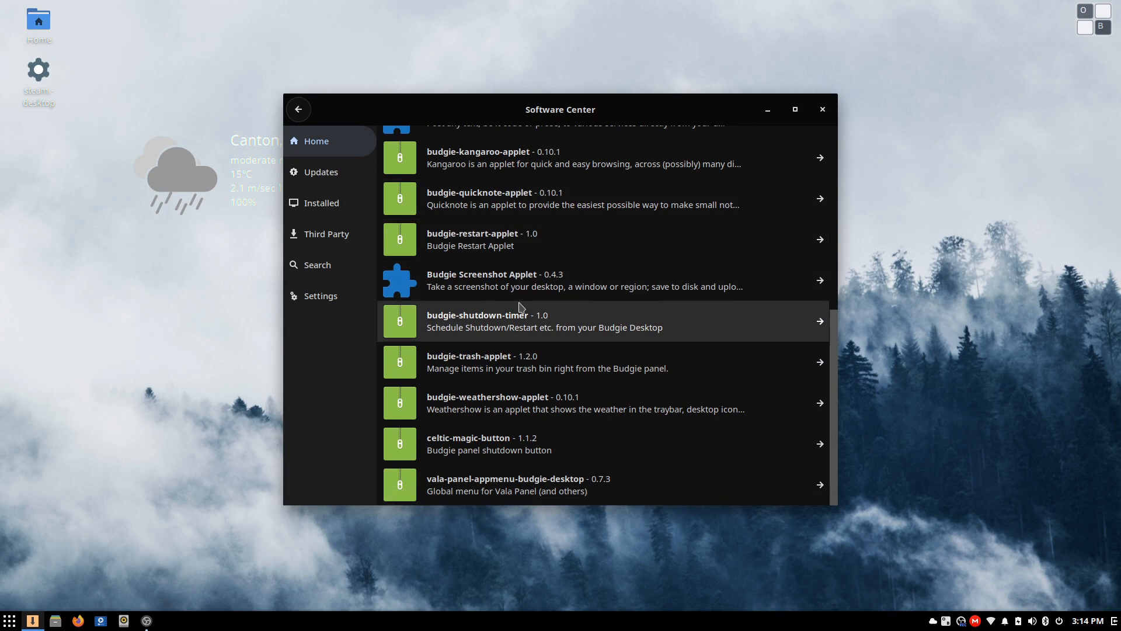
mouse_move(544, 420)
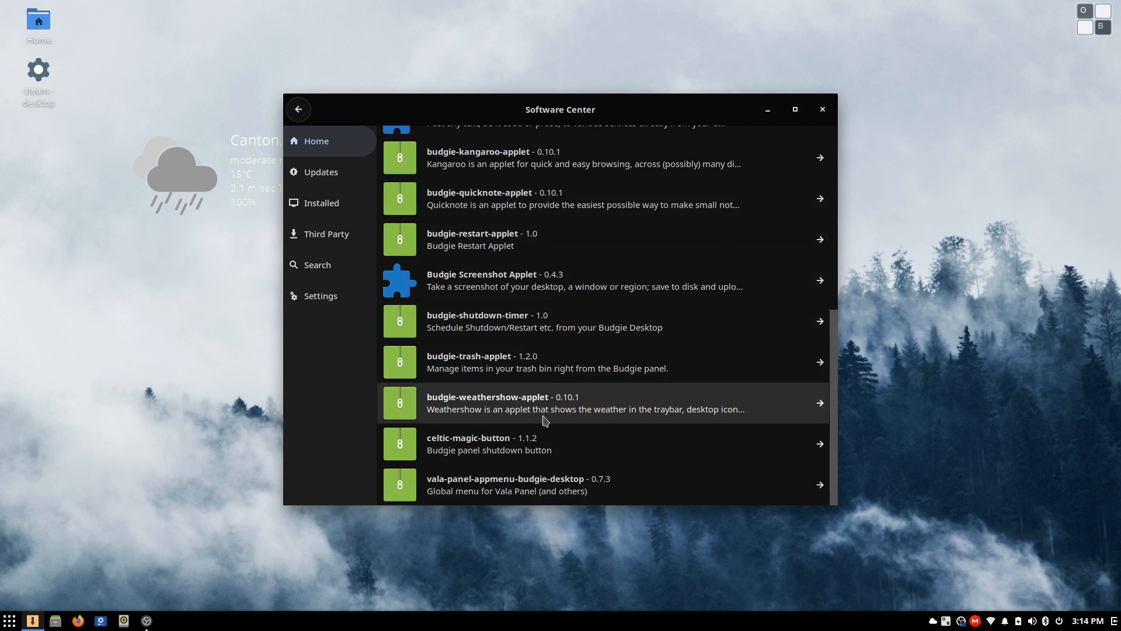